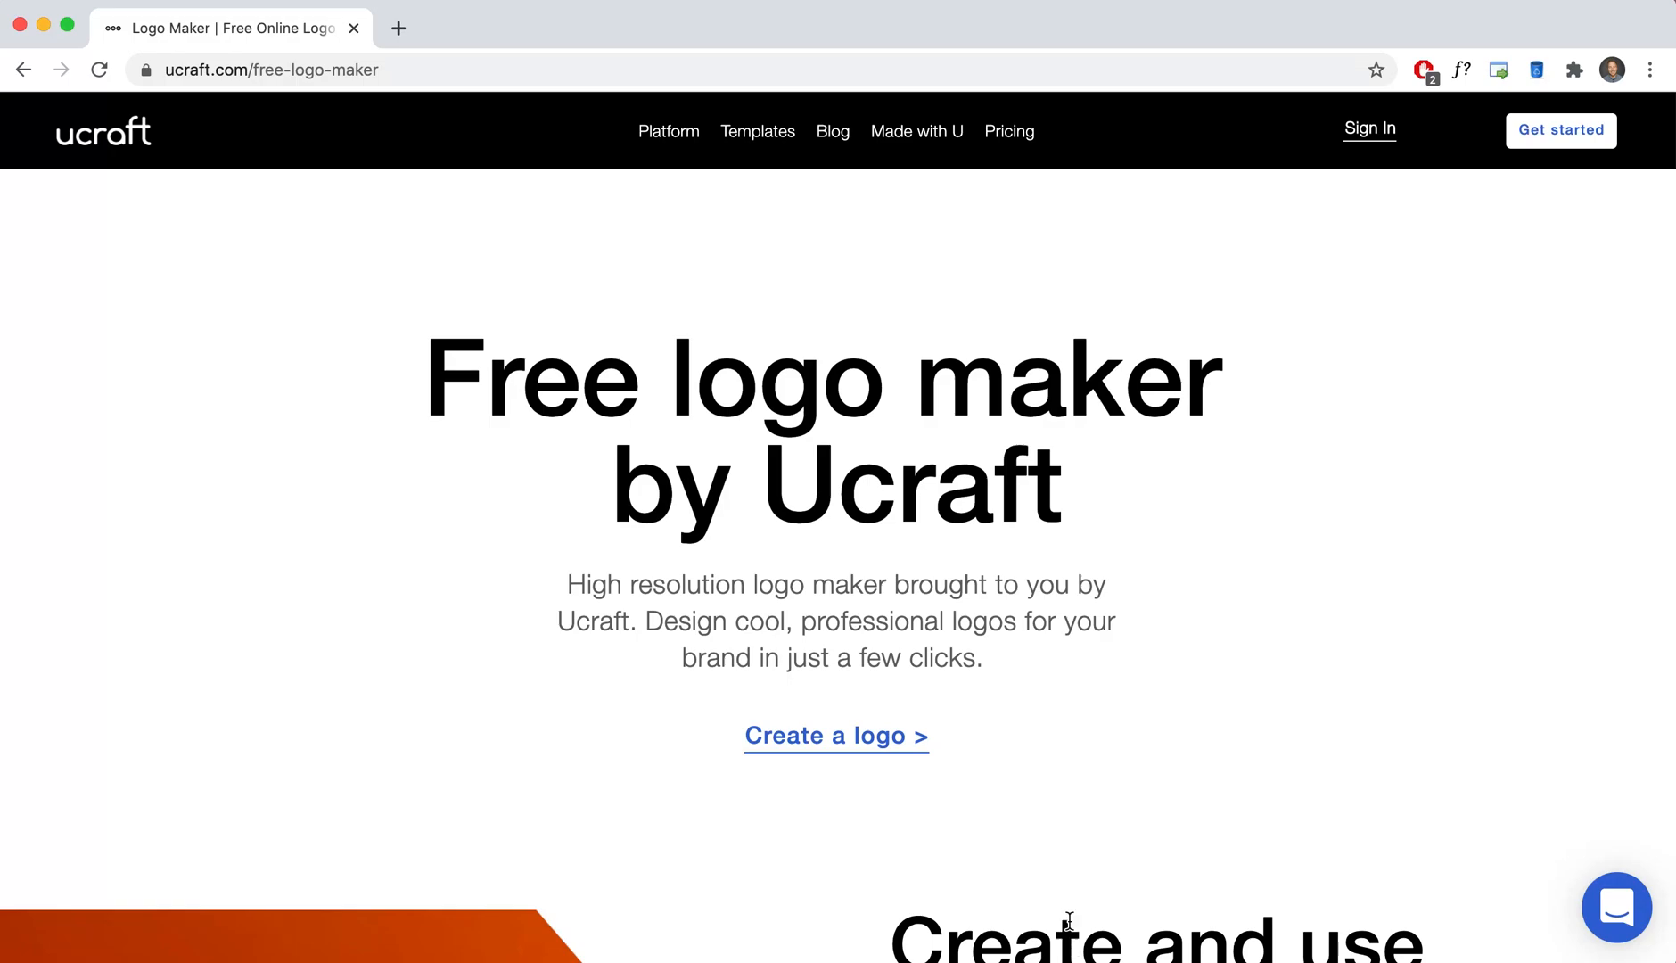
mouse_move(1377, 136)
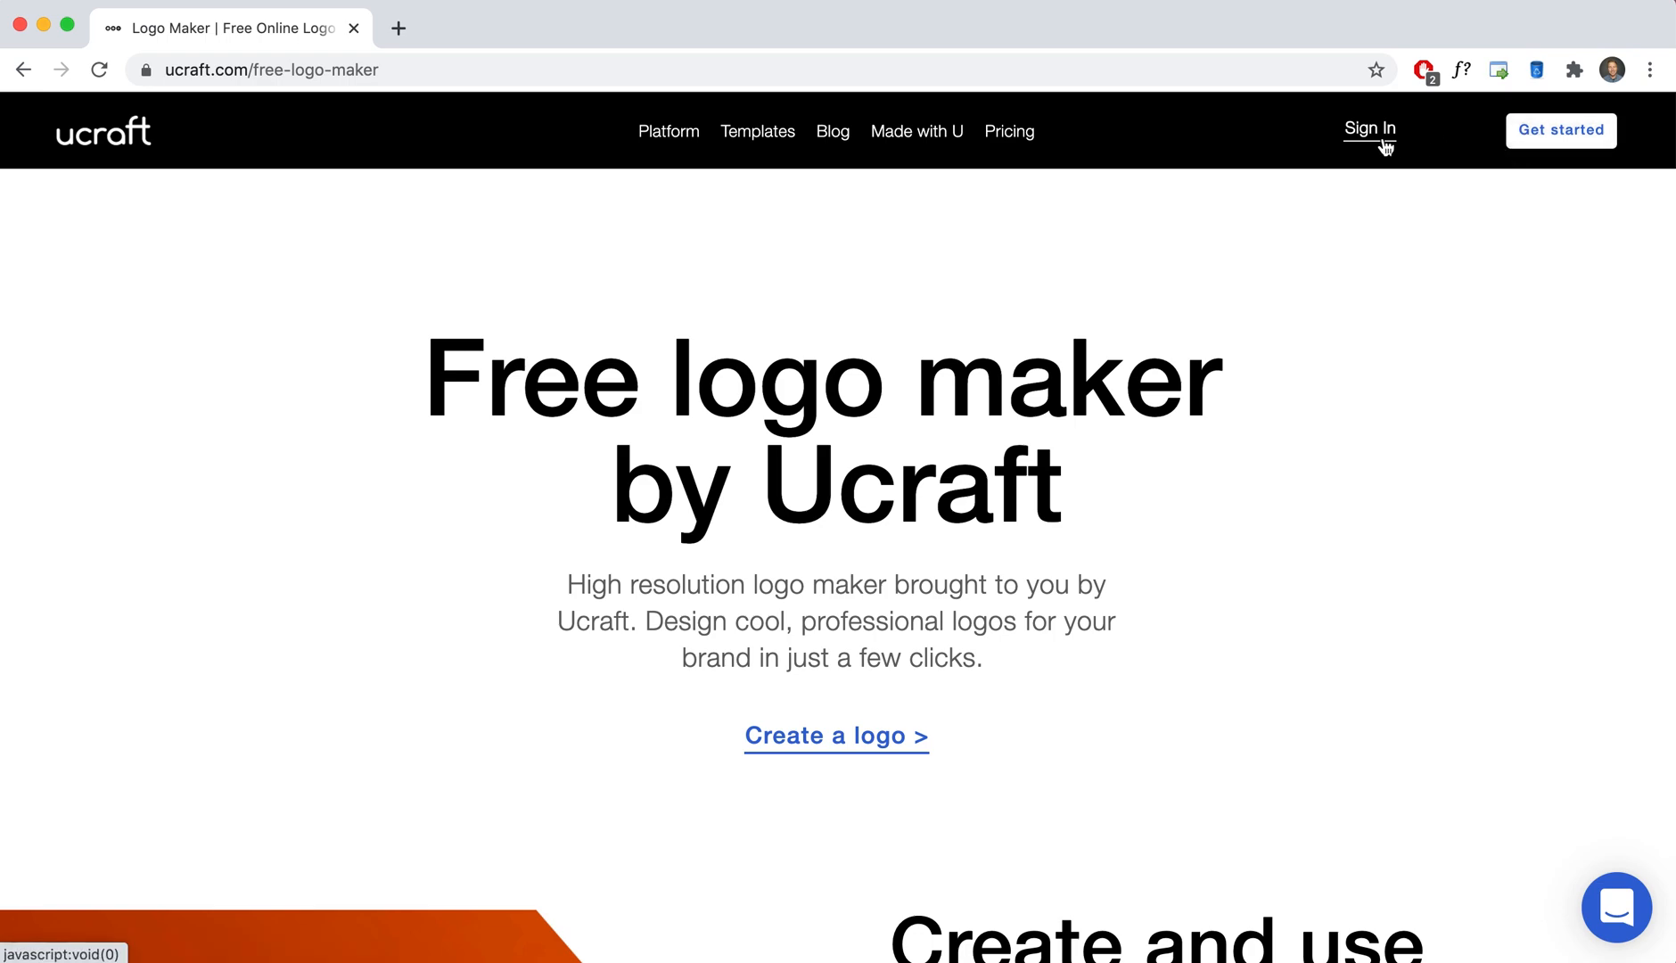
Register a new Ucraft account and land back on the logo maker page signed in.
left_click(1369, 127)
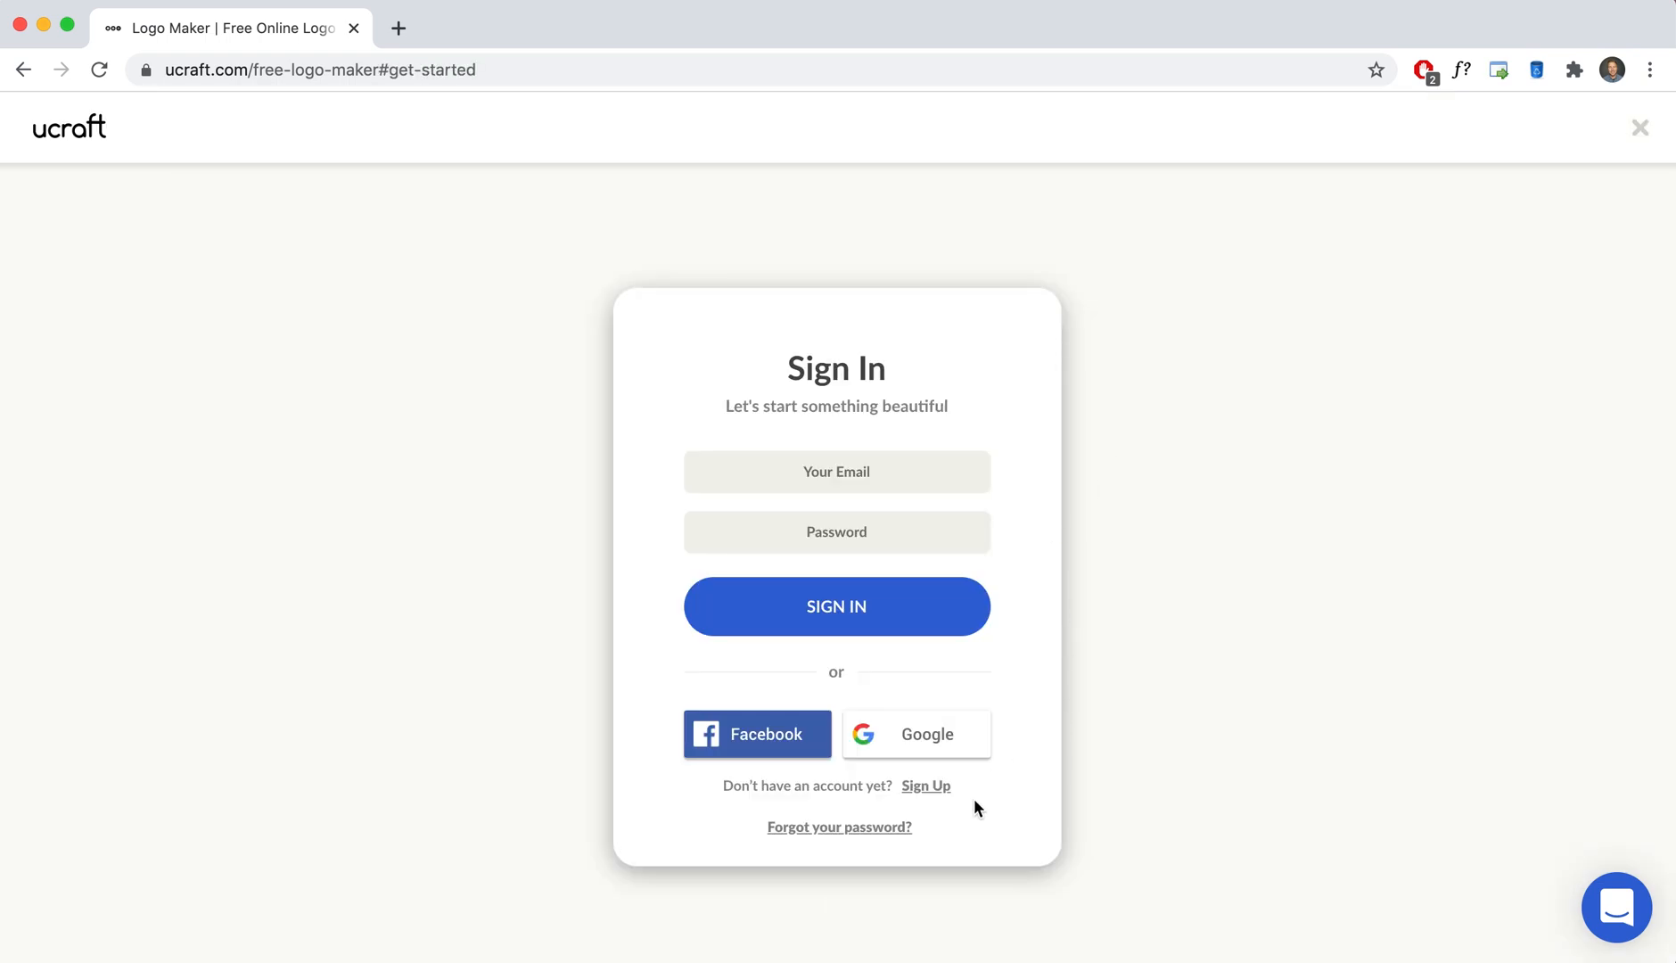
left_click(925, 784)
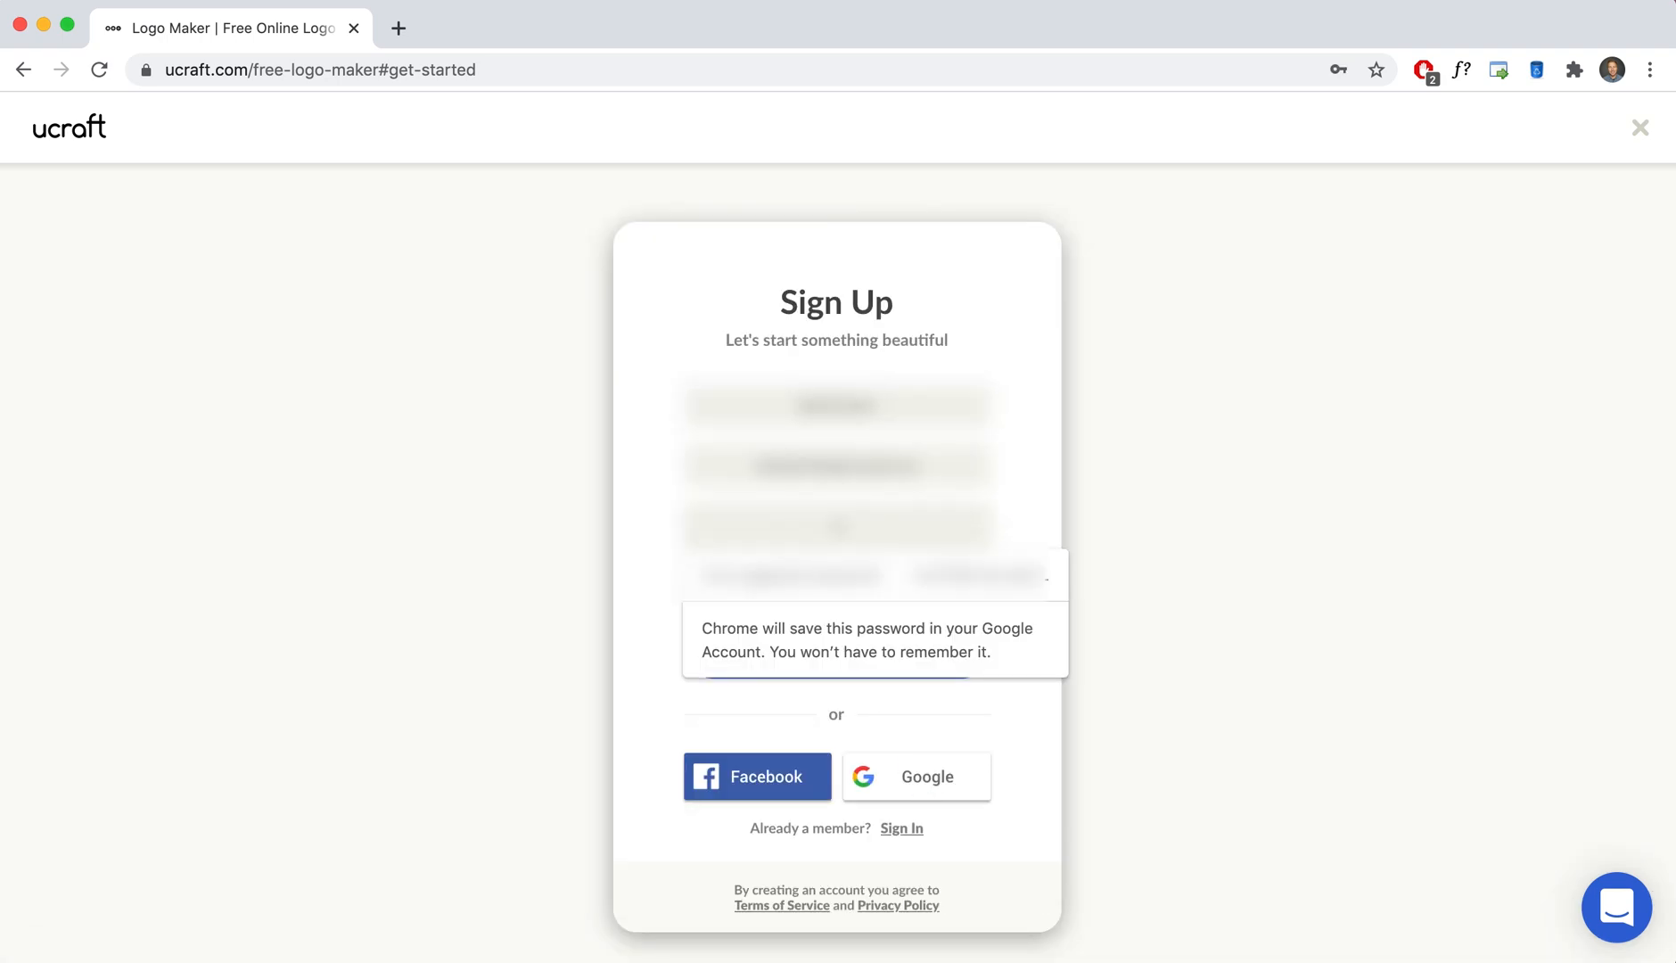
left_click(1664, 126)
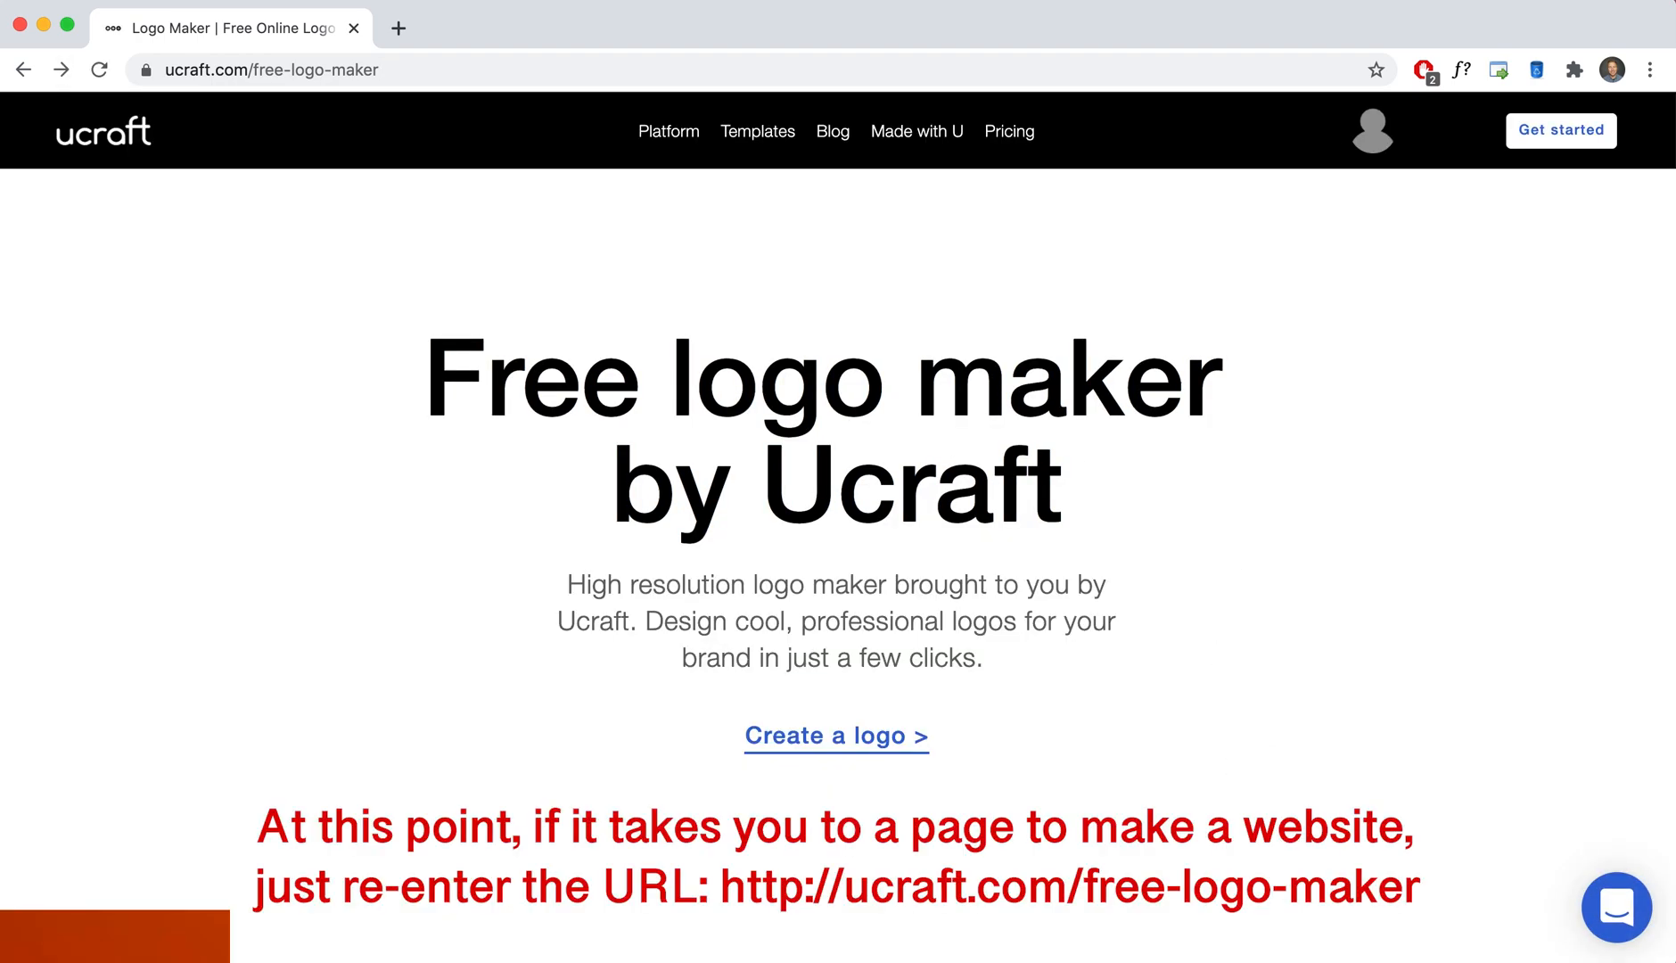
Start a new logo, search the icons for 'pizza' and add the round pizza-with-slice icon.
left_click(837, 734)
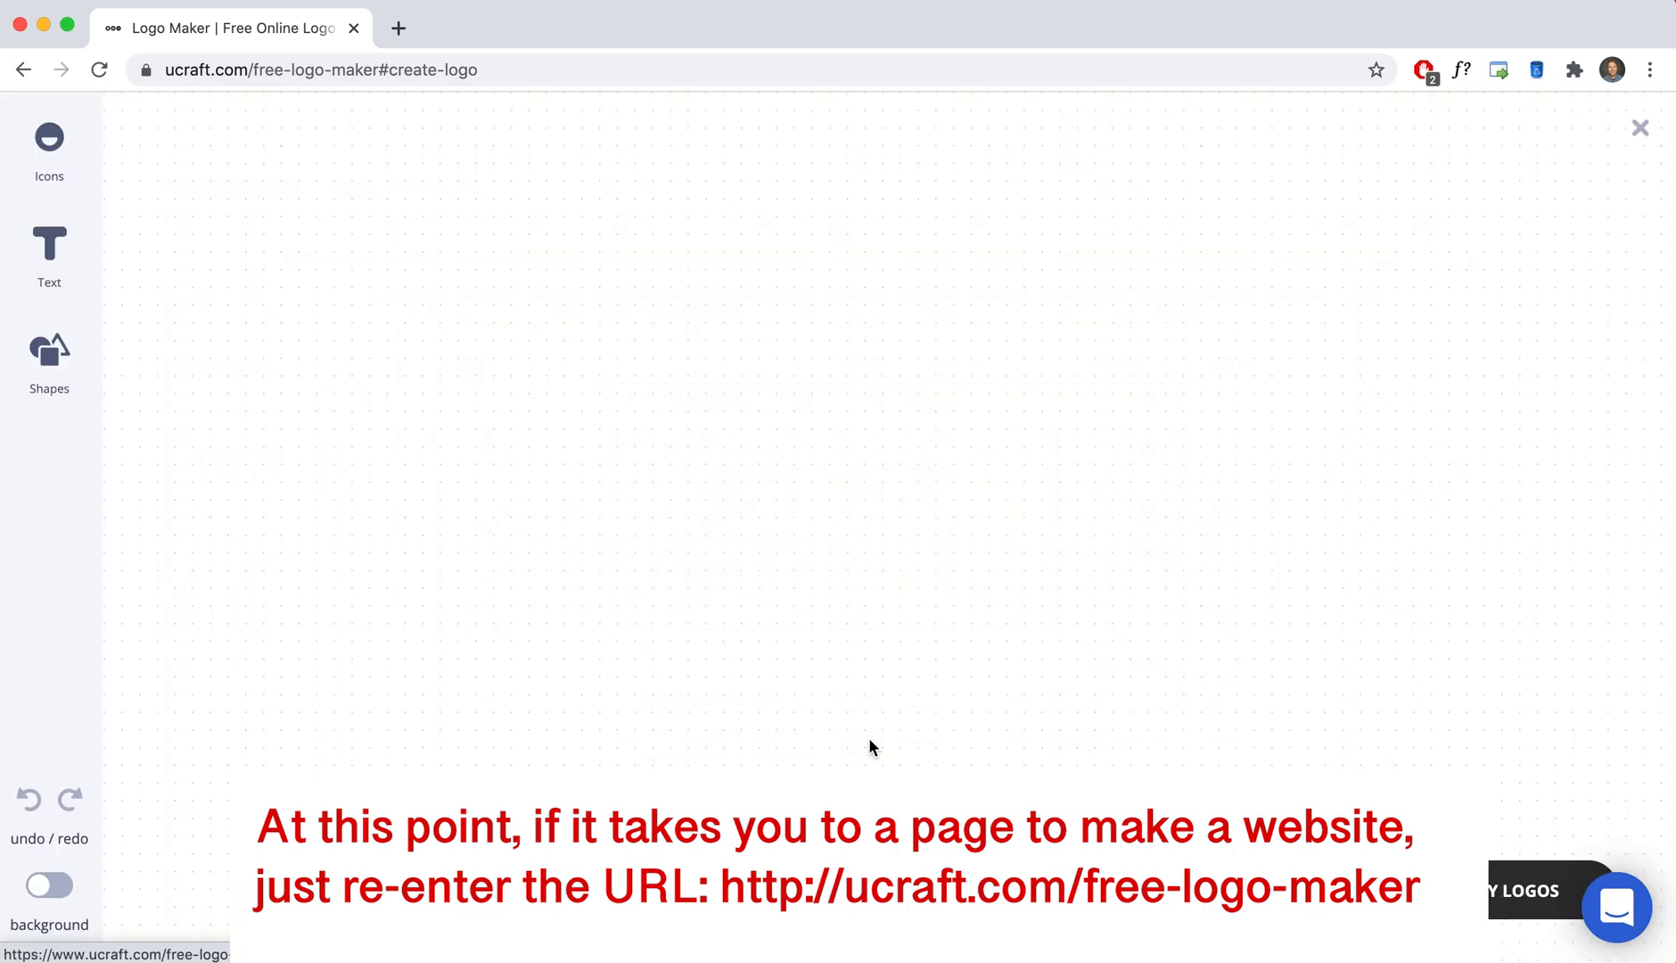
mouse_move(513, 335)
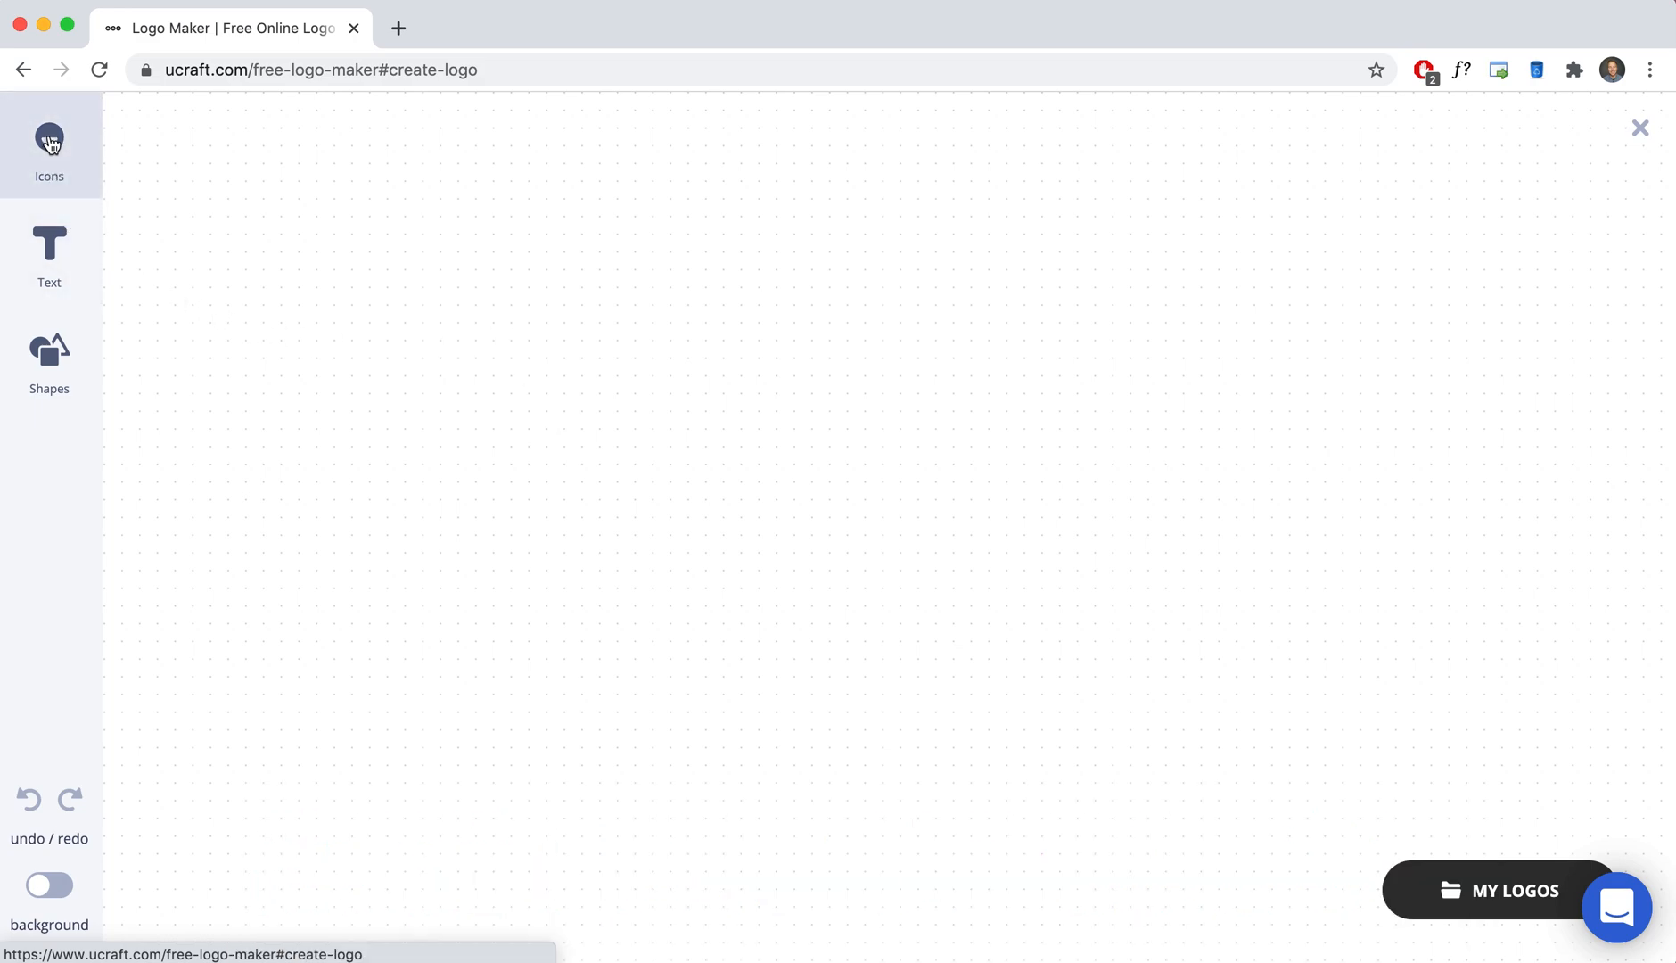
left_click(48, 137)
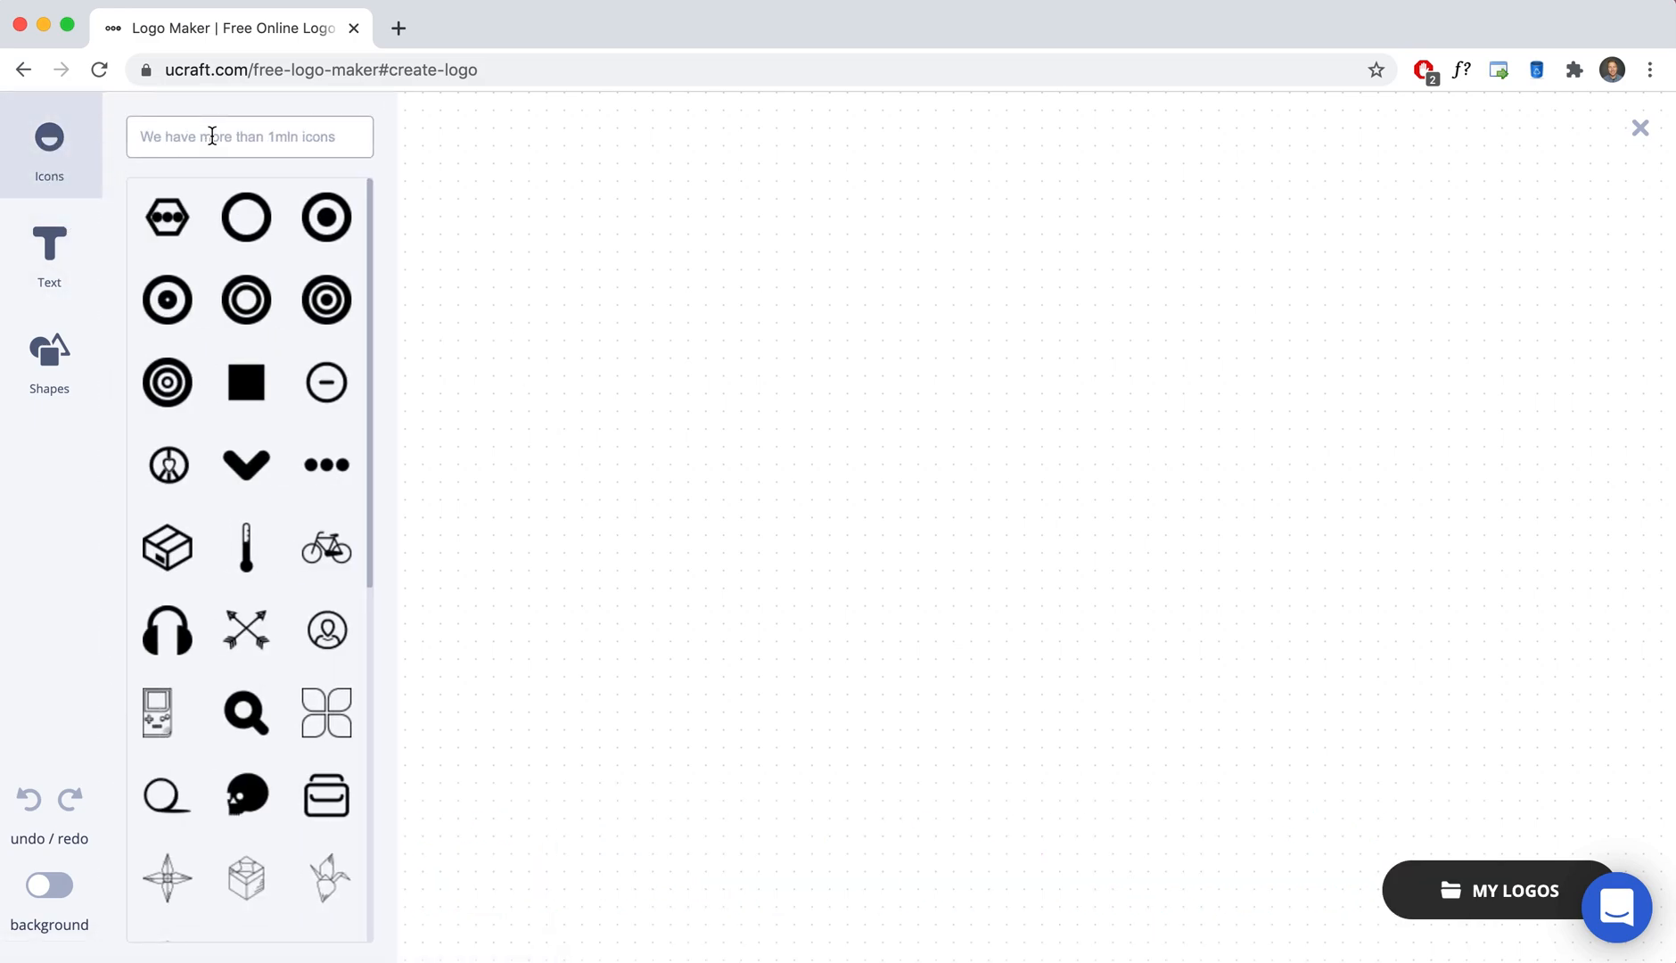
type("pizza")
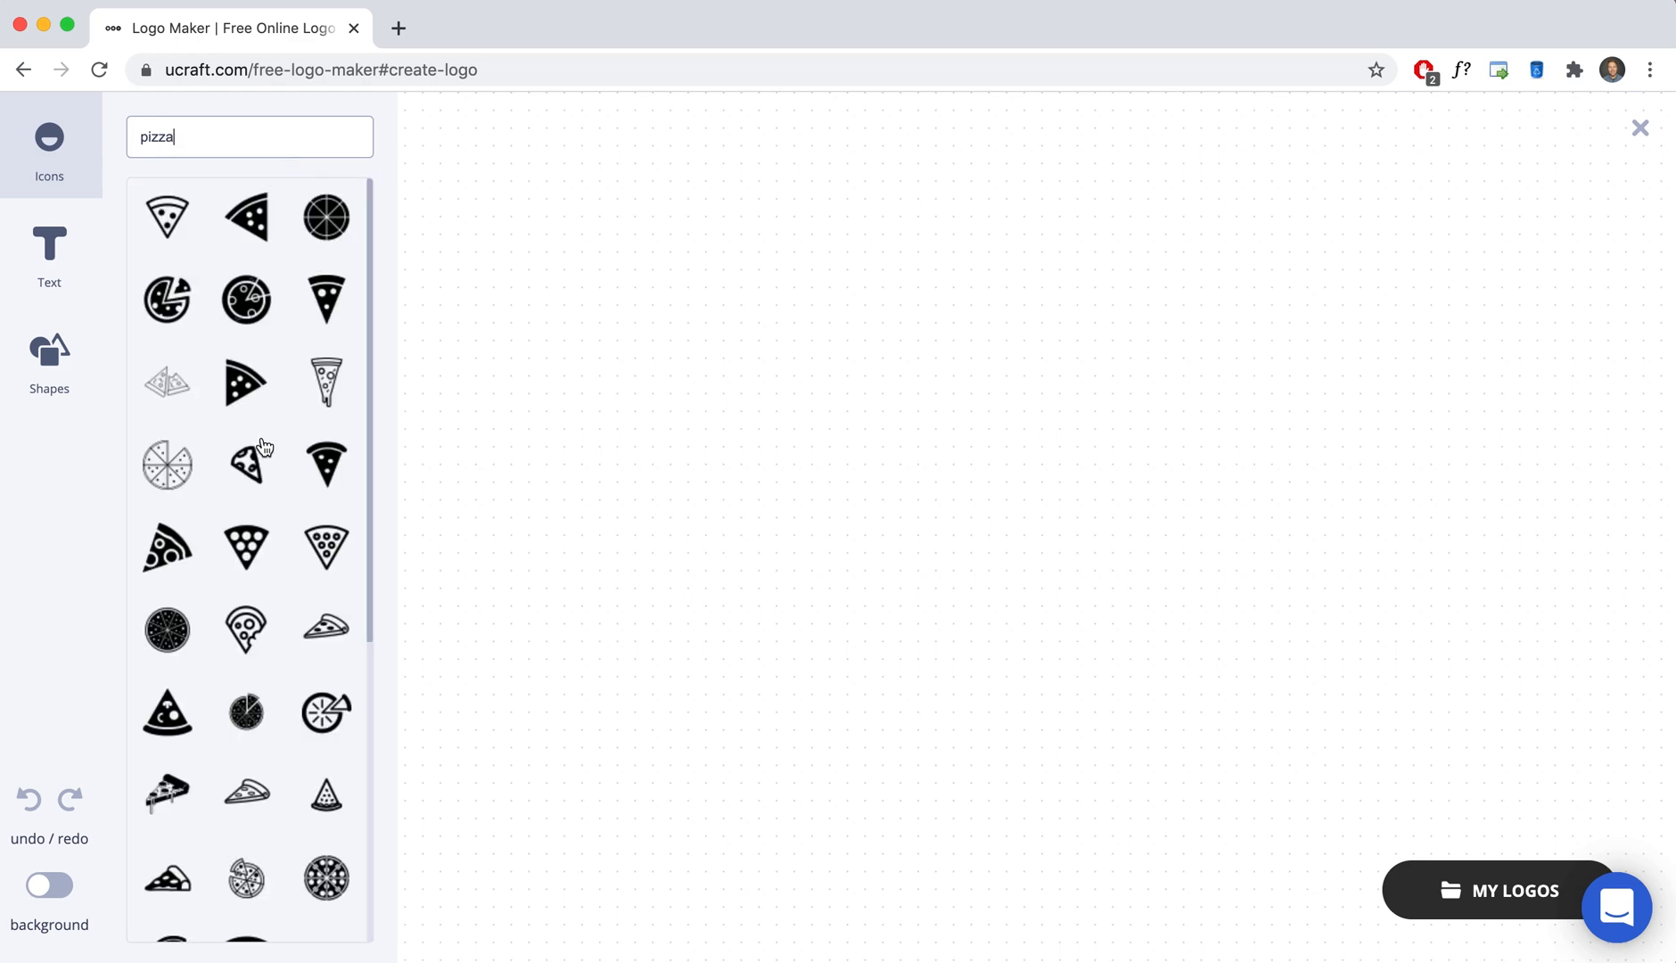
mouse_move(324, 715)
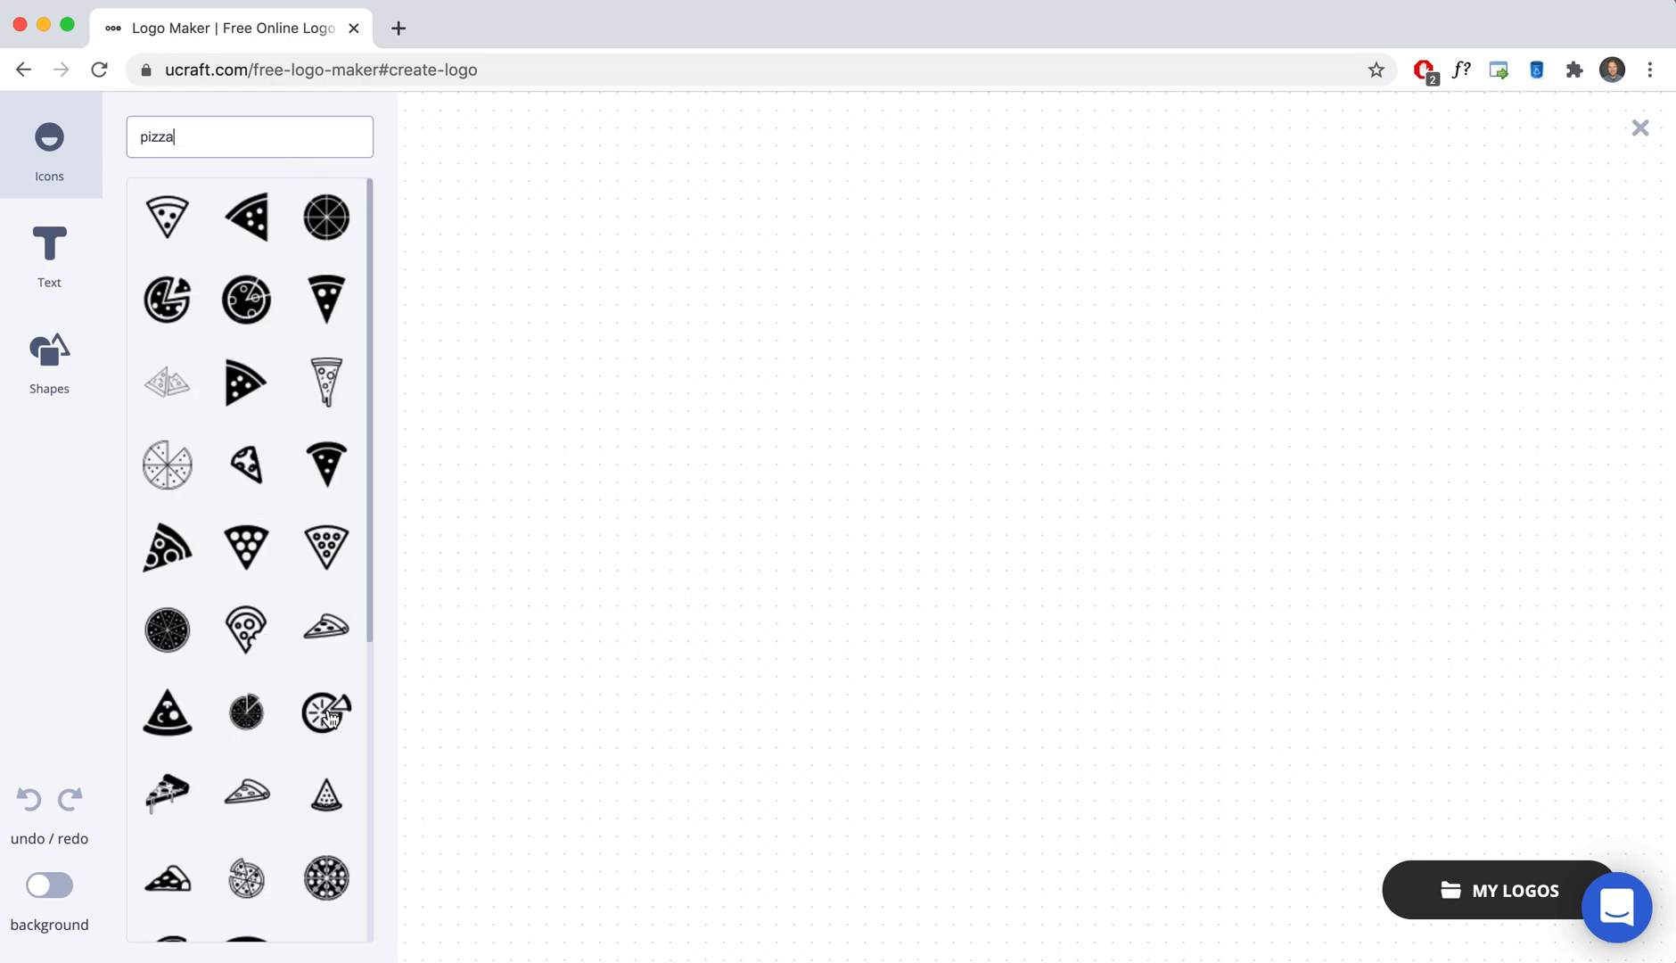
left_click(325, 713)
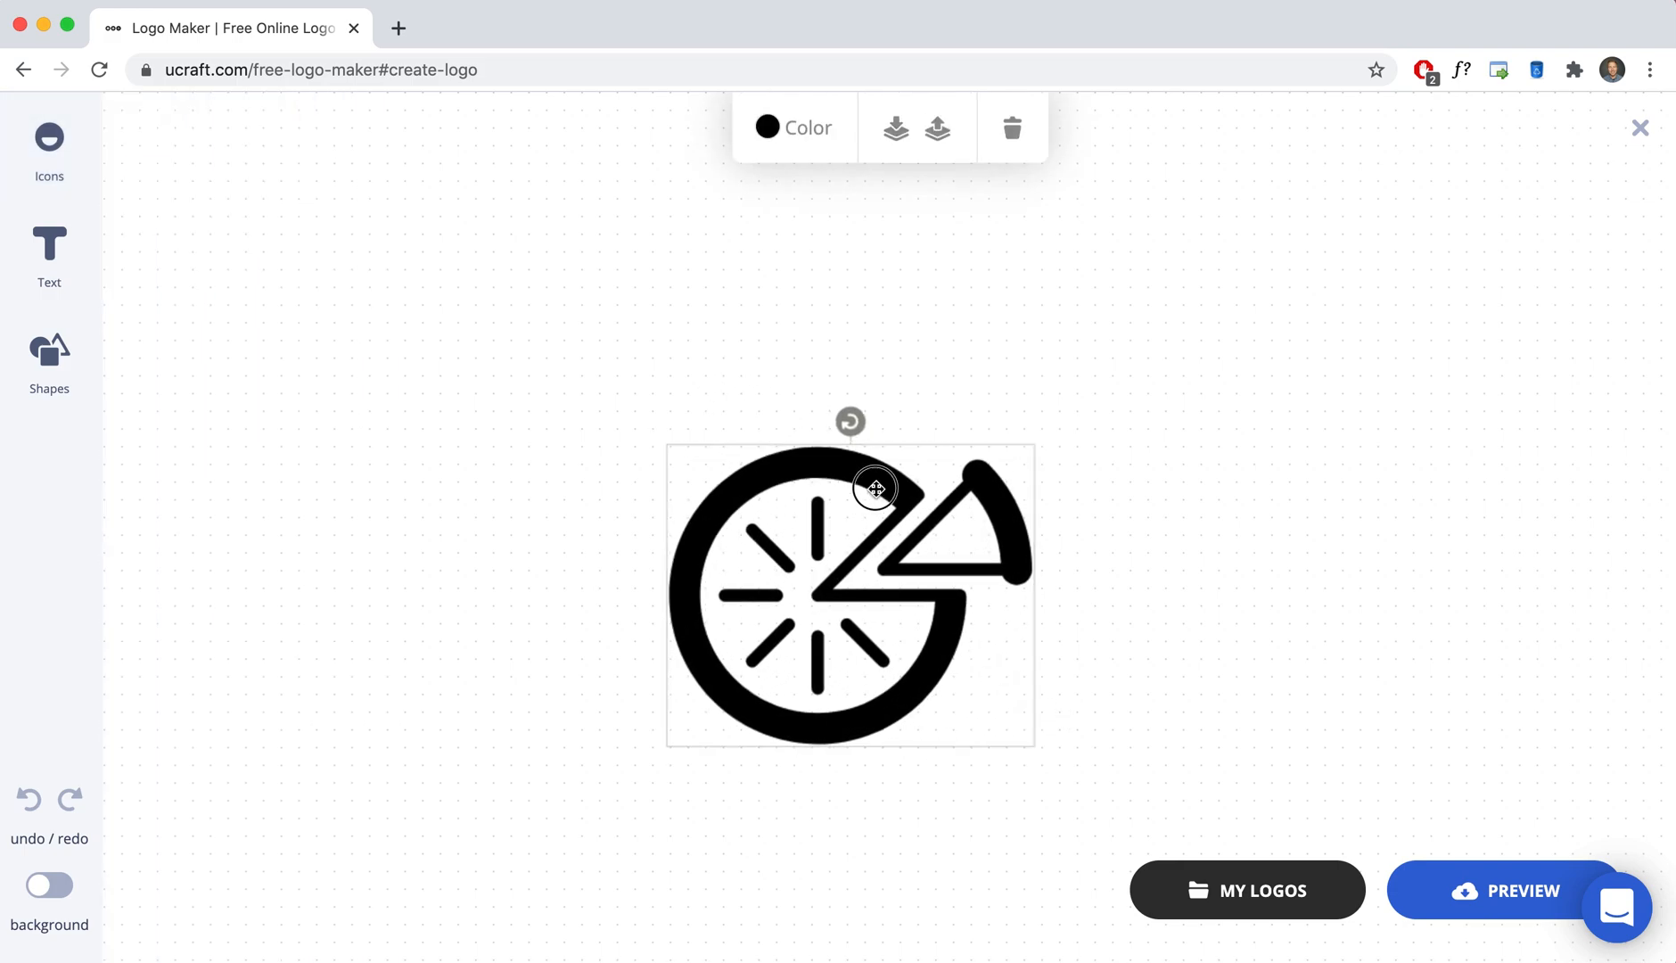
Shift the pizza icon higher on the canvas and recolor it light gray.
left_click_drag(874, 489, 911, 360)
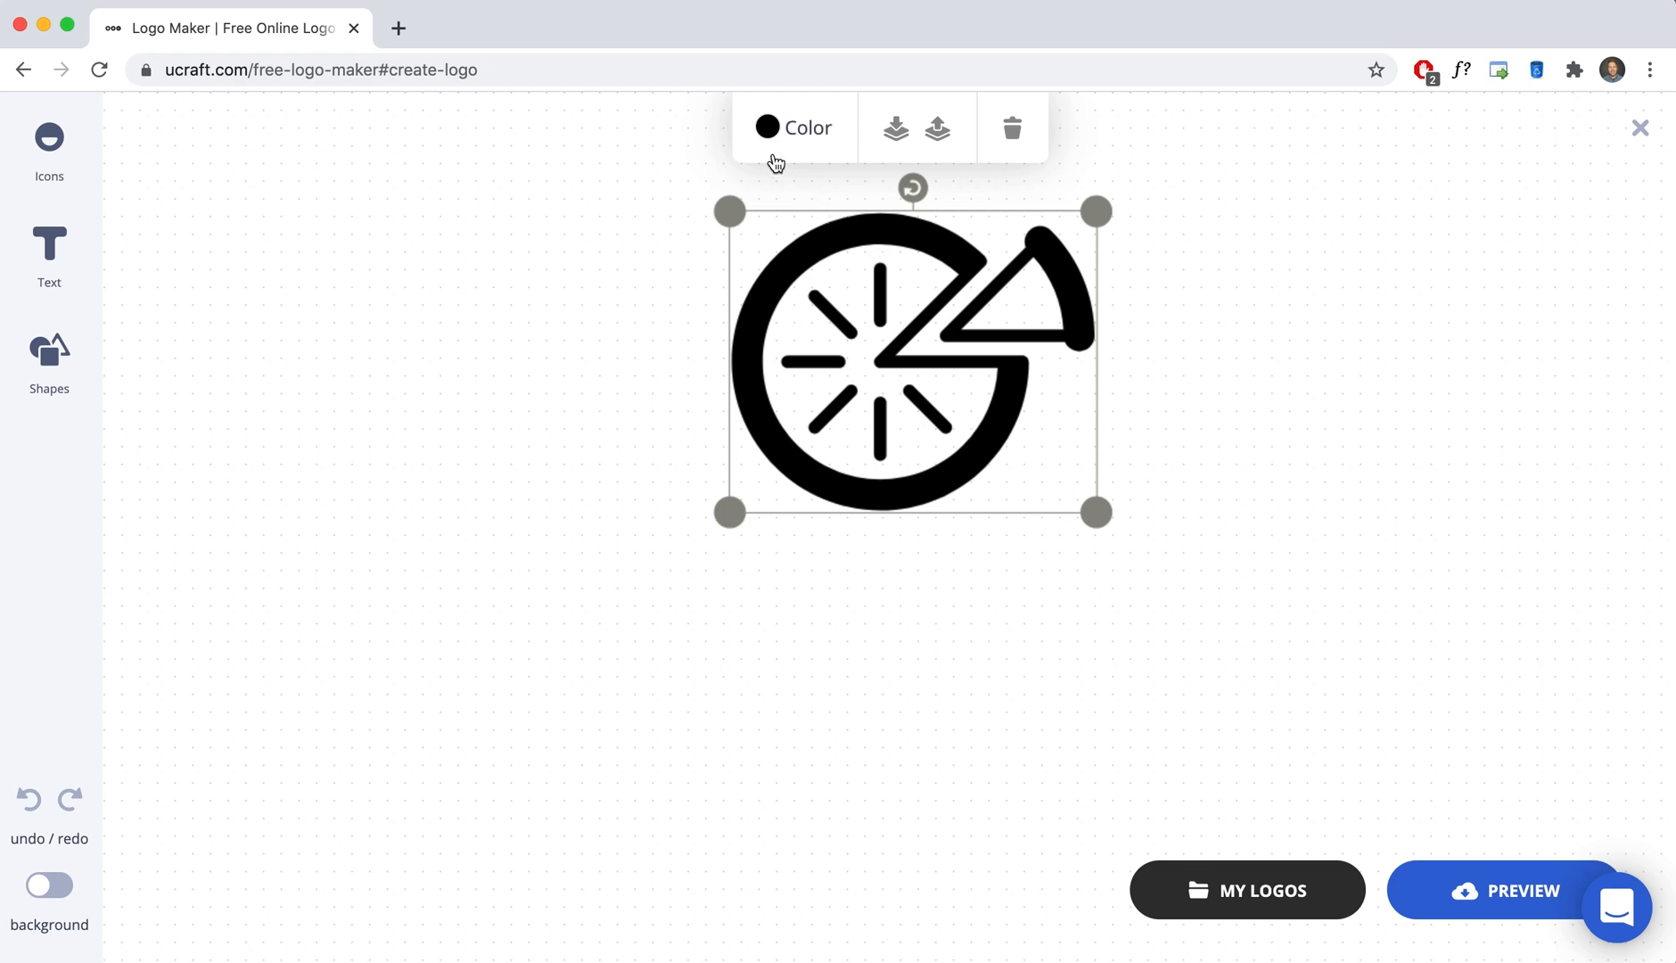
left_click(793, 127)
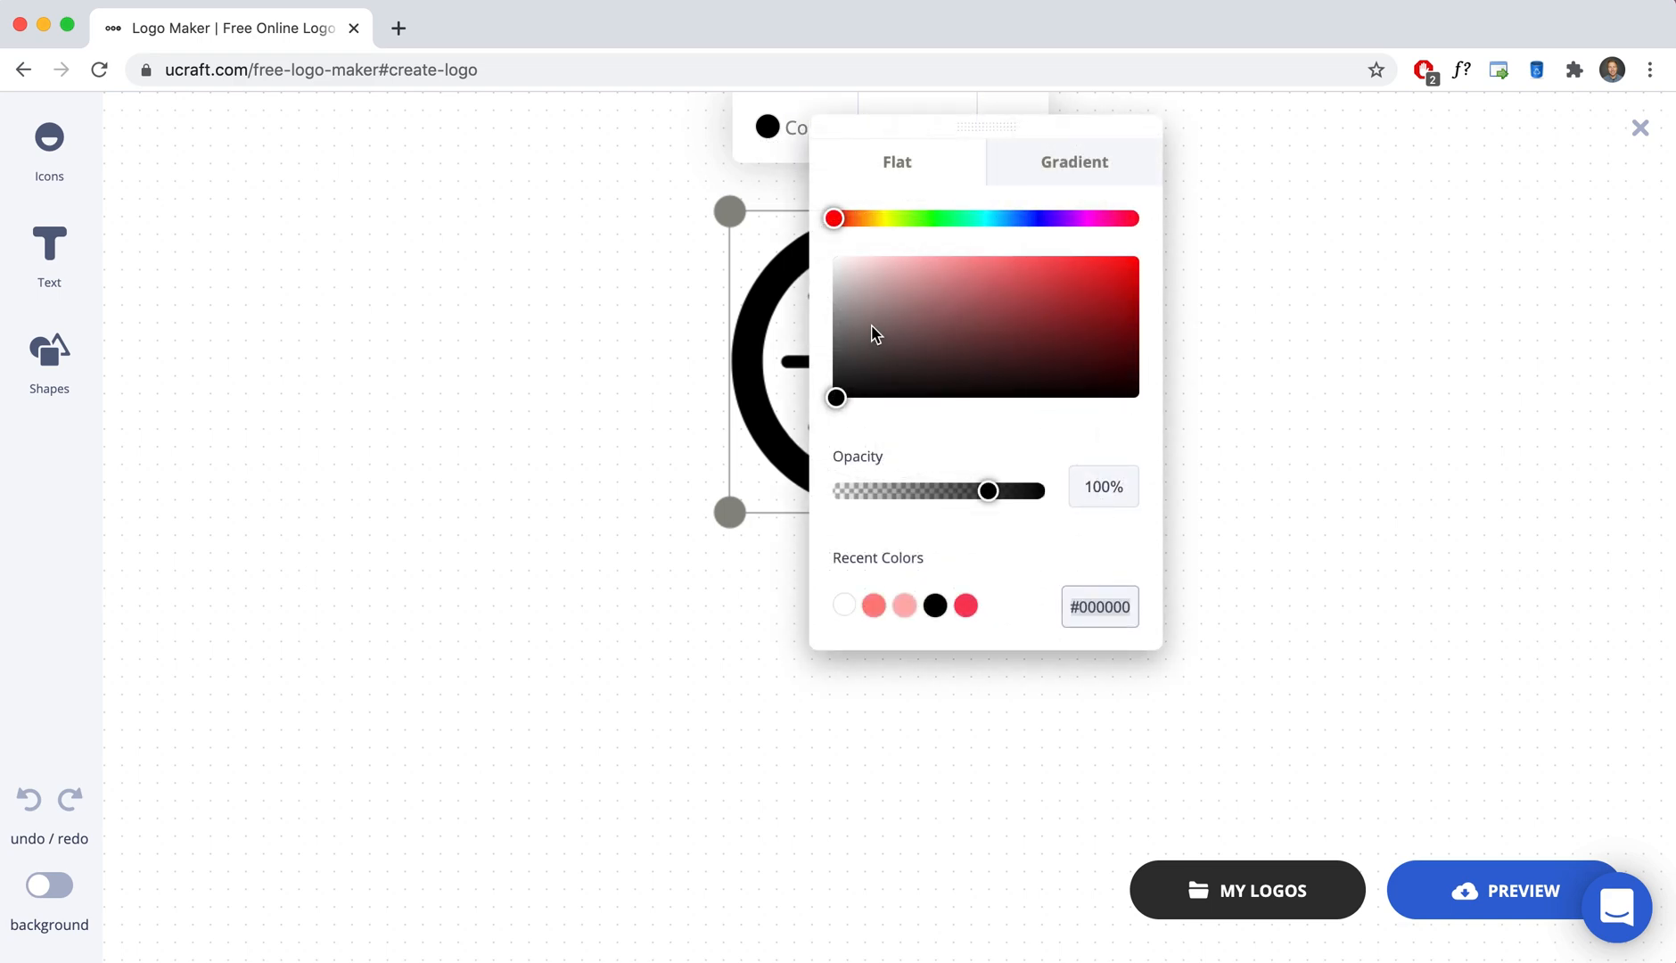
left_click_drag(836, 396, 819, 268)
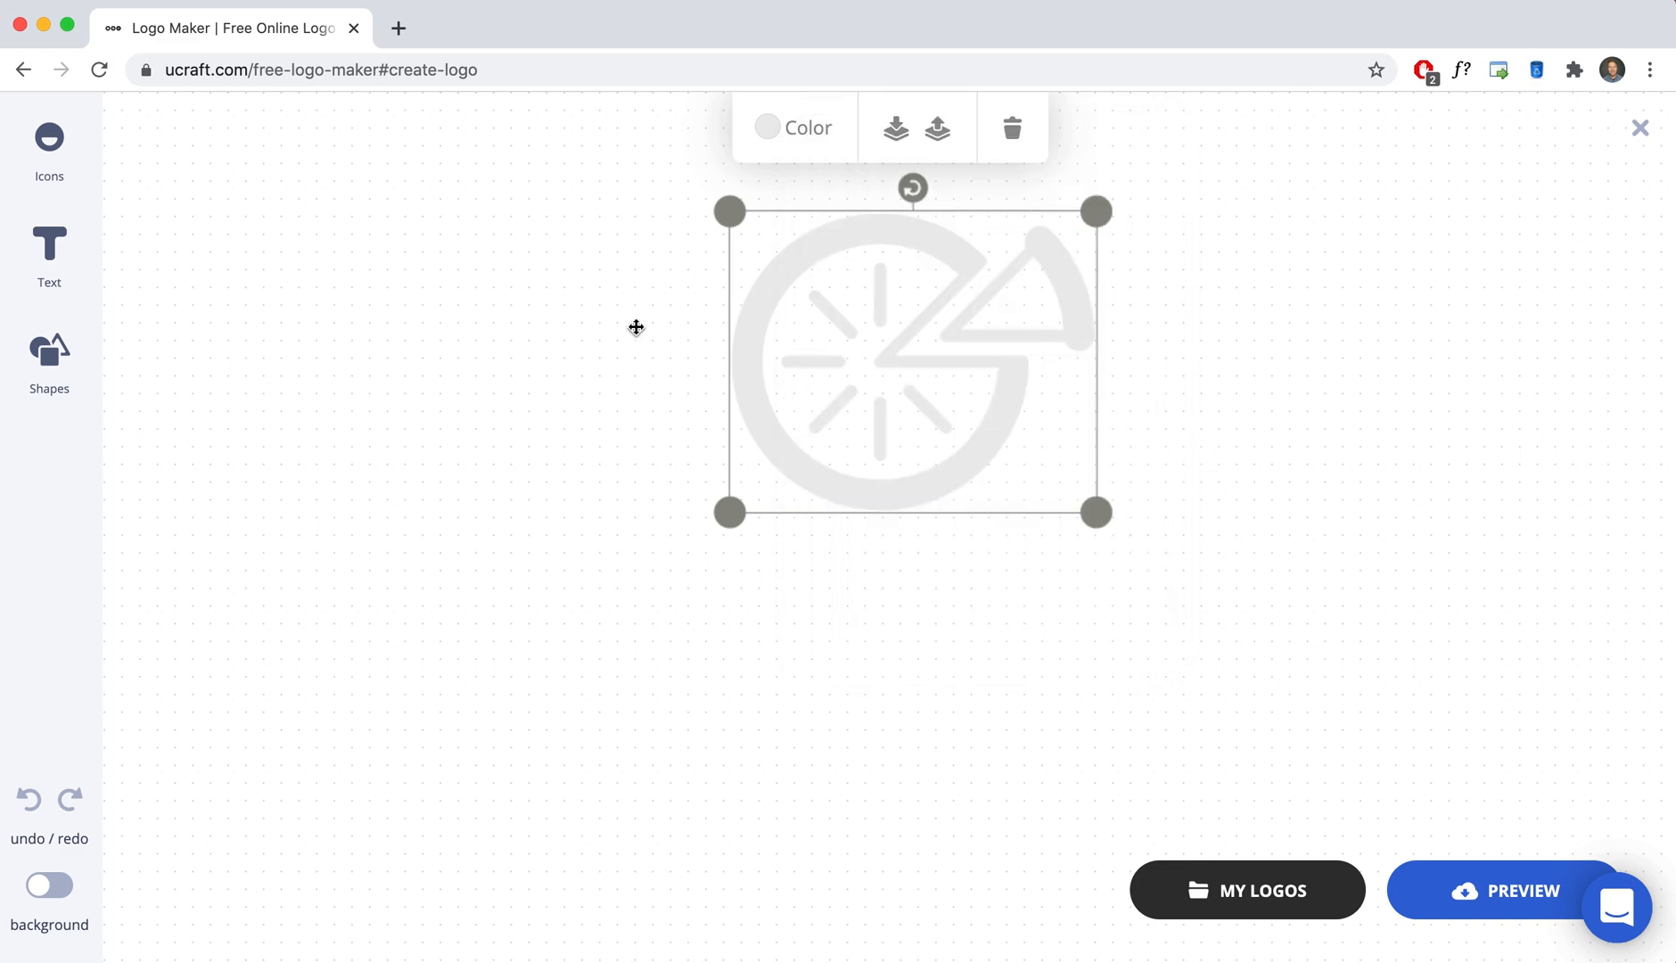
Add 'PIZZA TIME!' text, centre it beneath the icon and enlarge it to 62px.
left_click(48, 244)
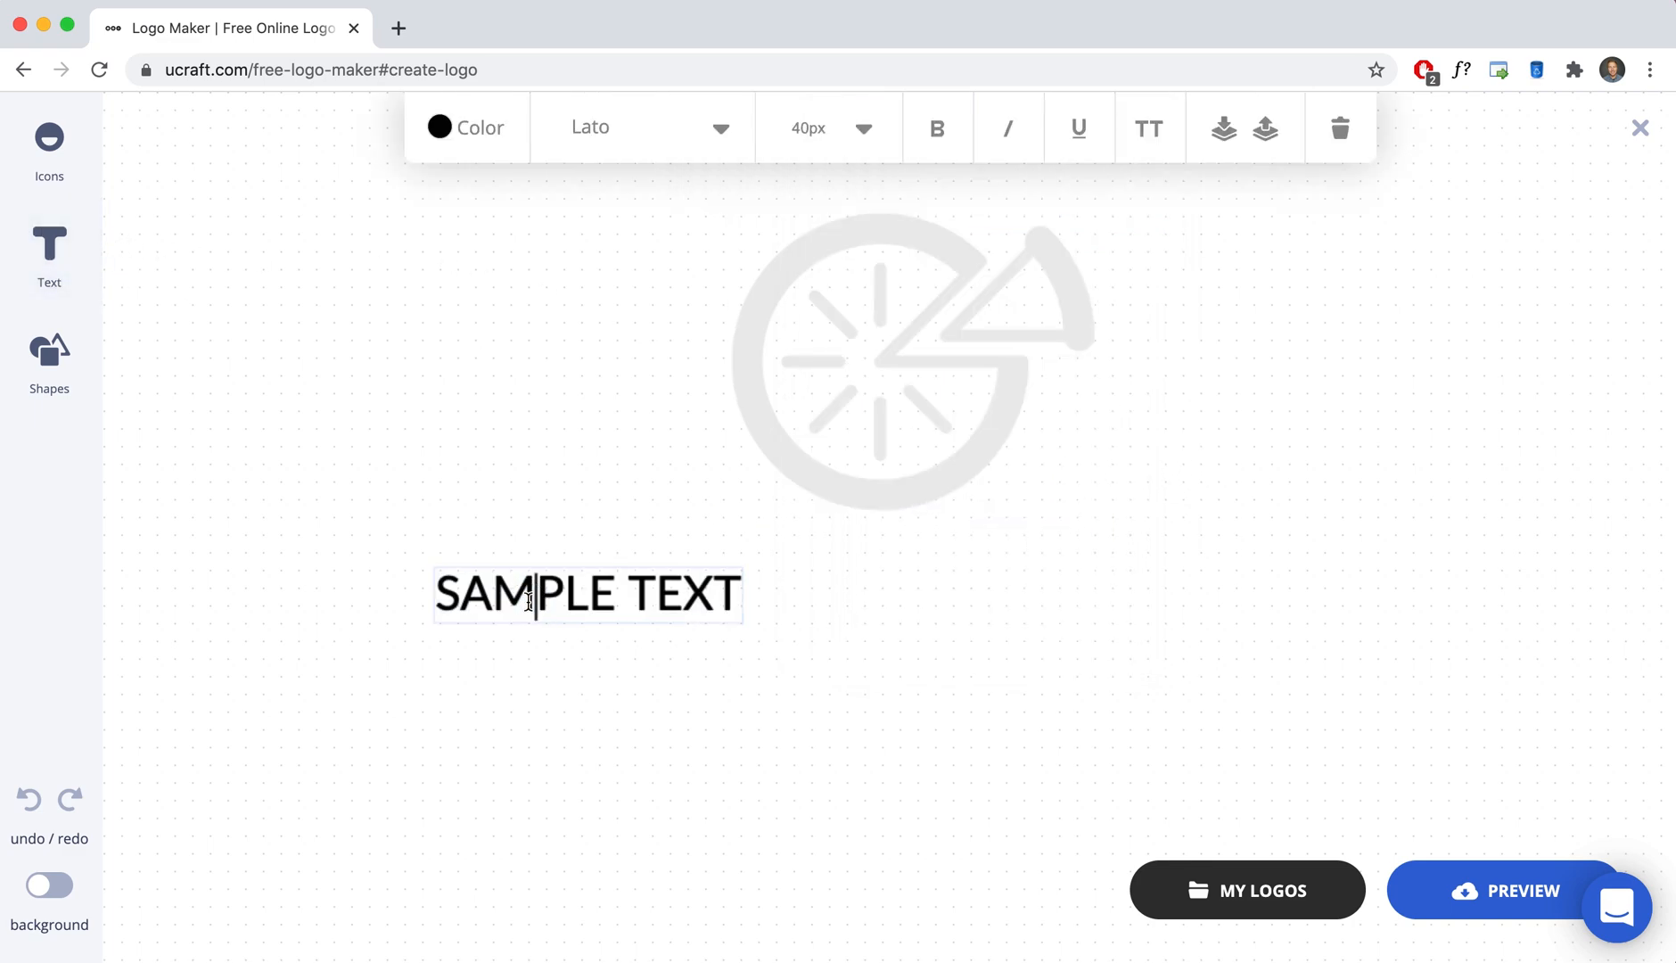
type("pi")
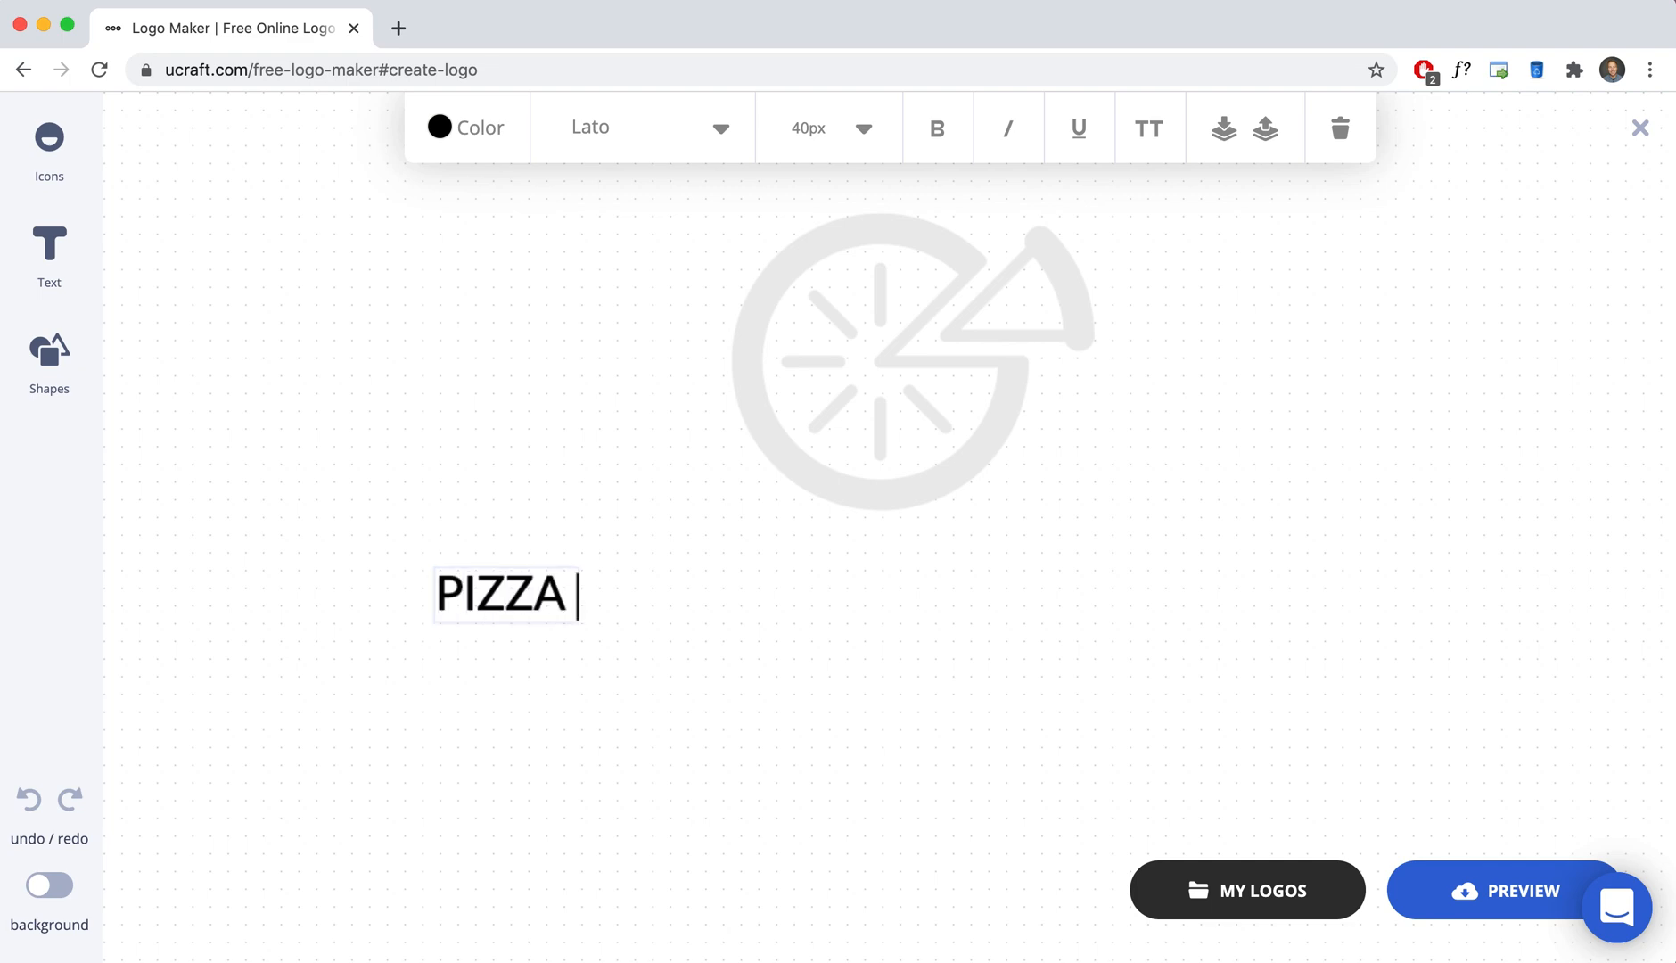
type("TIME!")
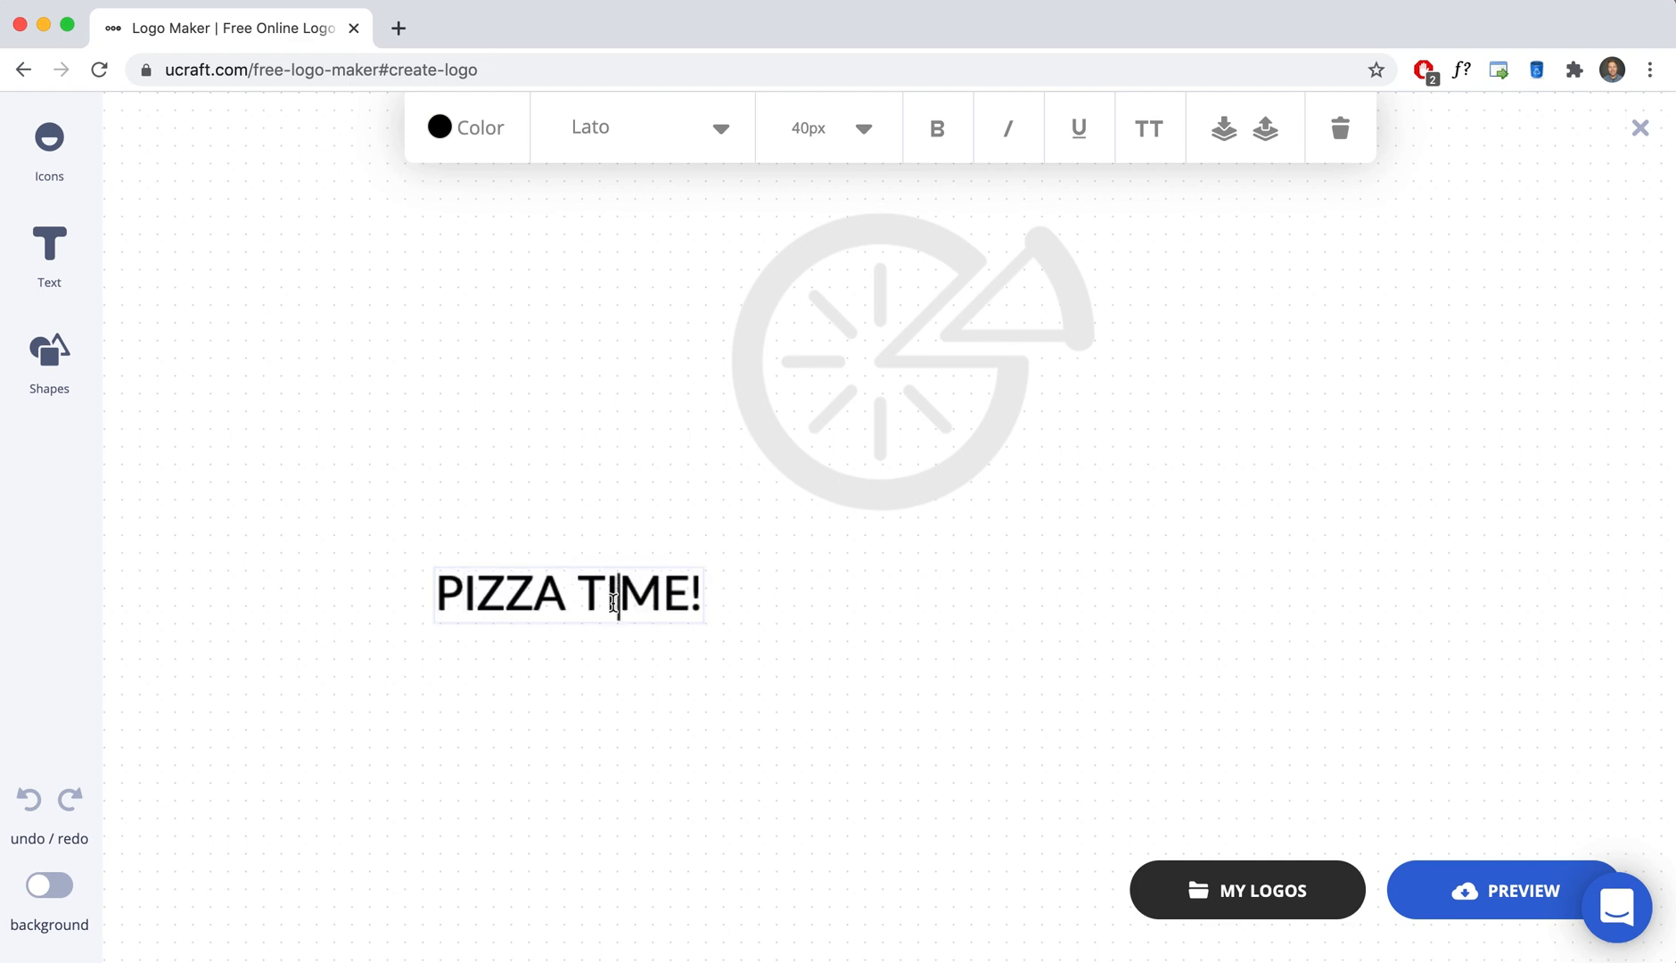
left_click(571, 595)
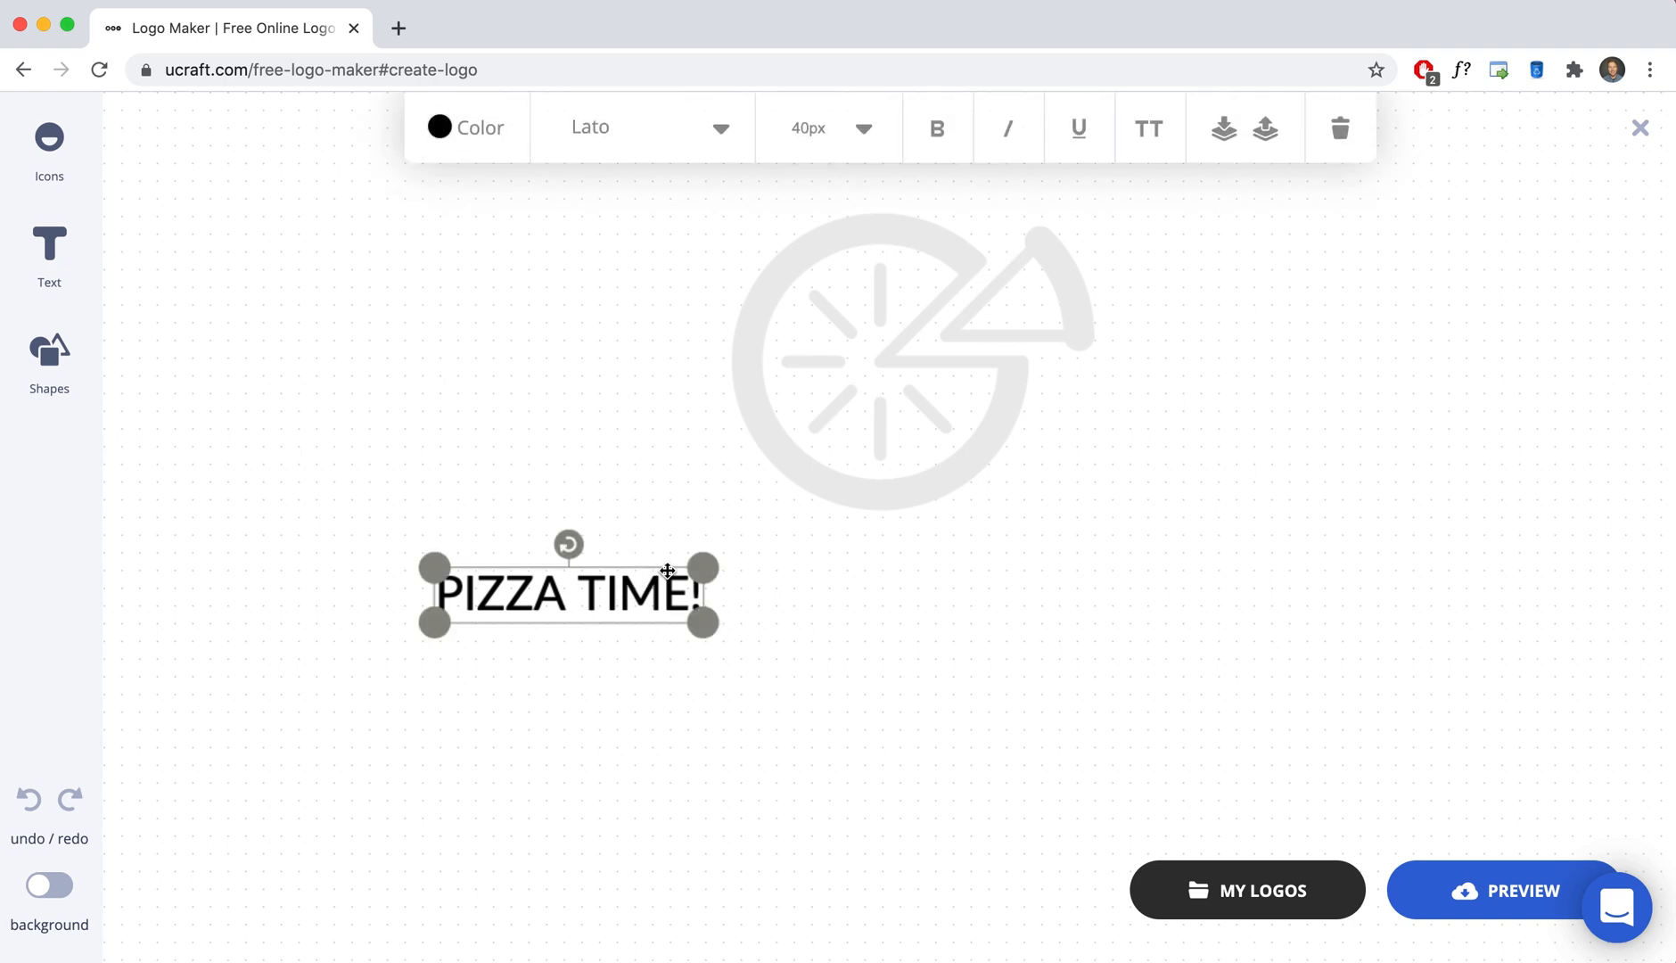
left_click_drag(567, 590, 863, 562)
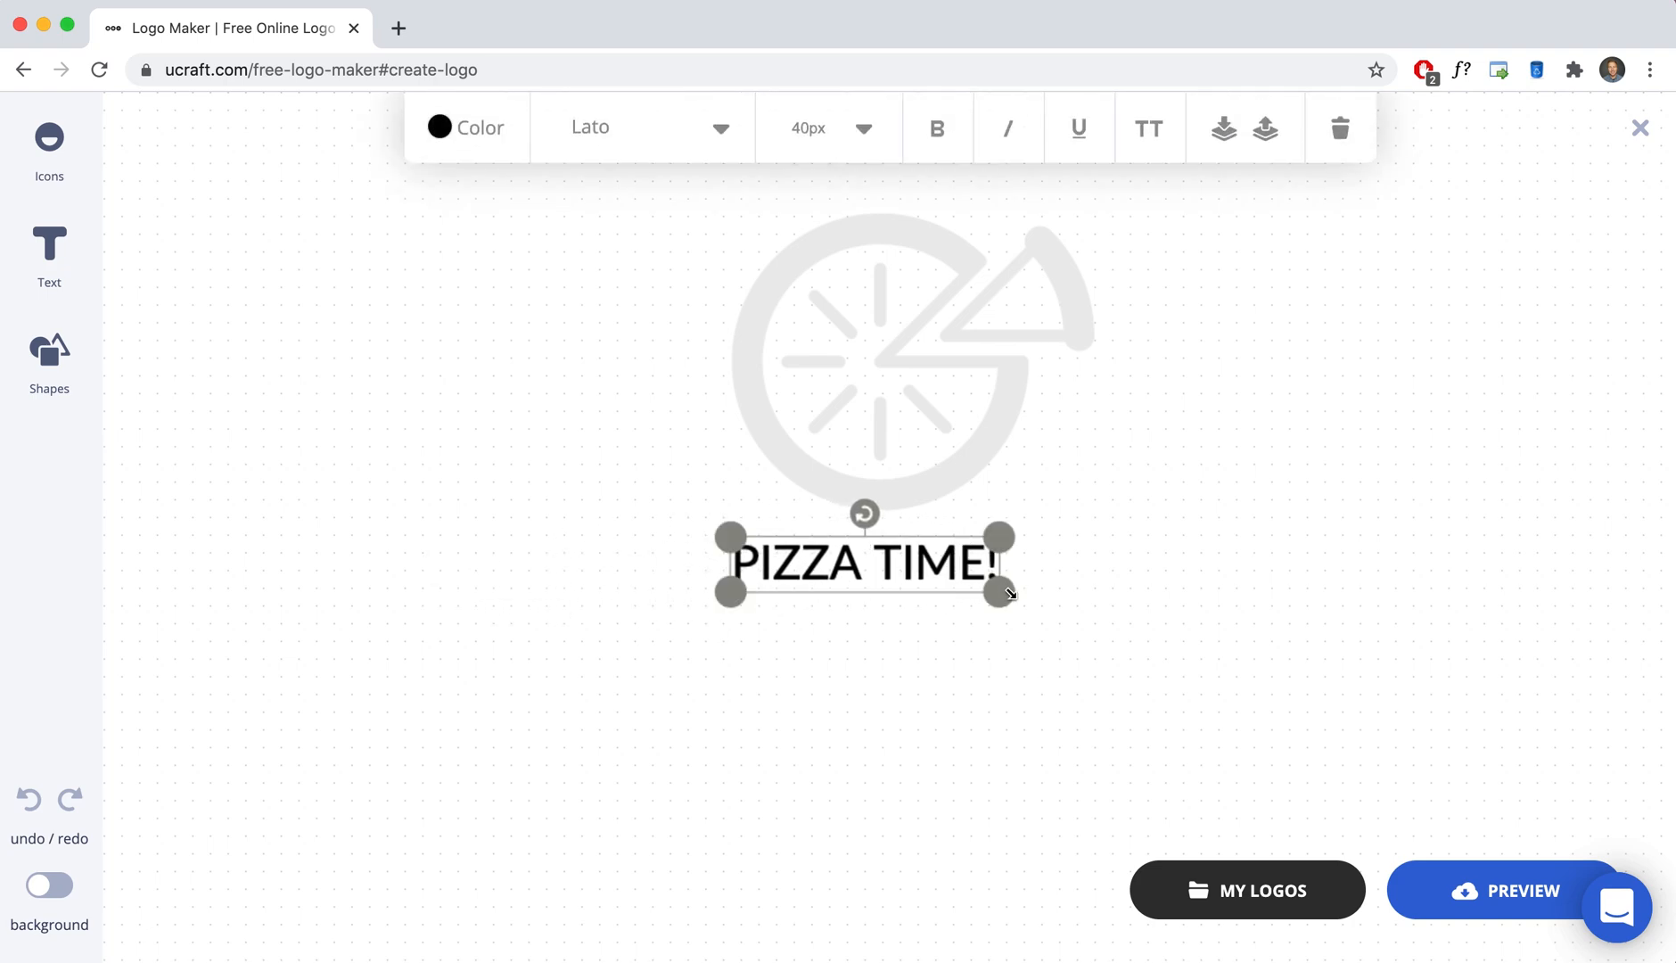
left_click_drag(1002, 592, 1092, 611)
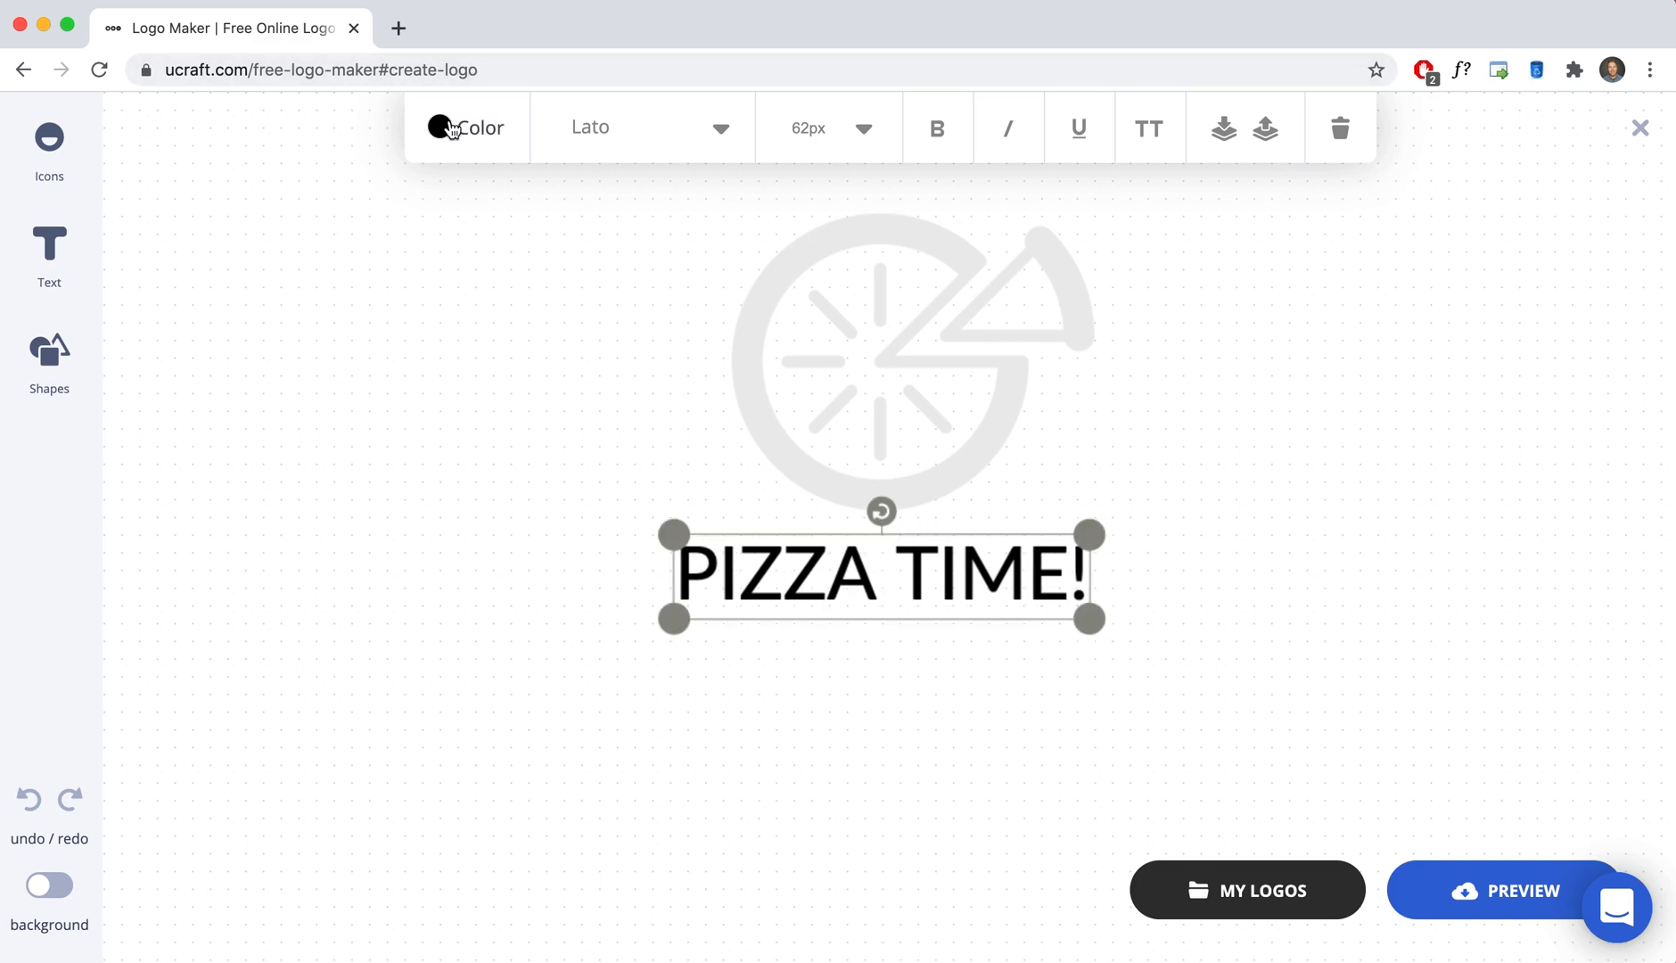
Style the caption light gray in bold Roboto and deselect to view the finished logo.
left_click(440, 127)
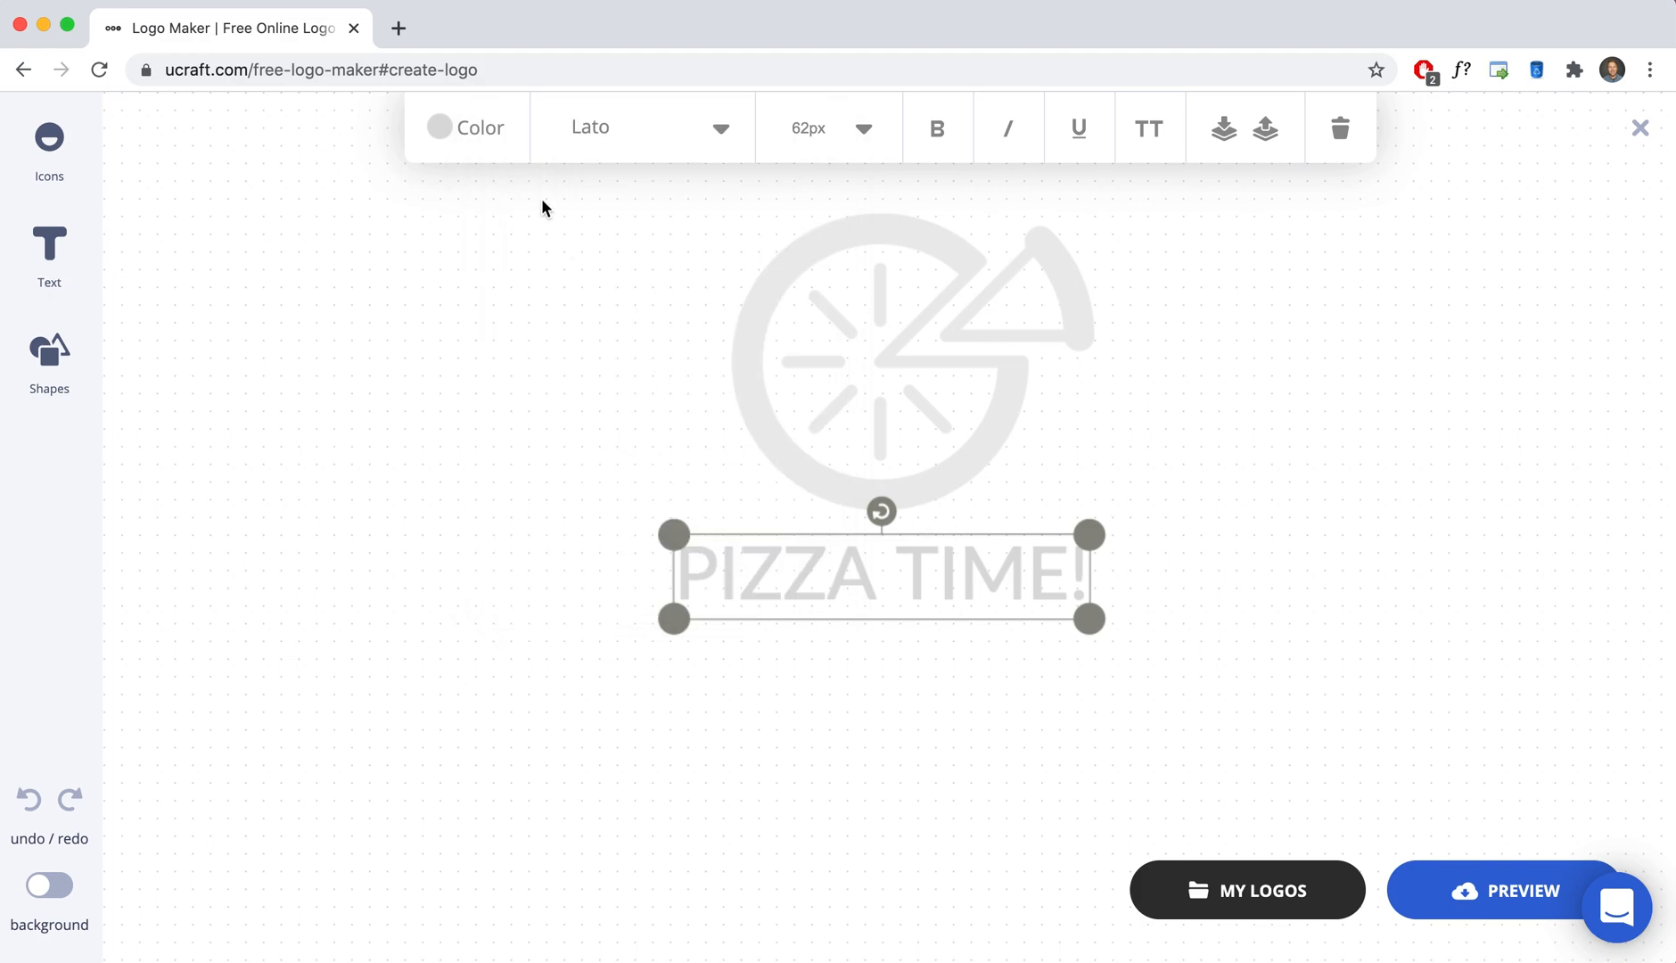
left_click(642, 126)
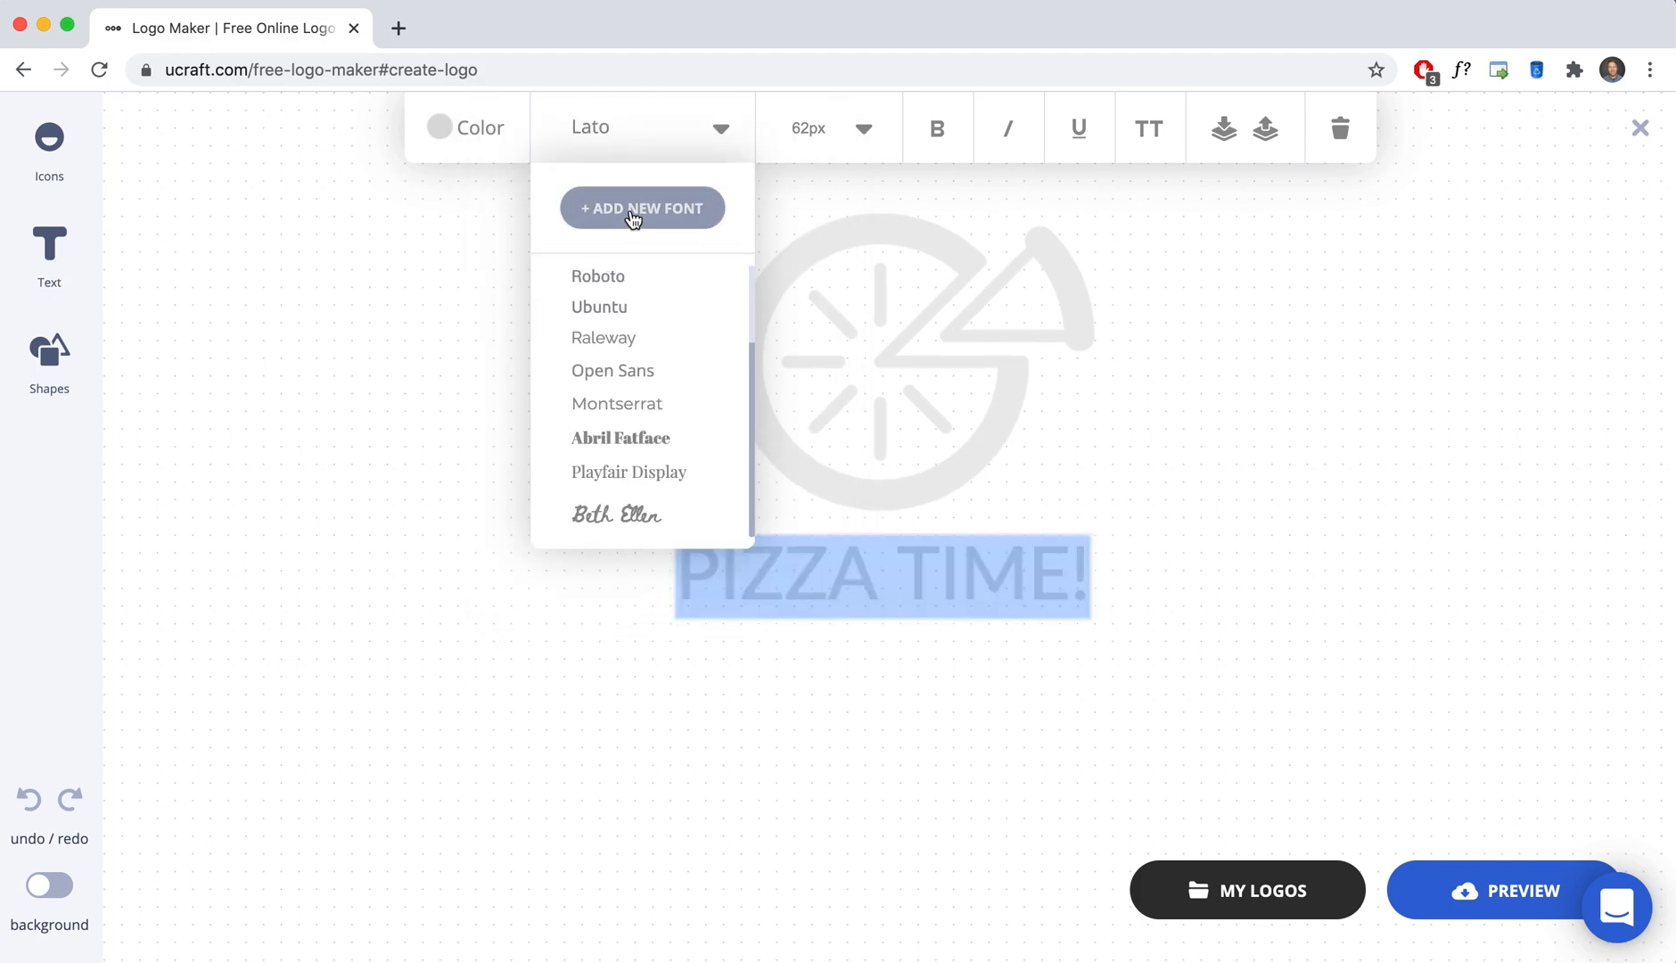
left_click(597, 276)
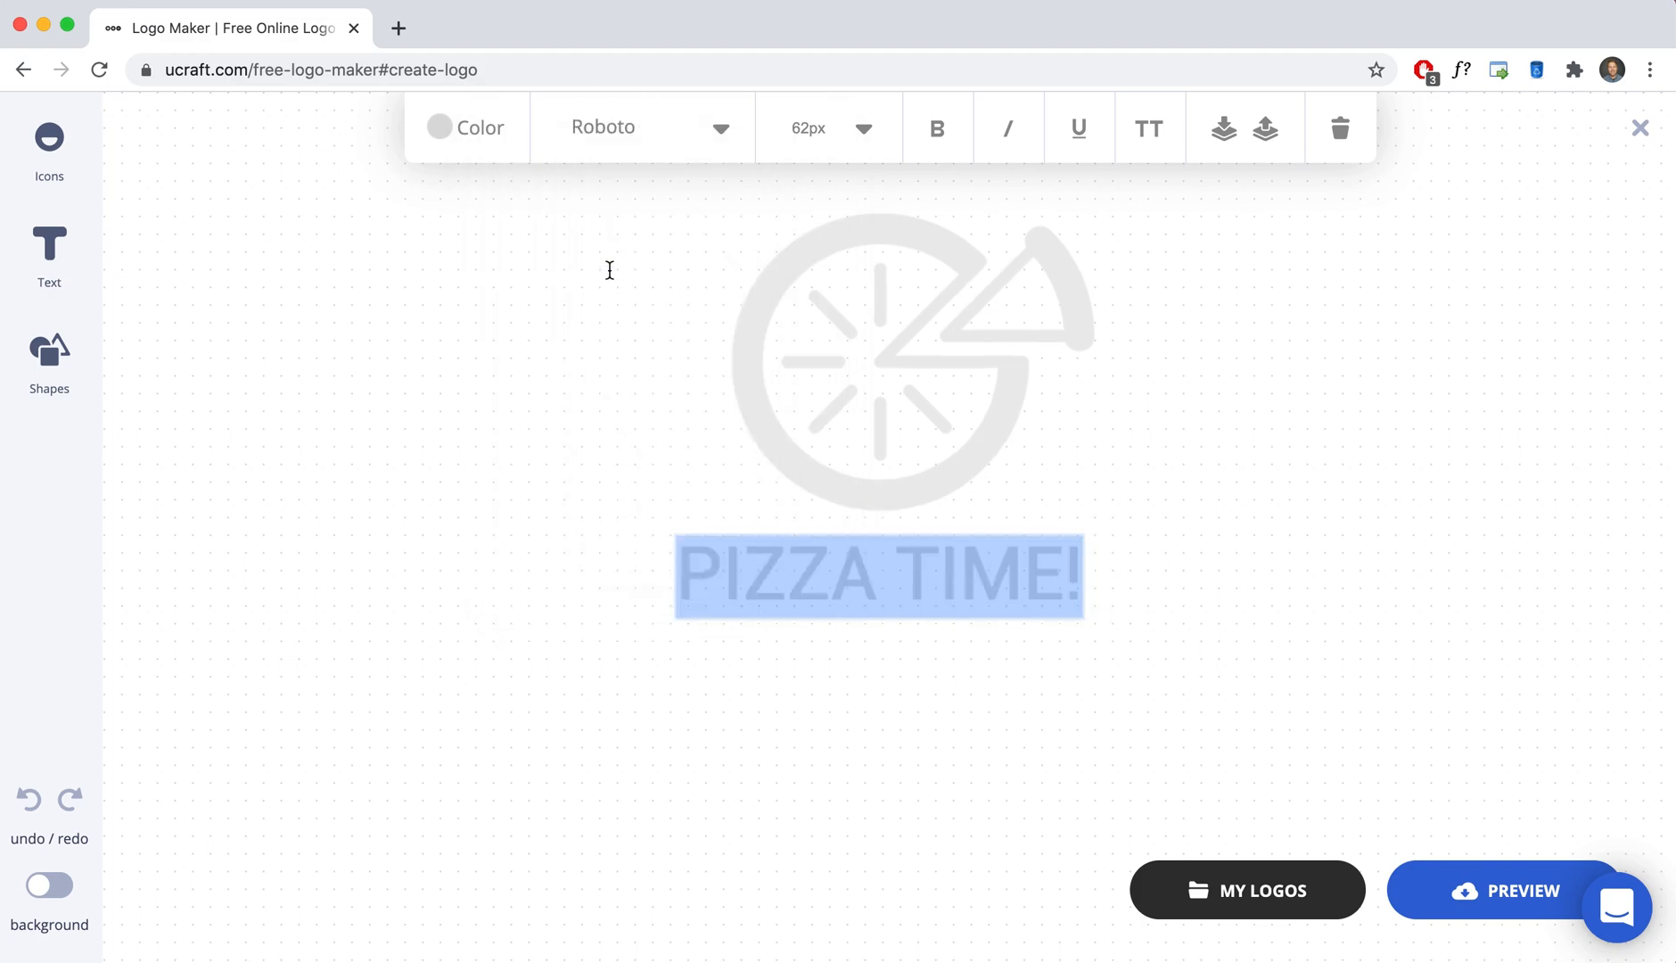
left_click(938, 127)
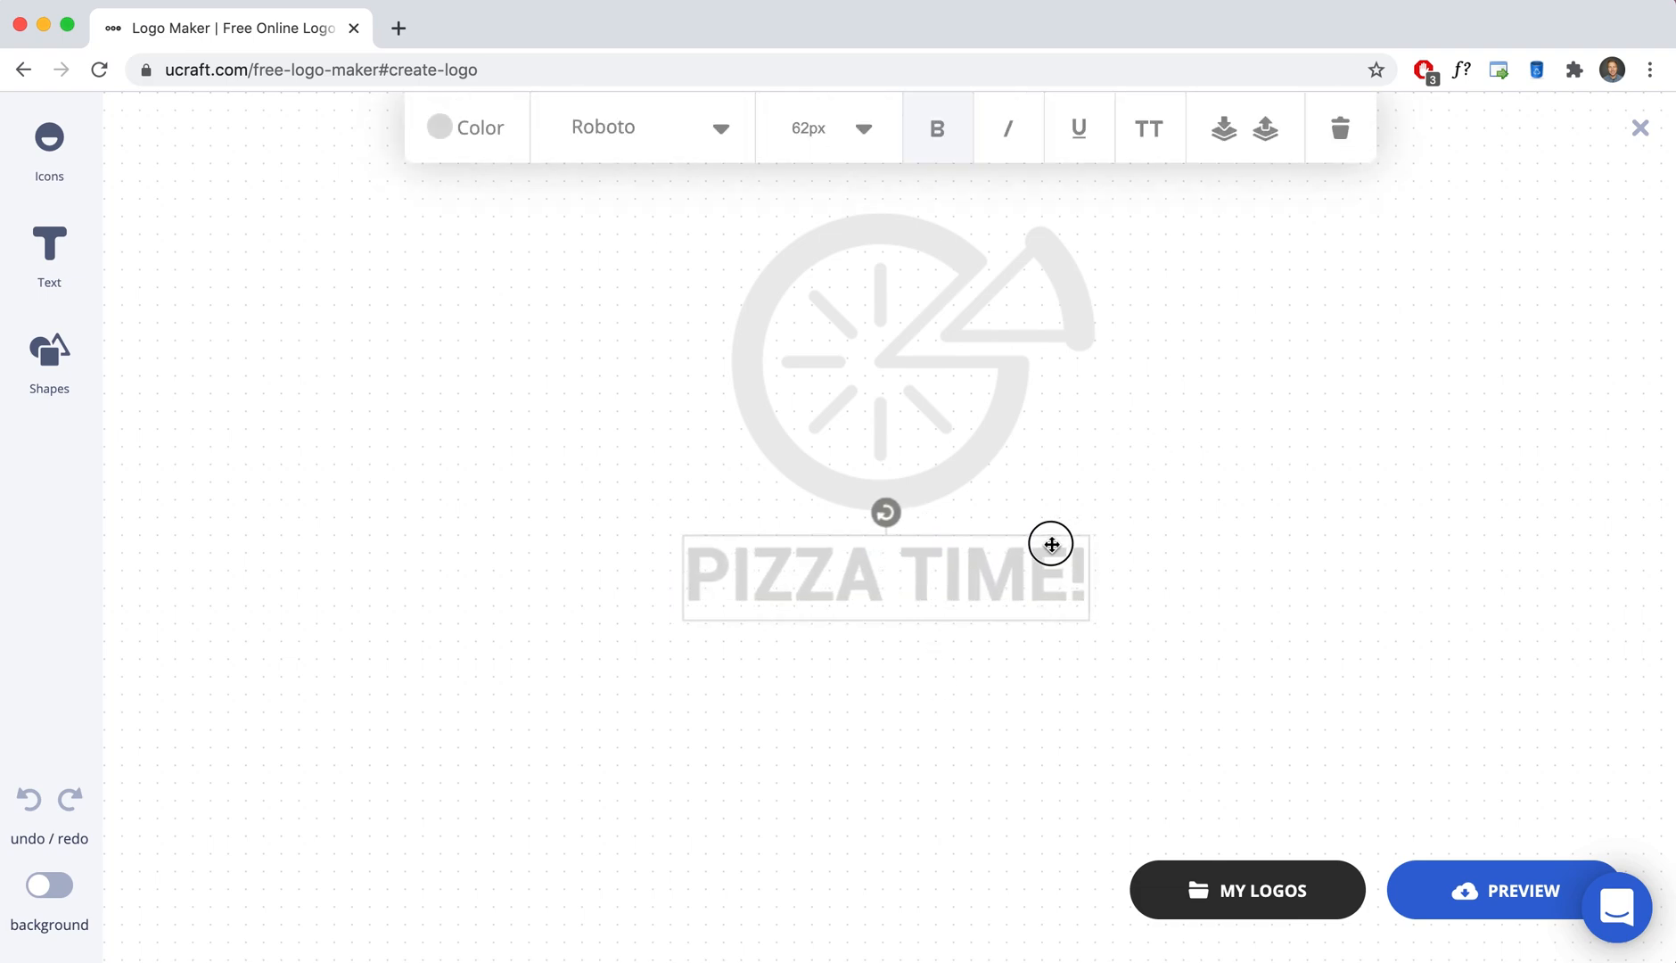
left_click(1051, 544)
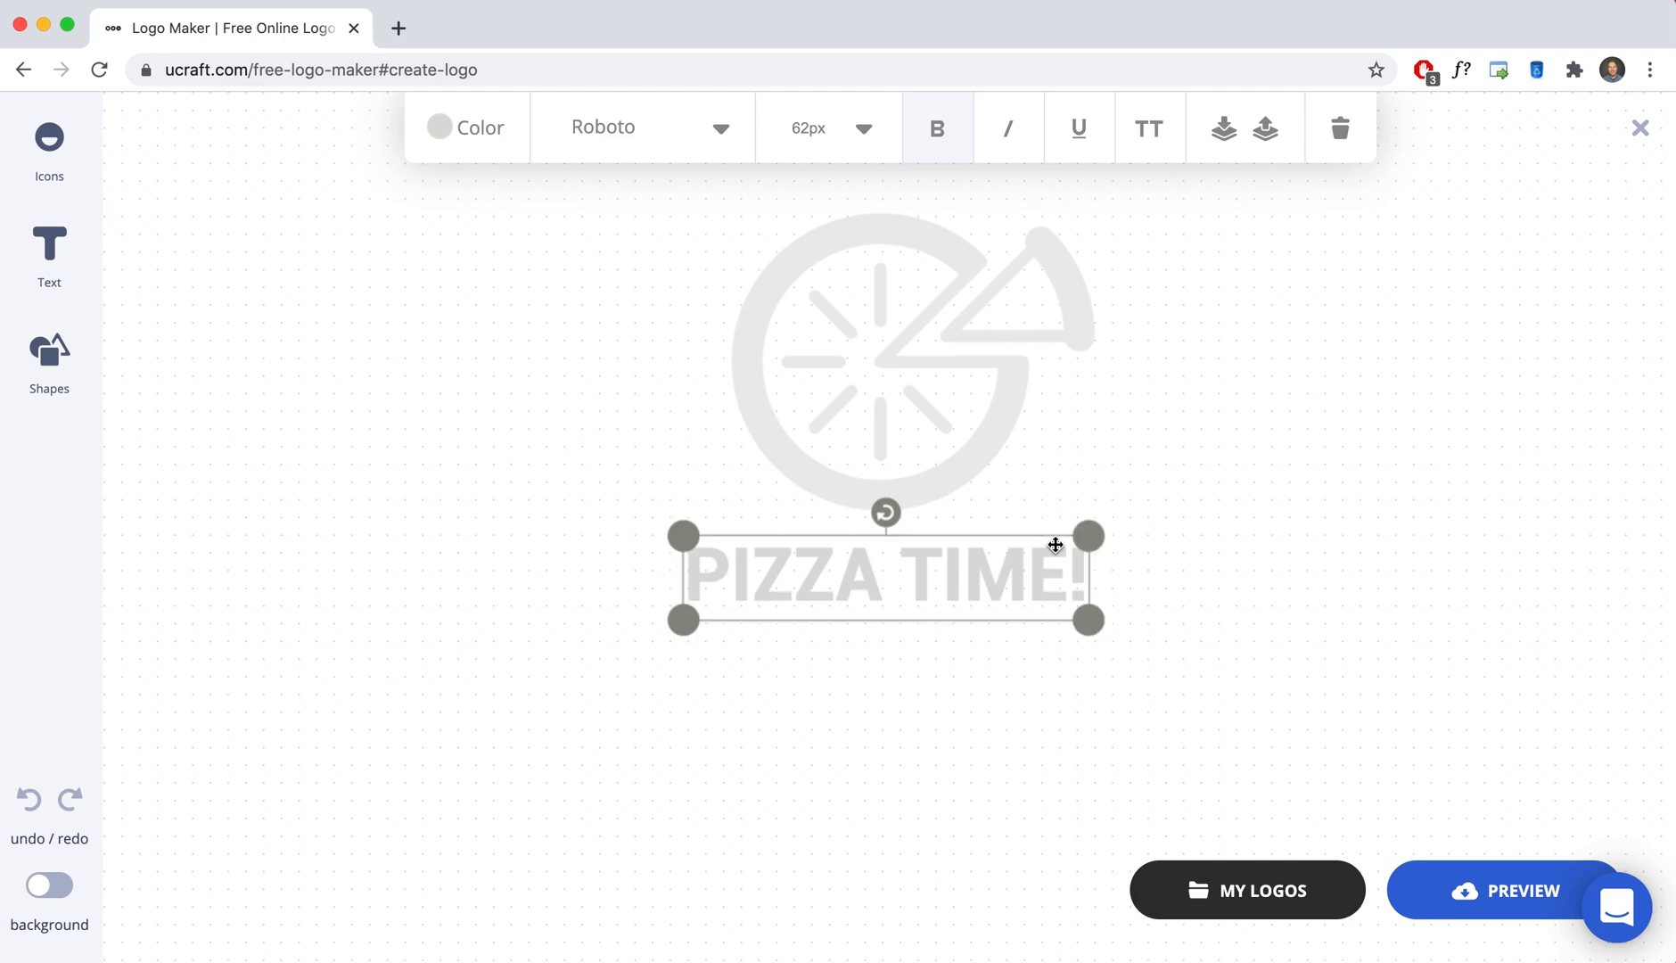
left_click(1126, 478)
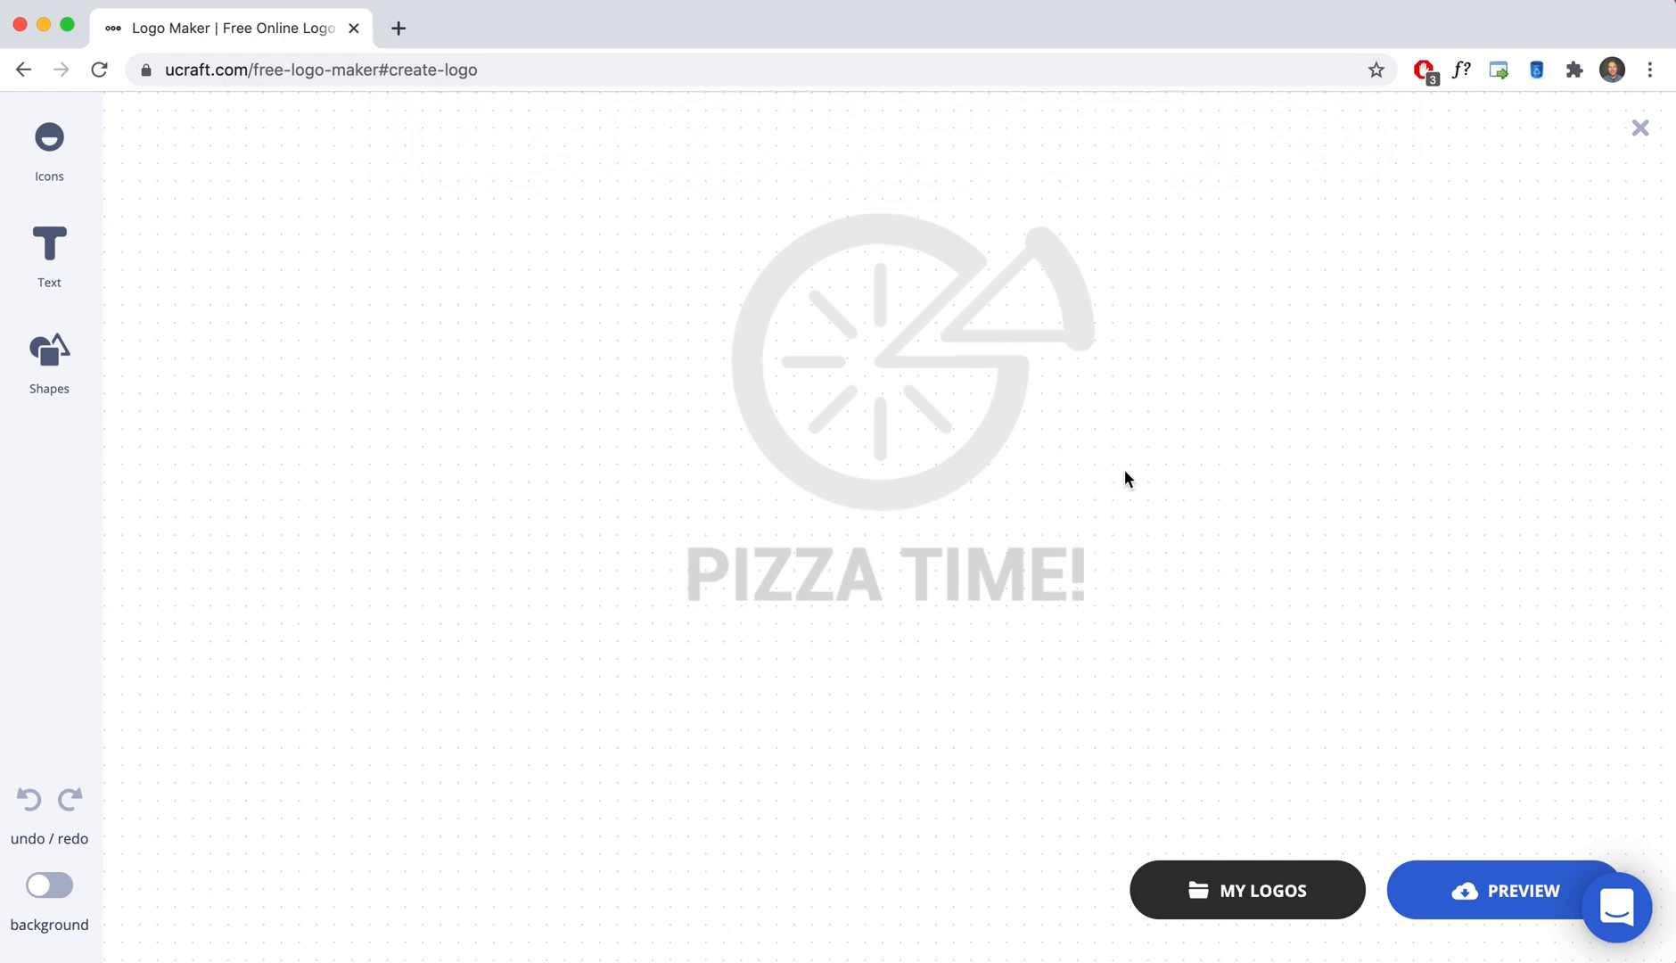
mouse_move(1439, 840)
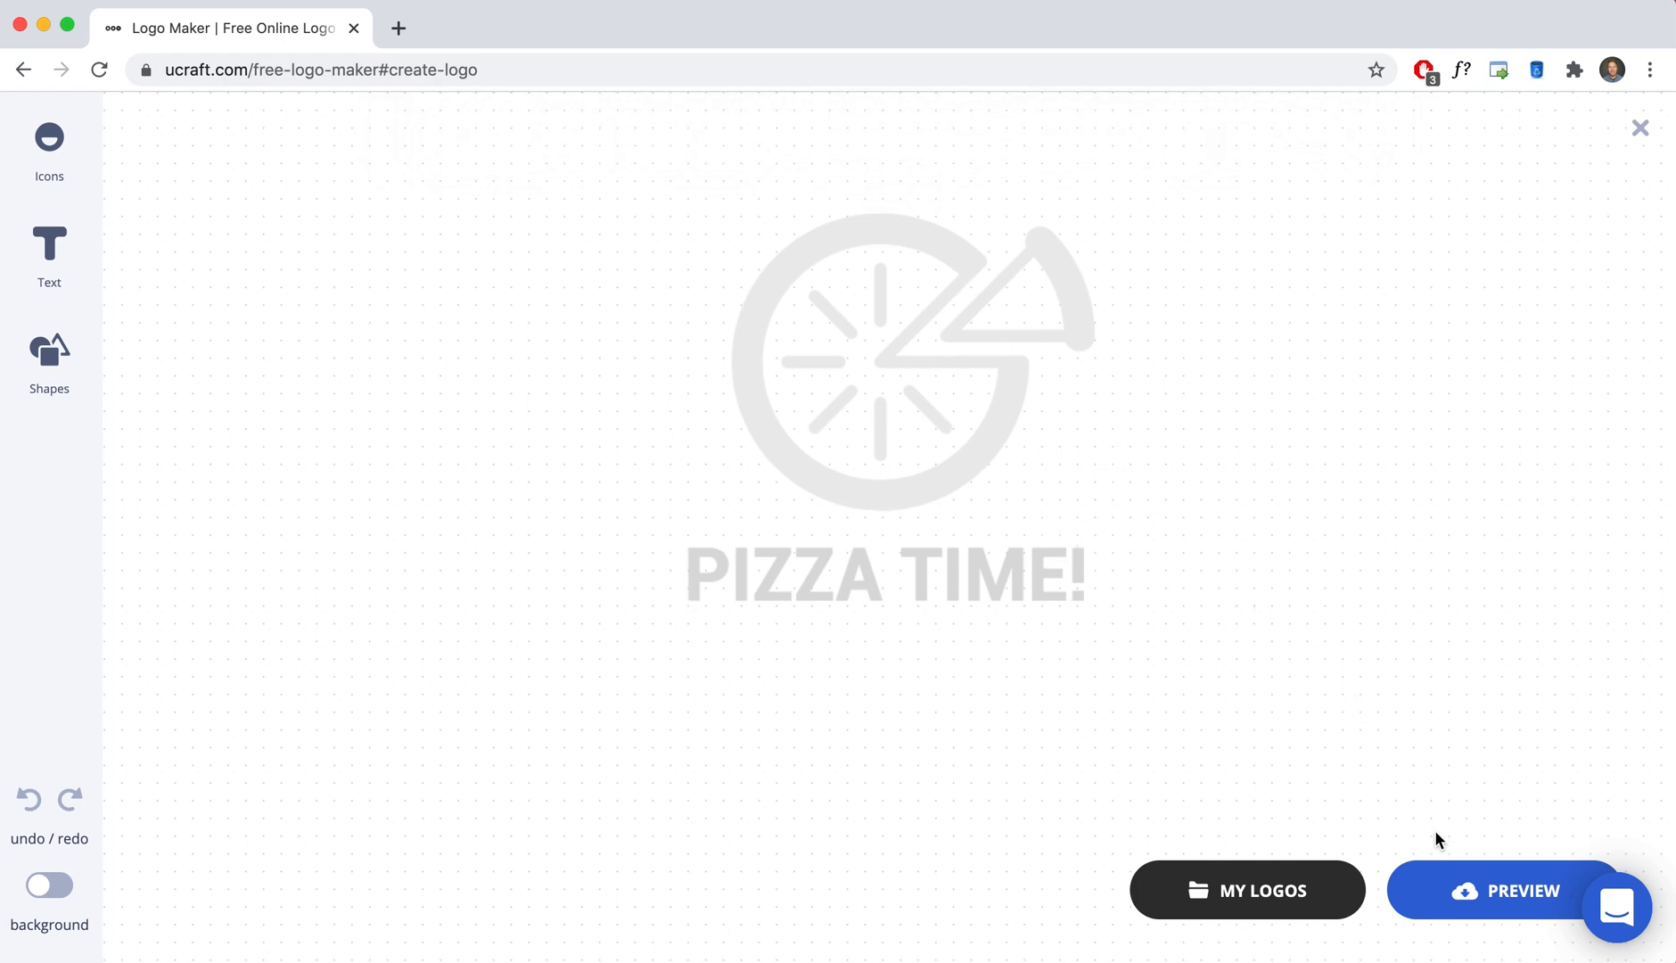
Preview the logo and download the free PNG version as logo (2).png.
left_click(1505, 890)
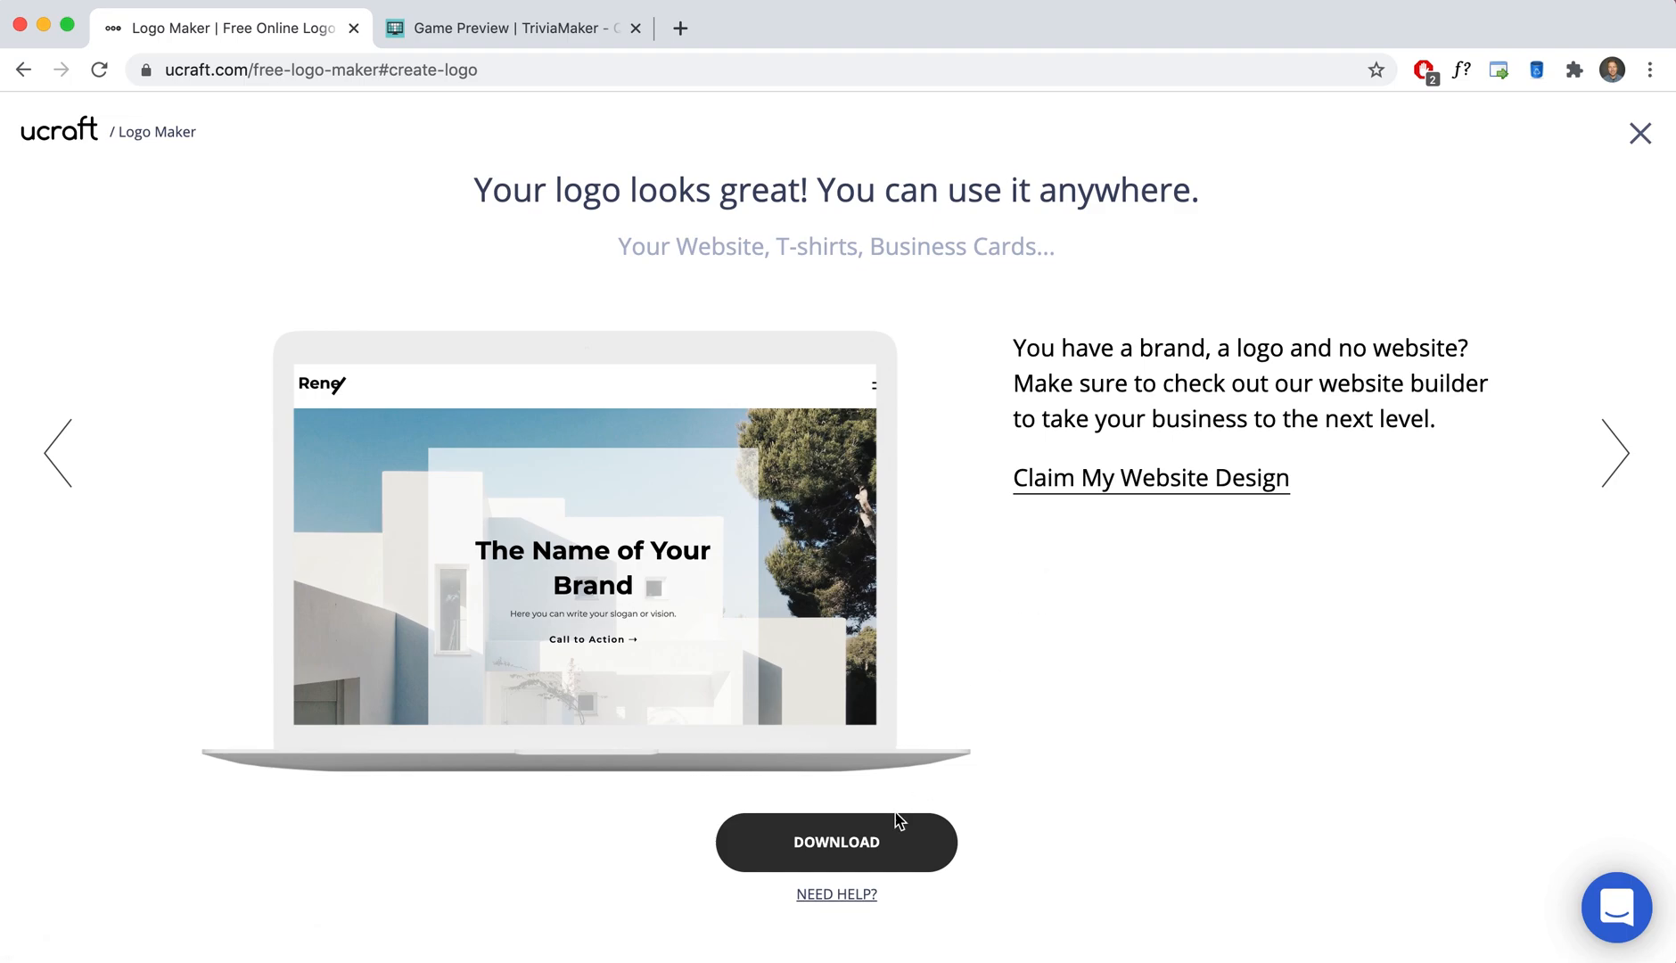
left_click(836, 842)
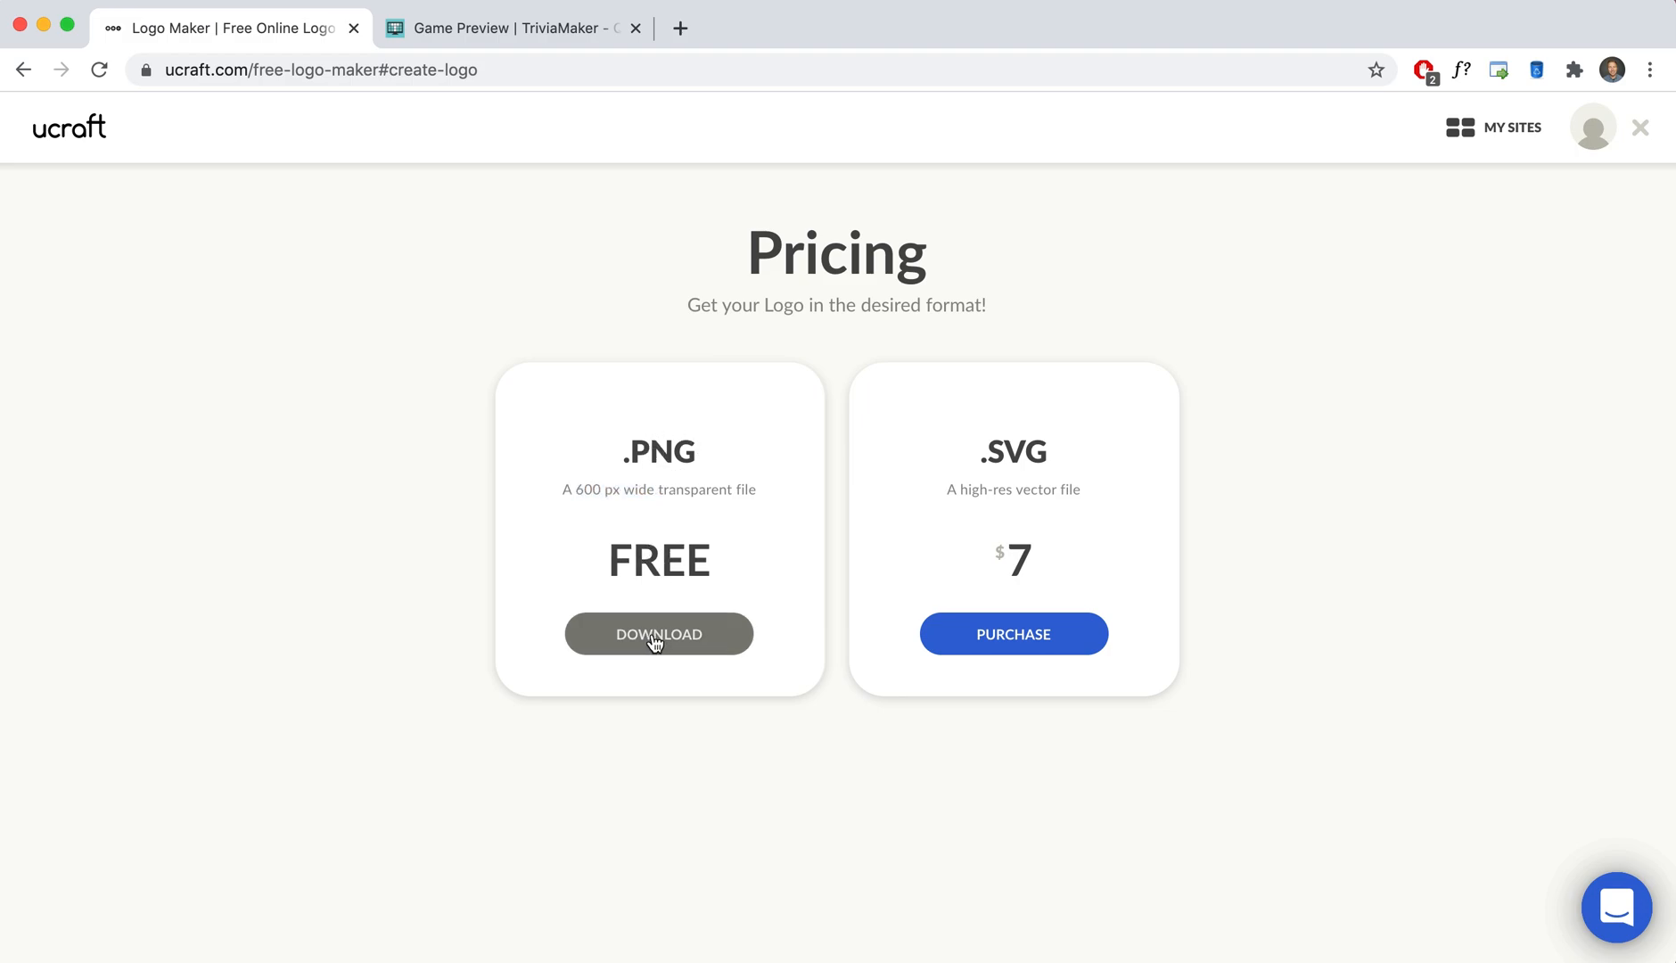
left_click(657, 632)
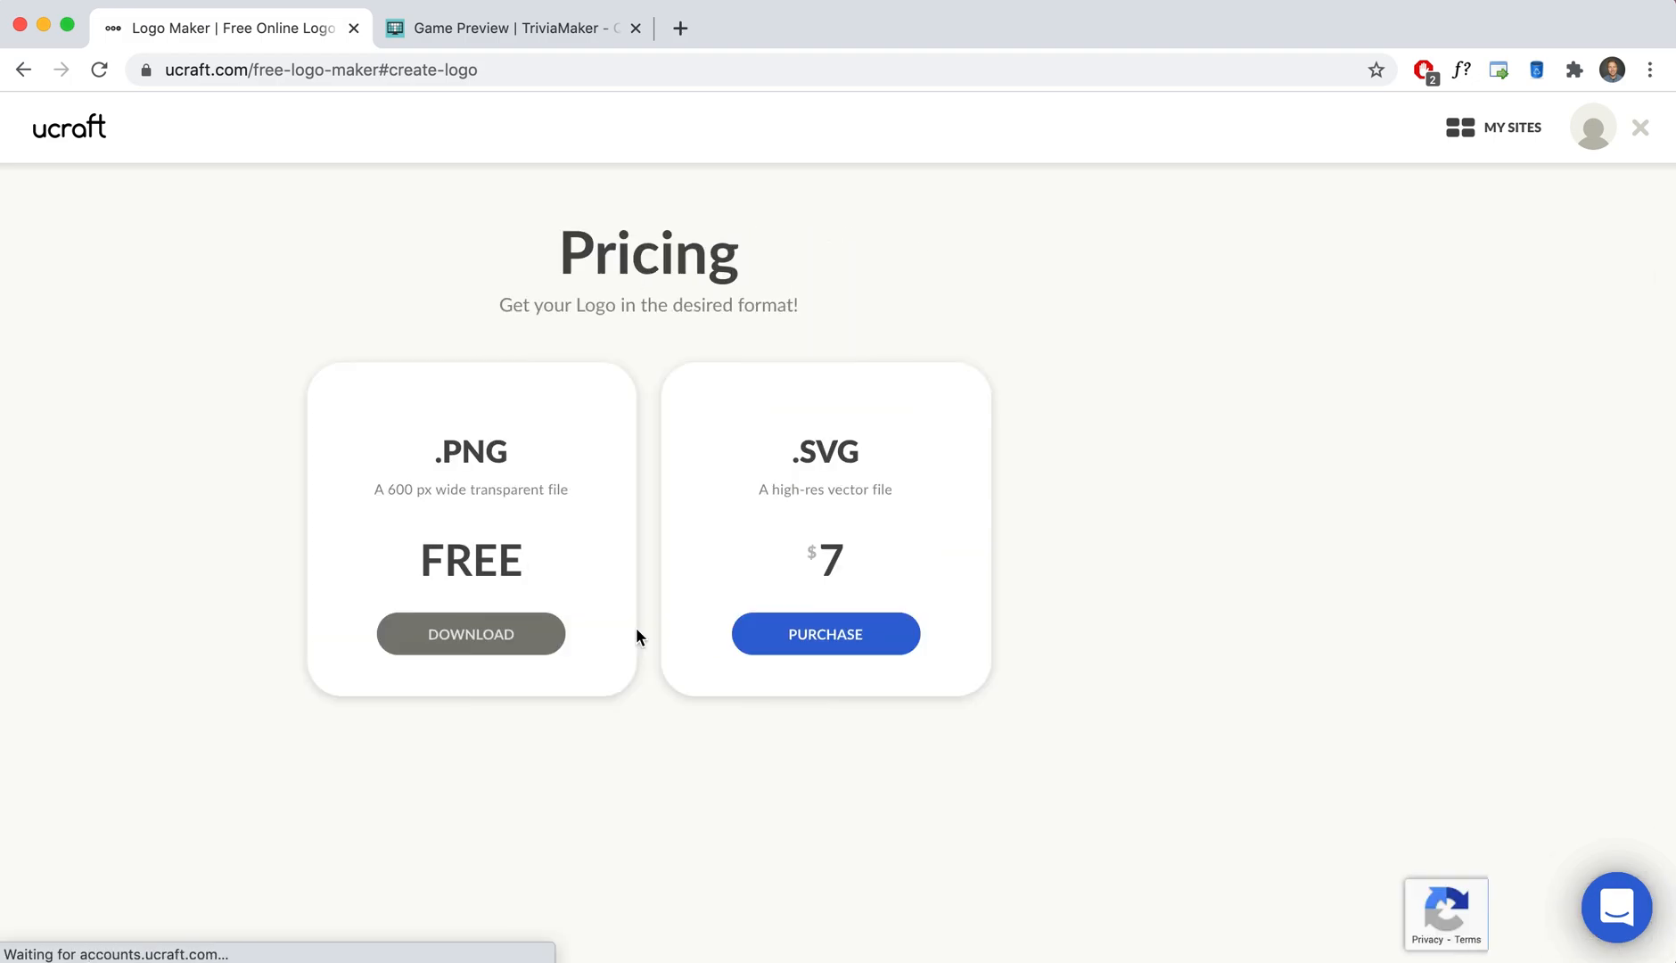
left_click(470, 633)
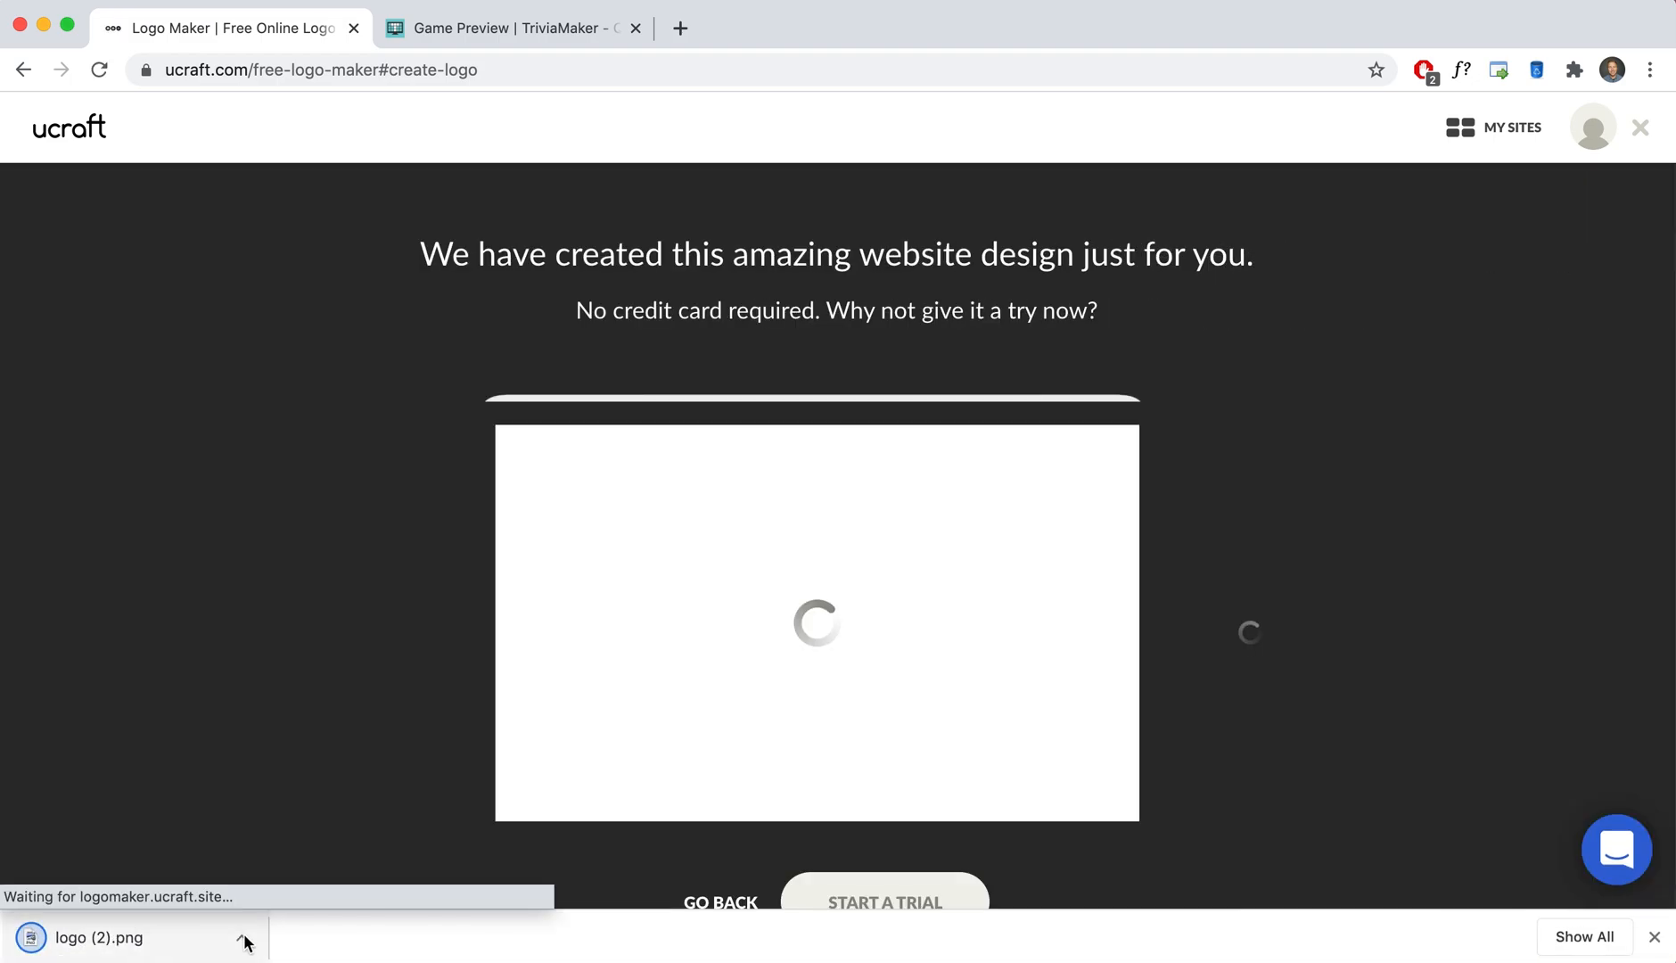
View the downloaded logo image, close it and switch to the TriviaMaker game page.
left_click(92, 938)
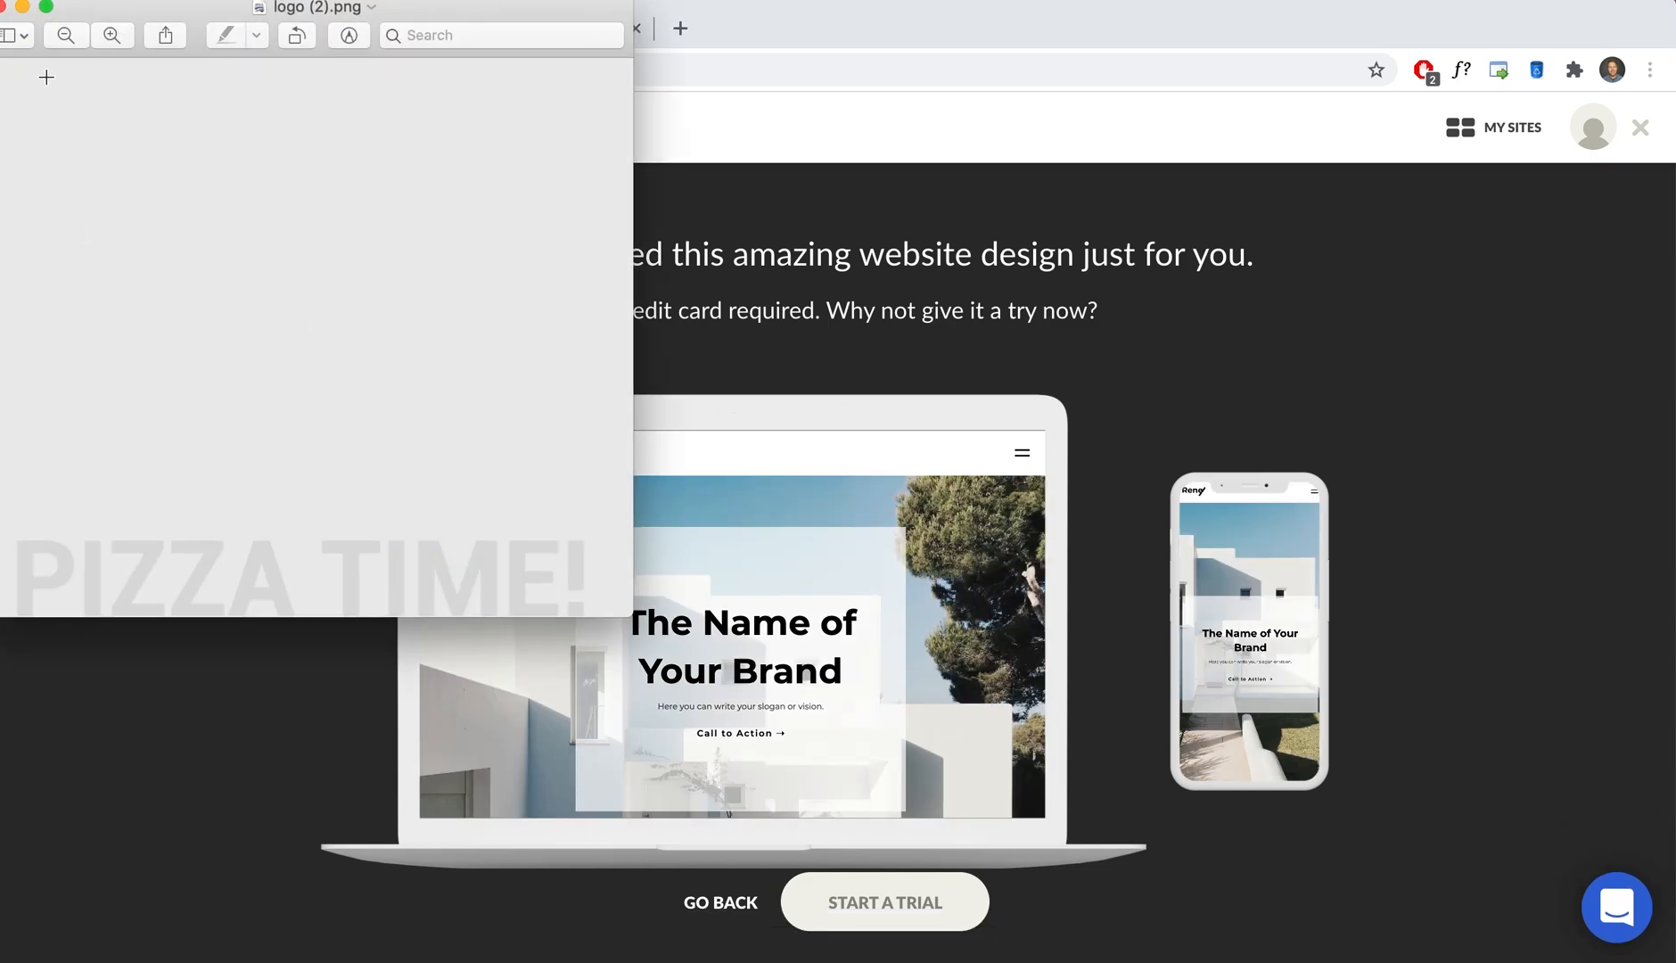
left_click_drag(321, 9, 362, 38)
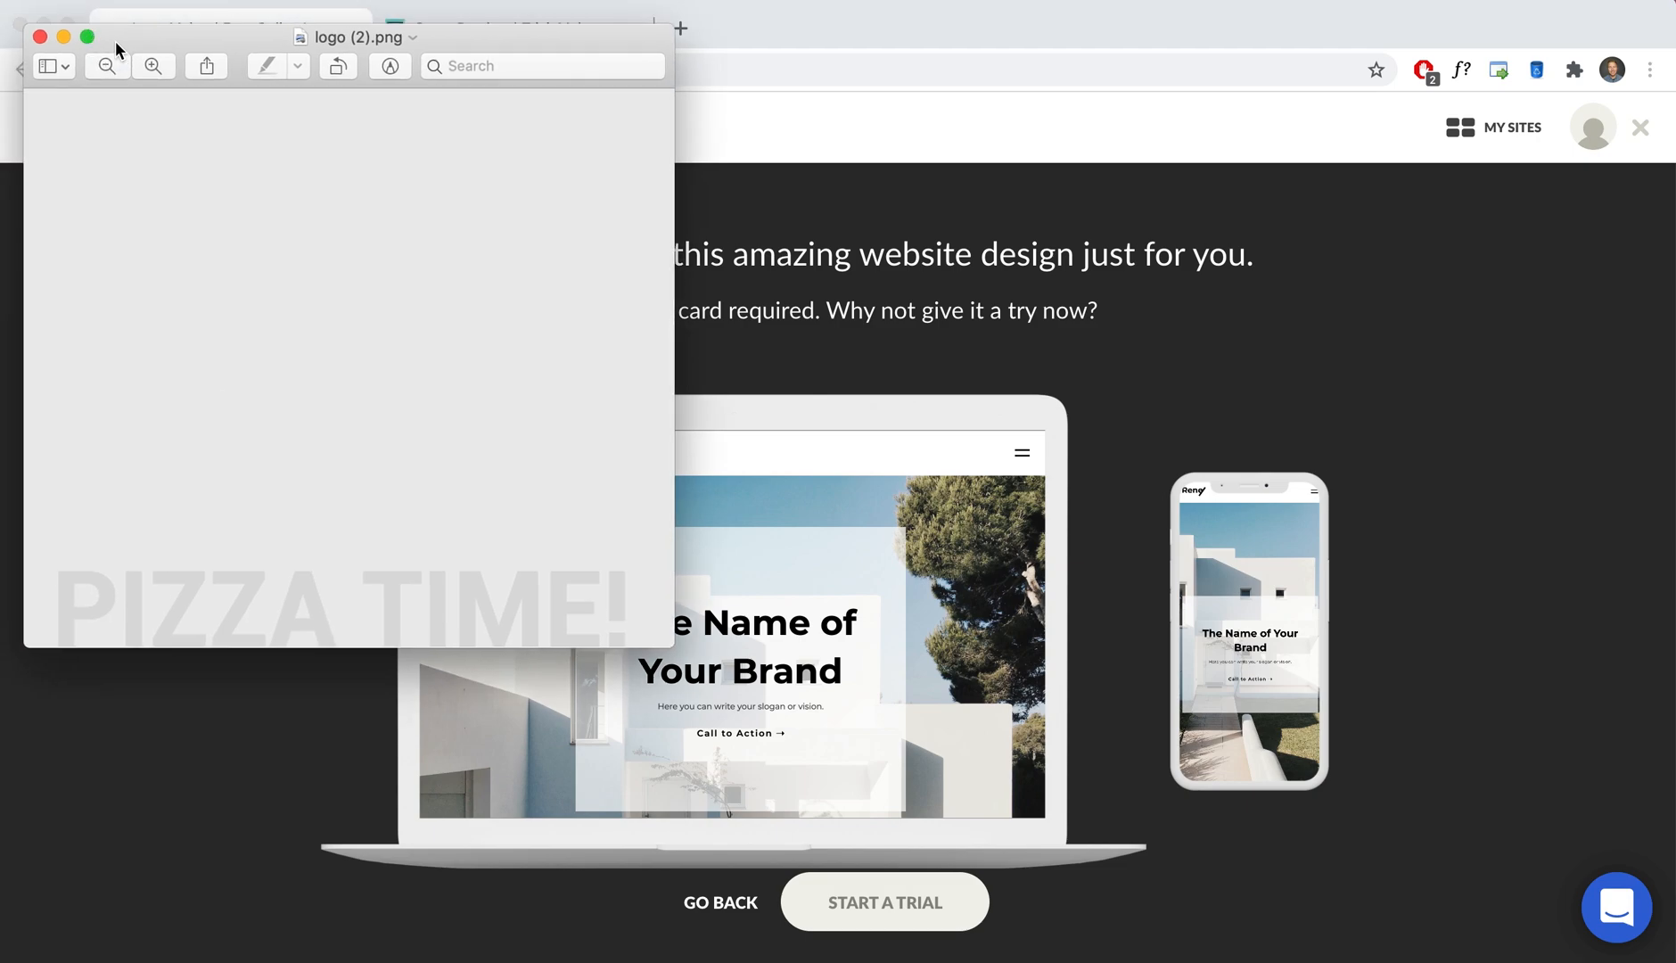
left_click(39, 36)
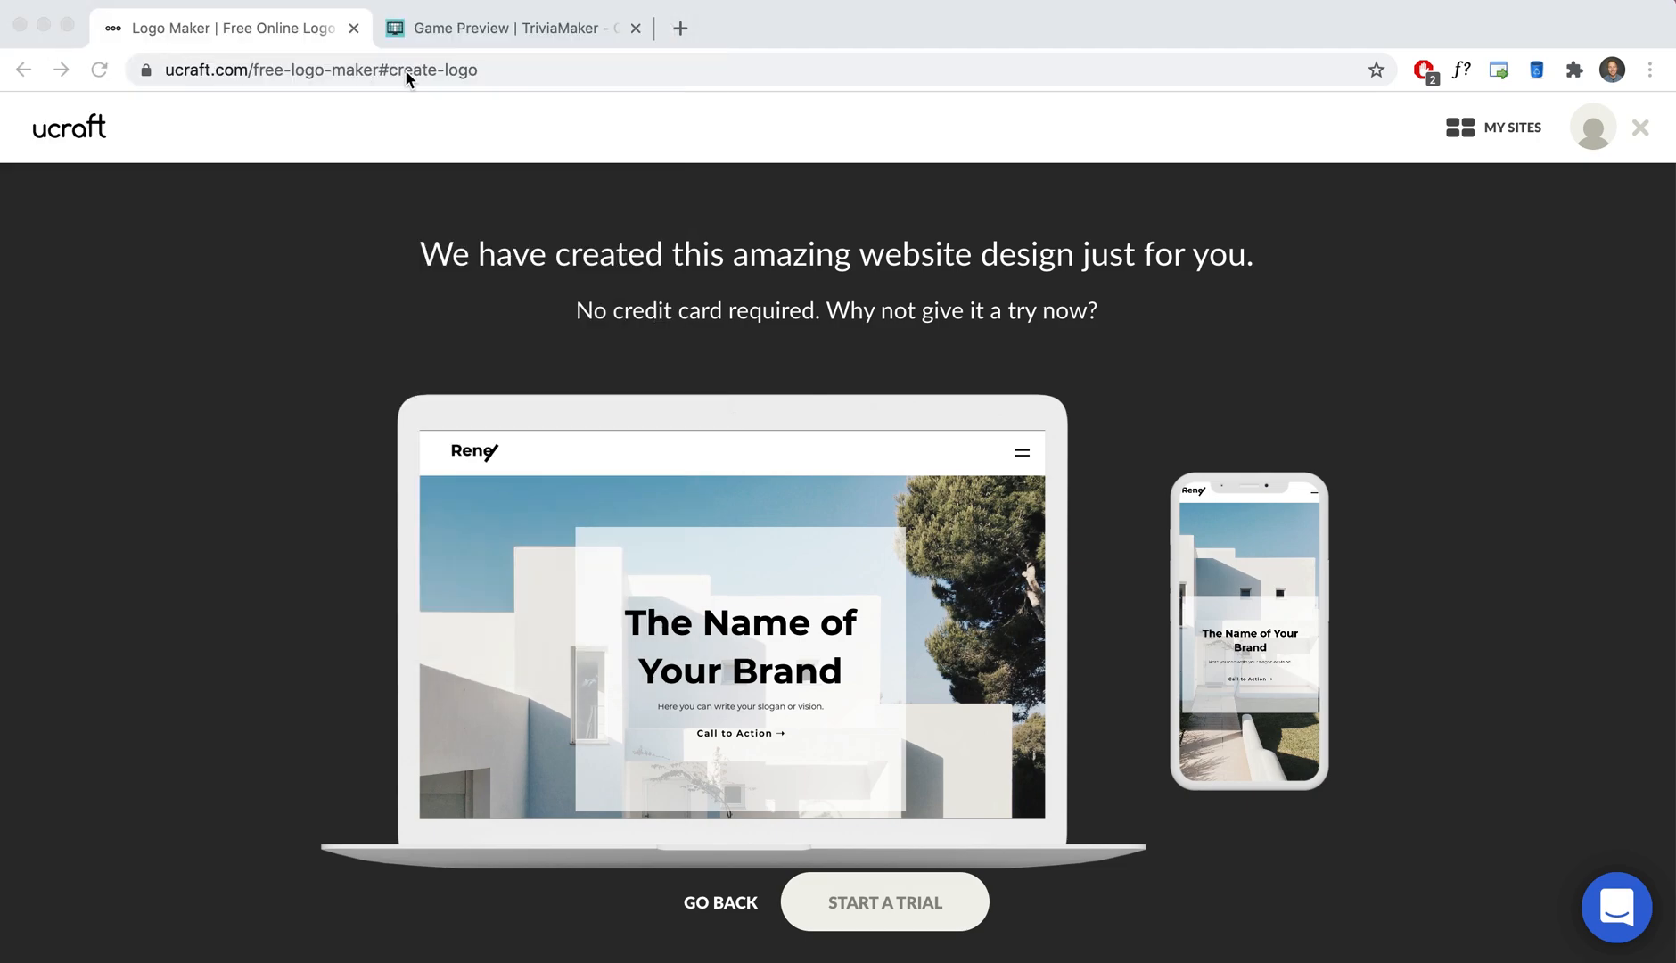
left_click(506, 27)
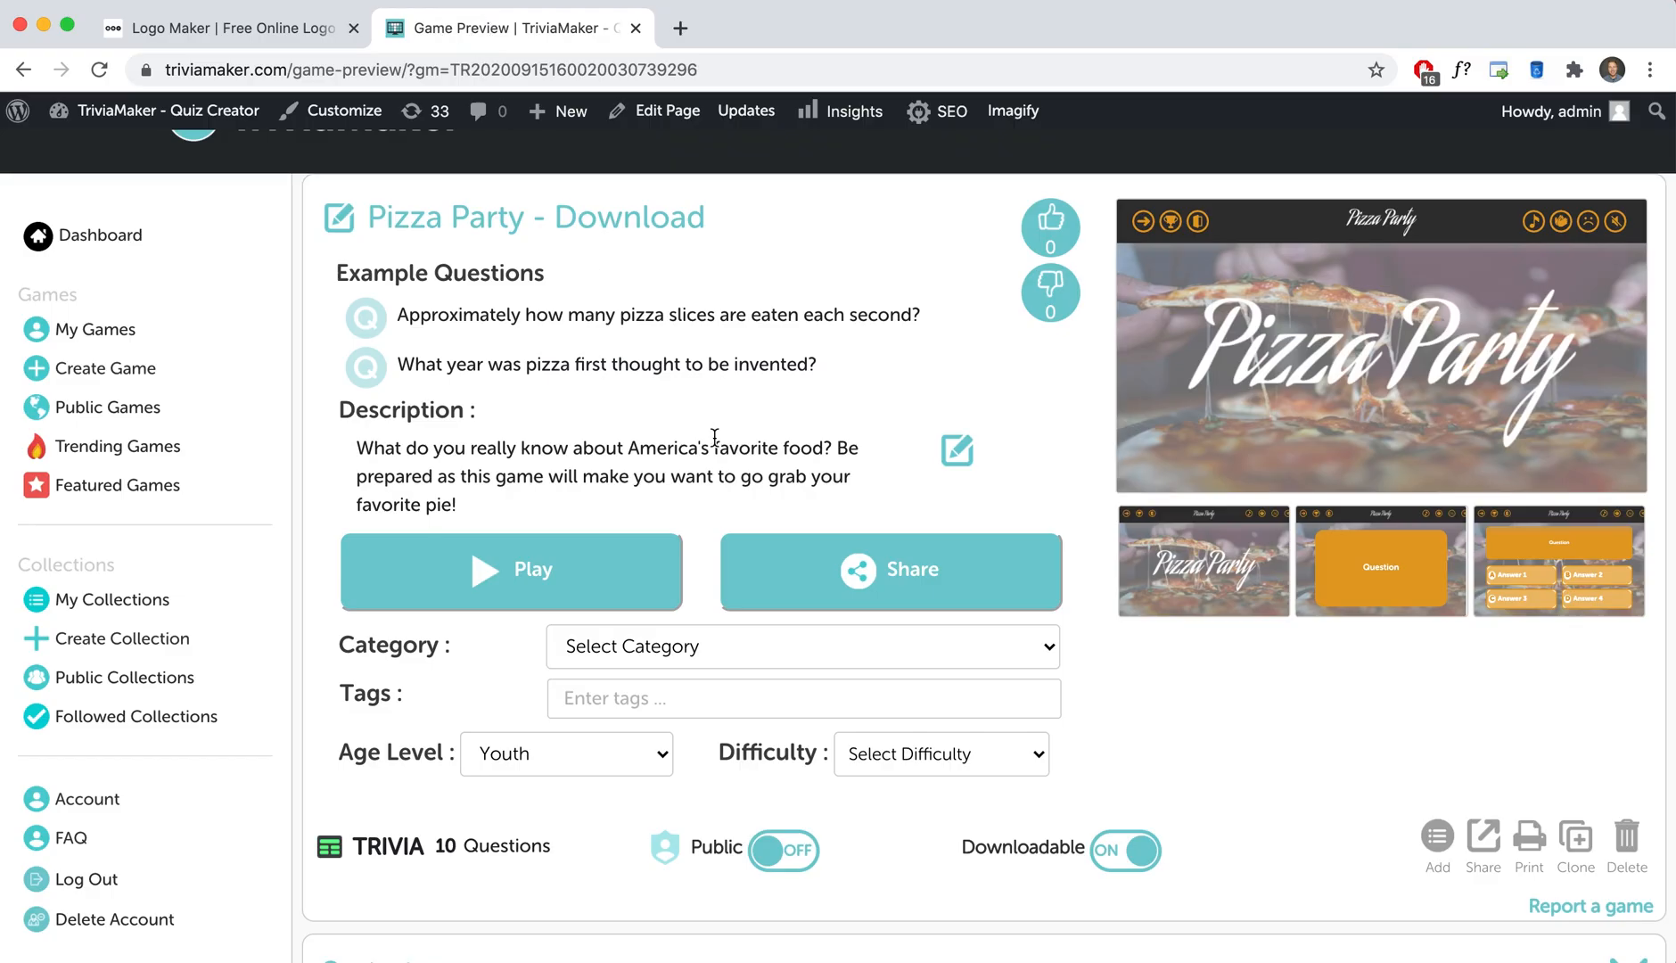
Expand Customizations, delete the old Pizza Party logo and browse for a replacement file.
scroll("down", 3)
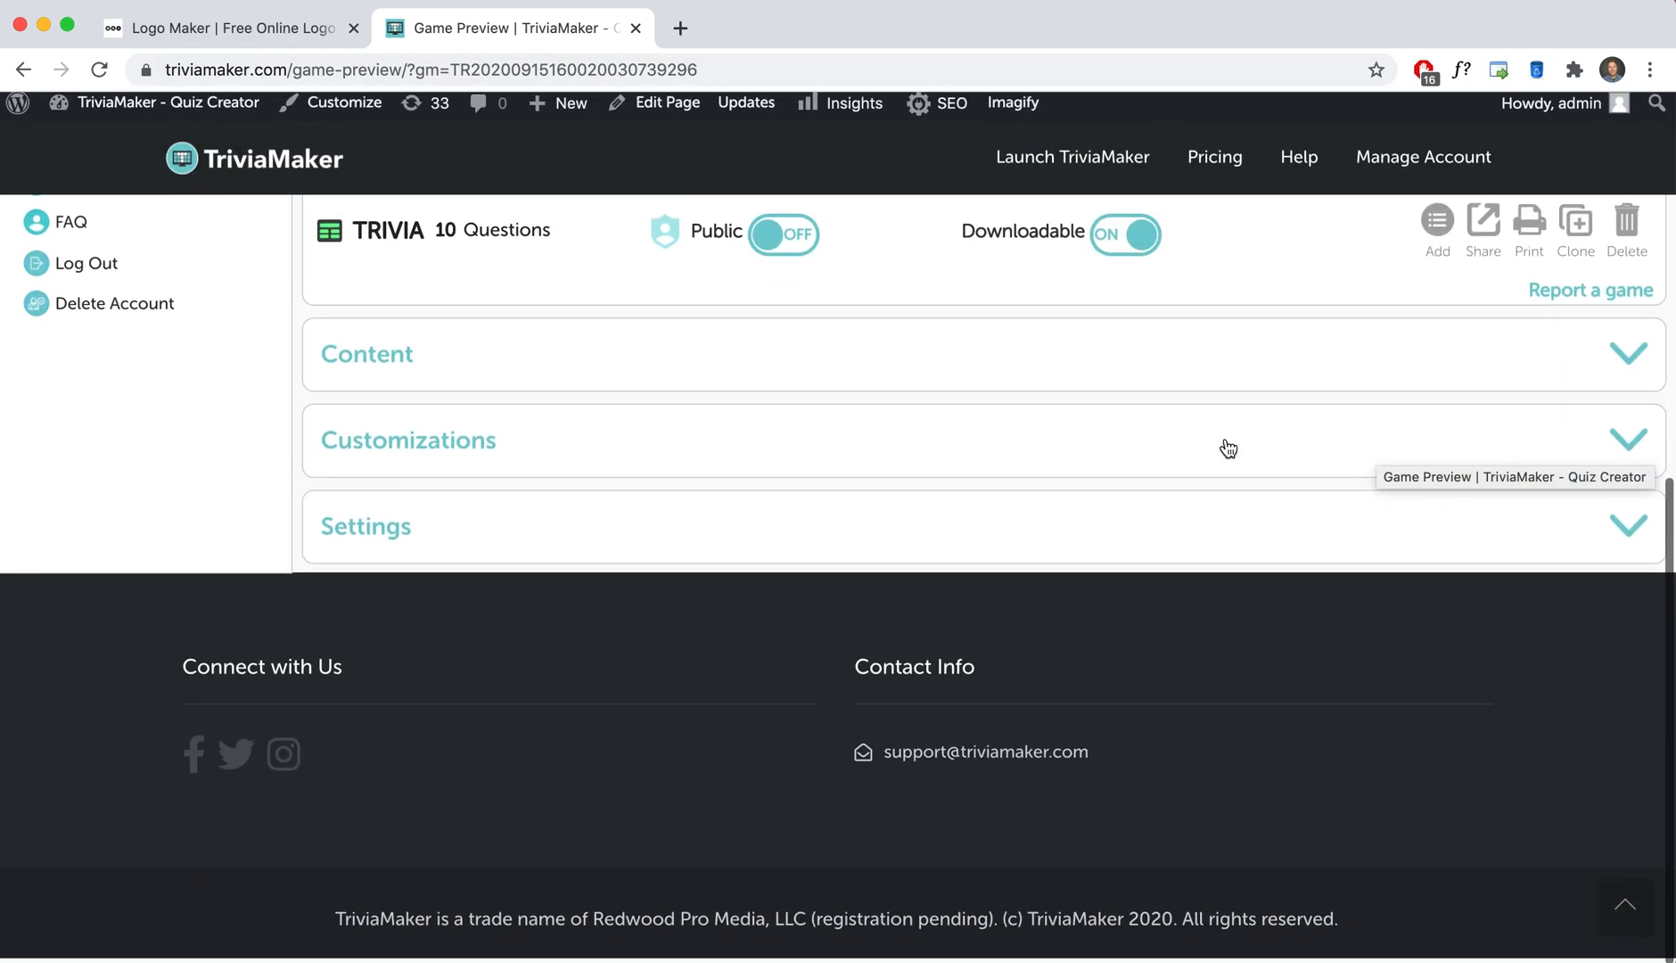
left_click(409, 441)
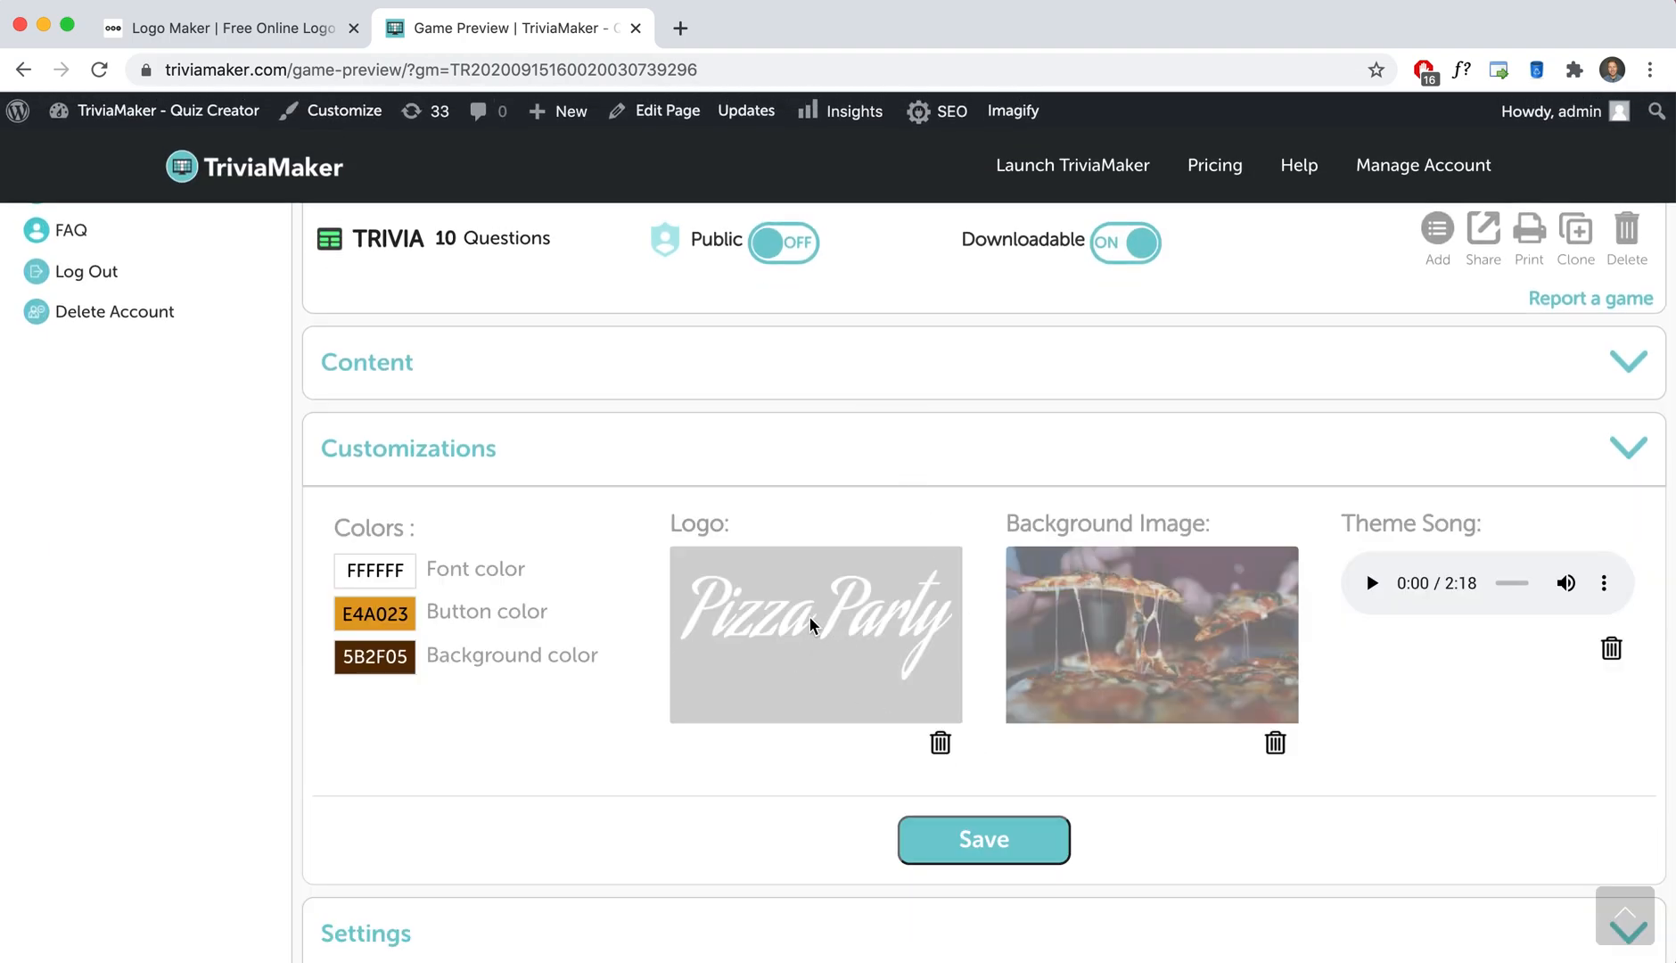
left_click(939, 741)
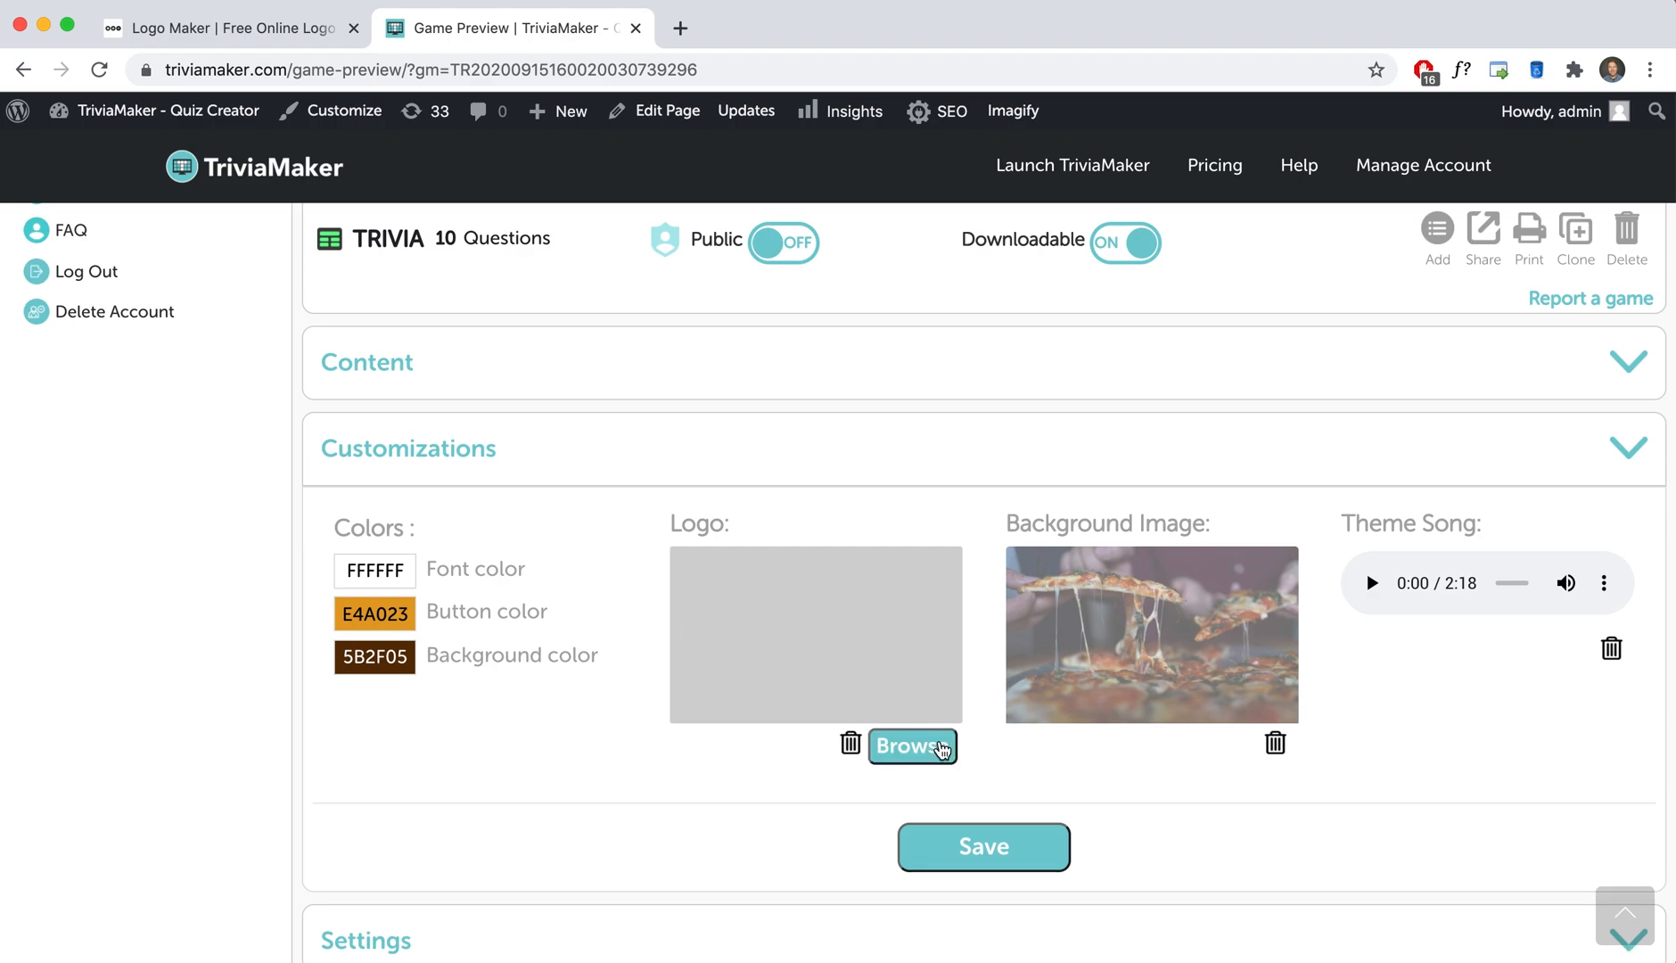
left_click(913, 746)
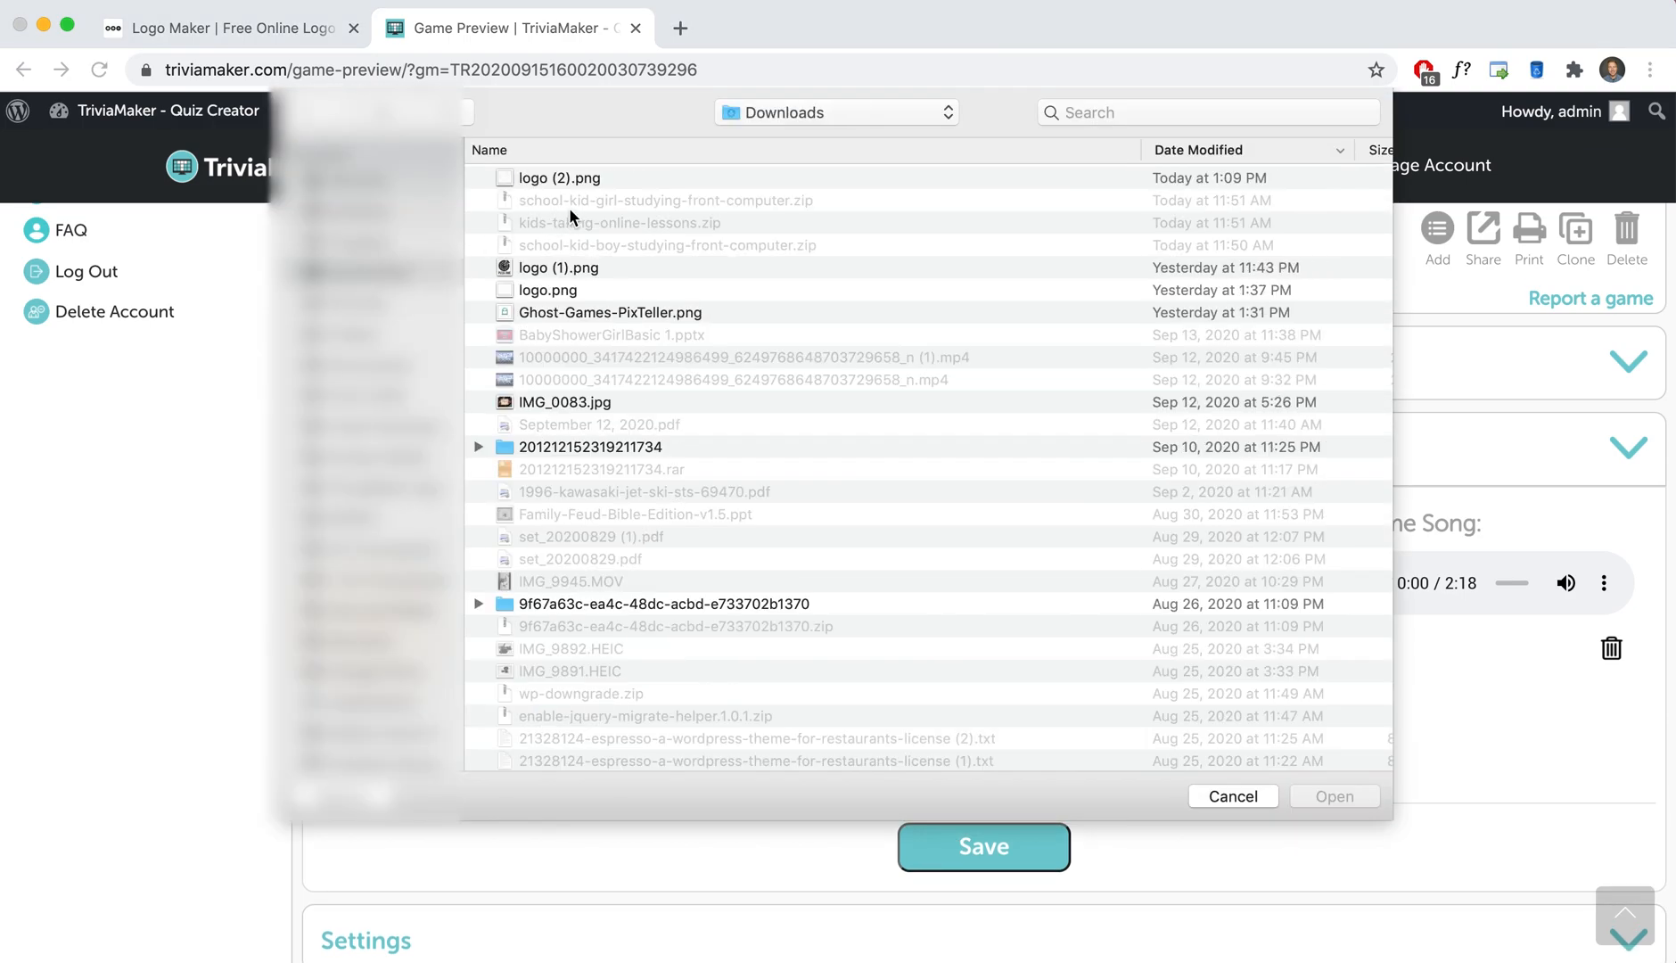
mouse_move(848, 551)
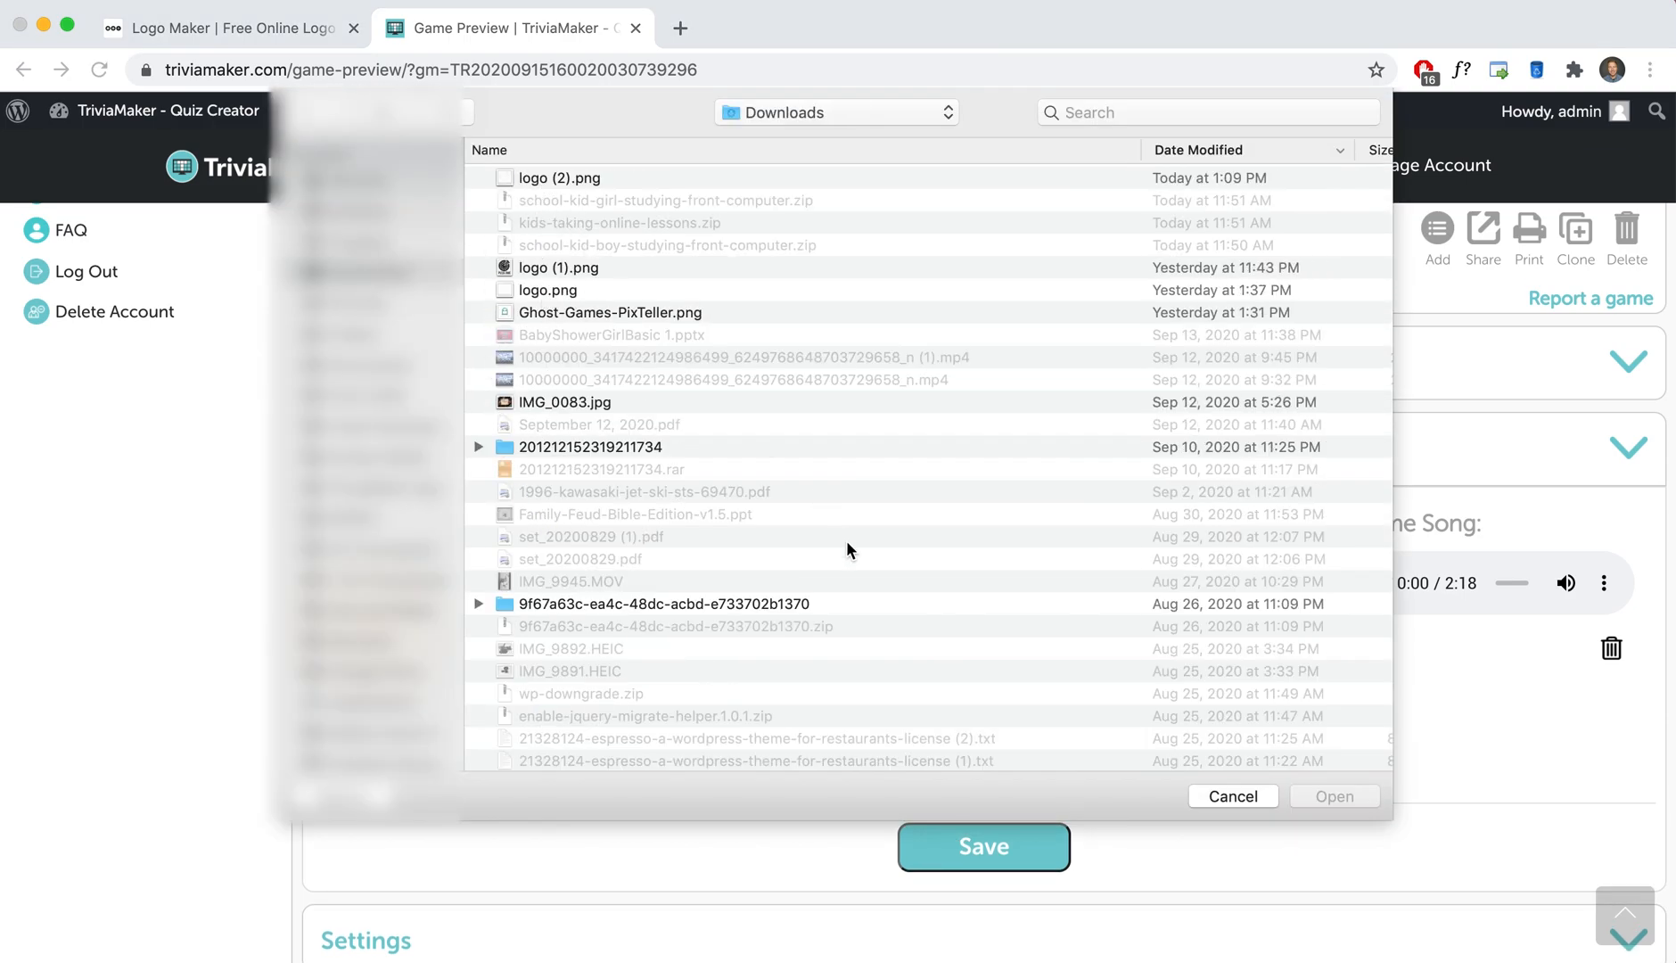
Choose logo (2).png from Downloads and save it as the game's logo.
left_click(557, 177)
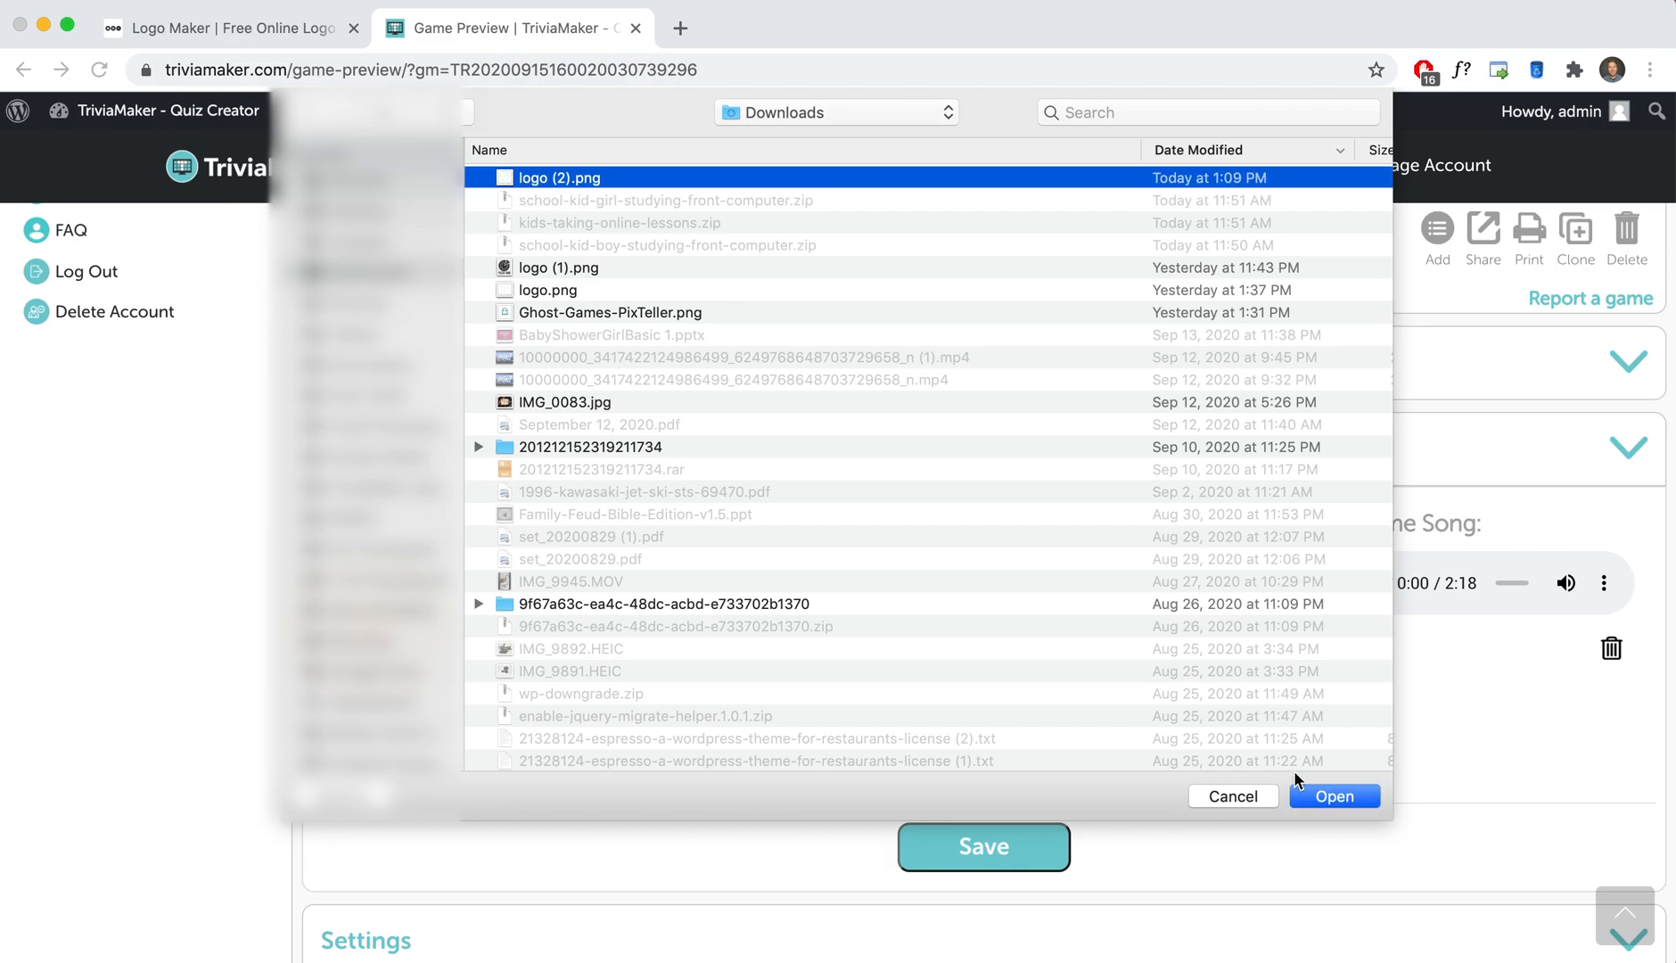
left_click(1334, 795)
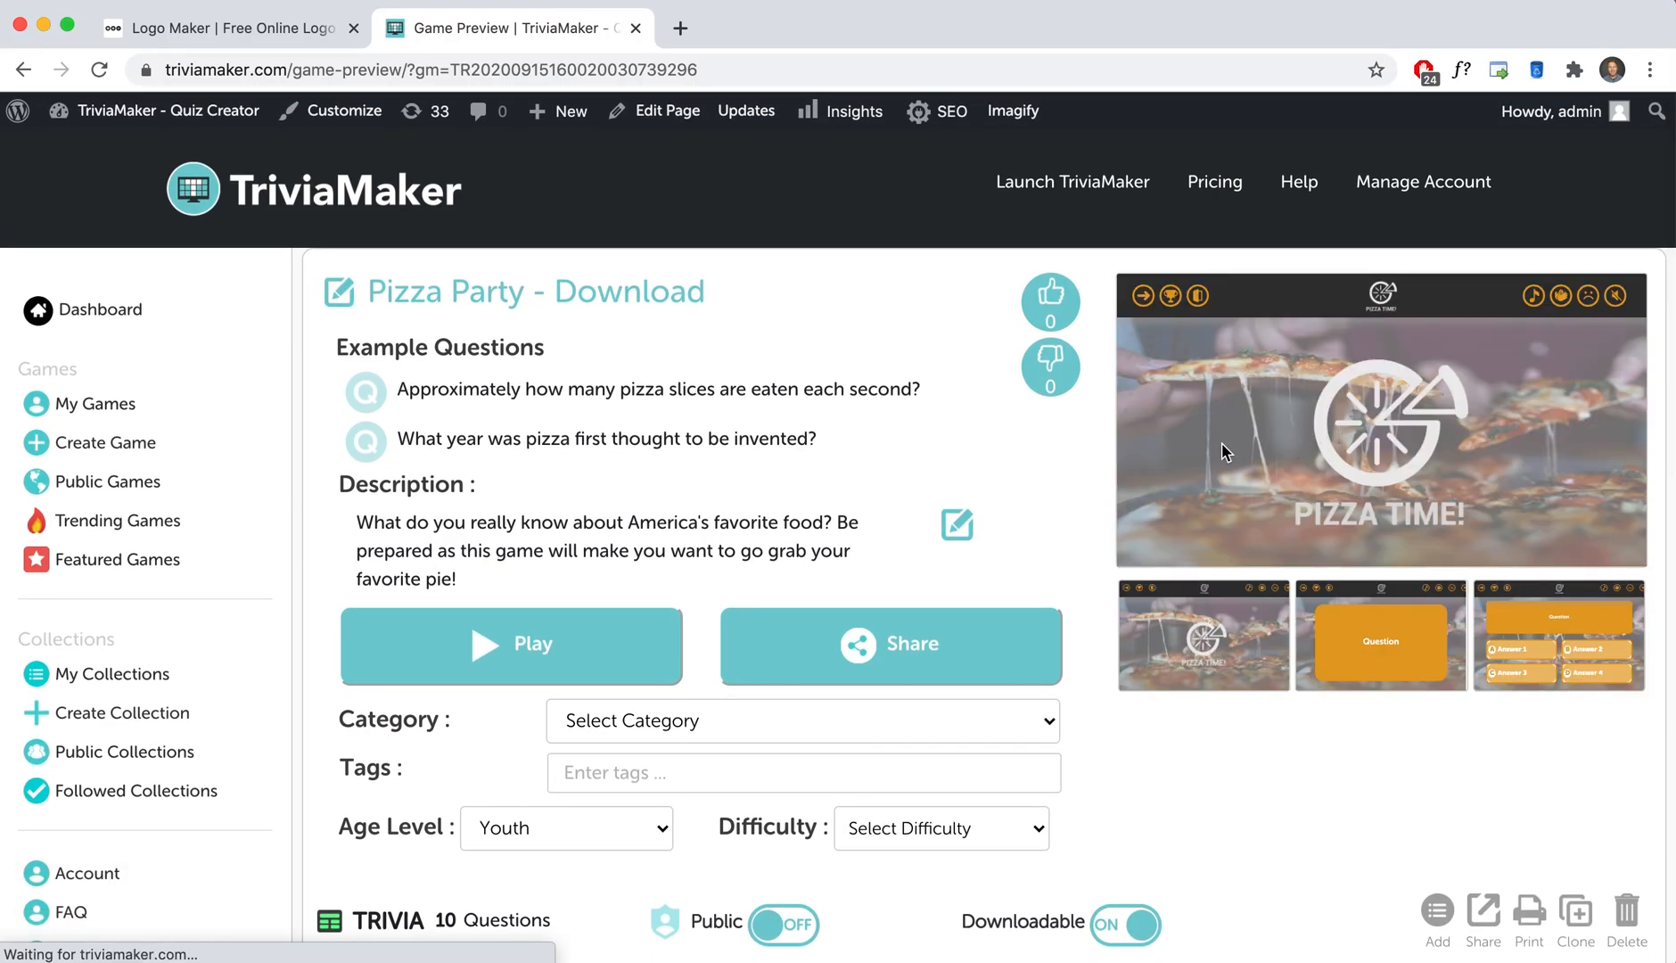
Play the game with the Basic single-device option so the PIZZA TIME! splash appears.
left_click(511, 645)
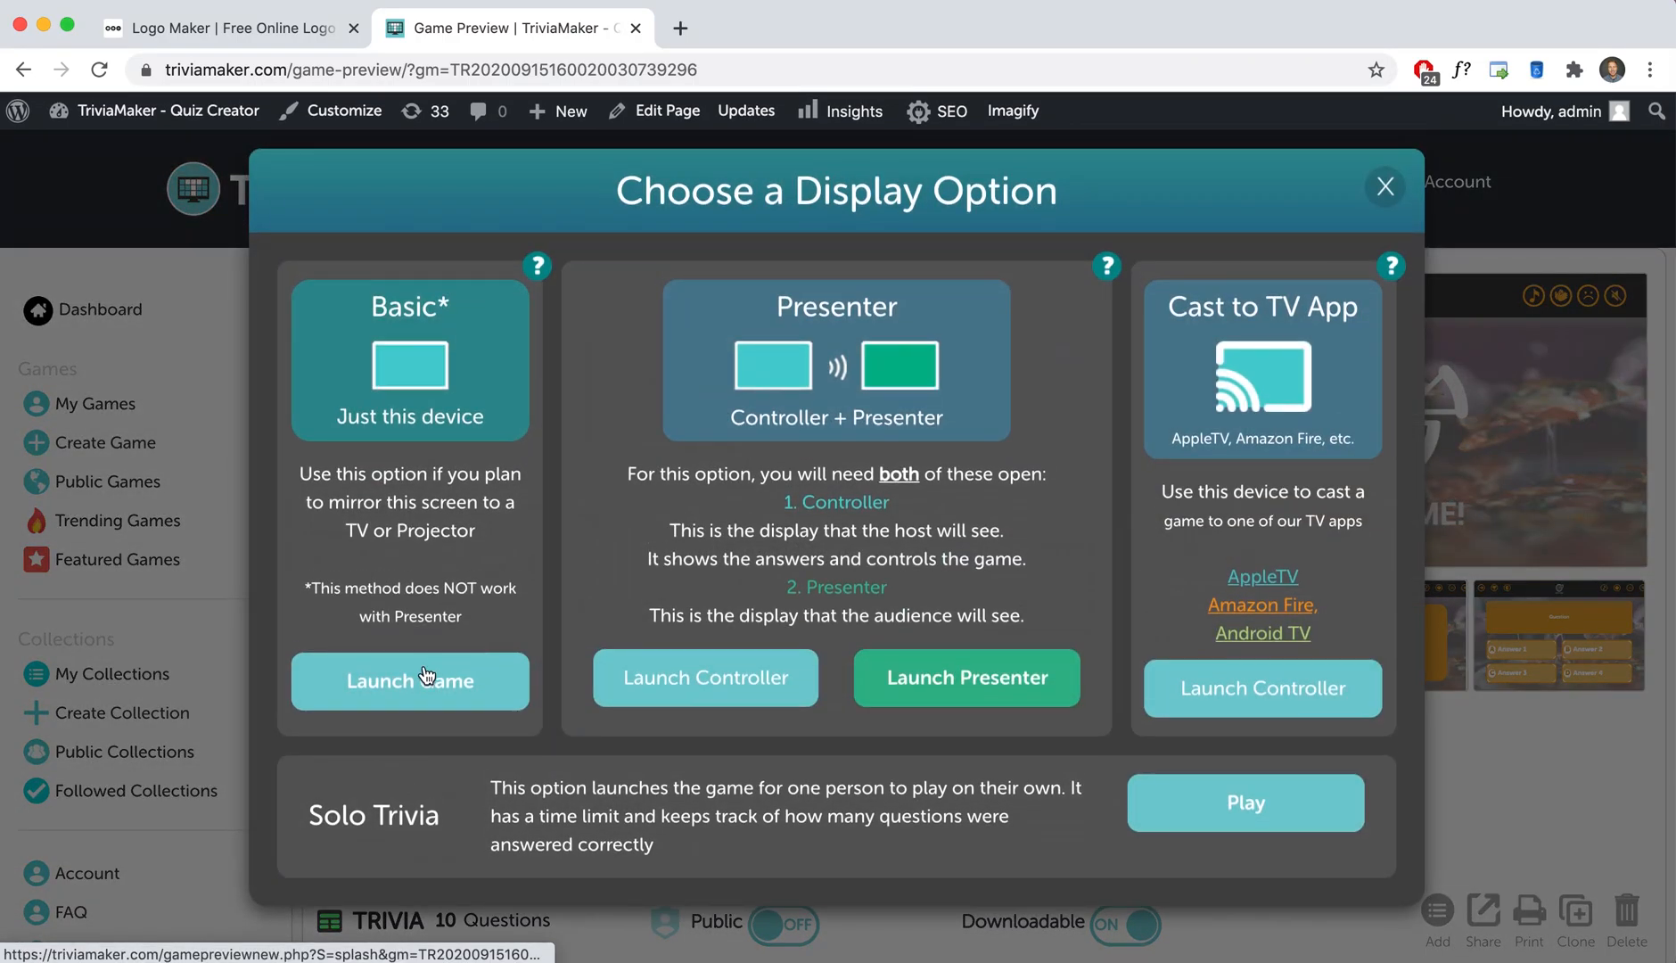
left_click(408, 681)
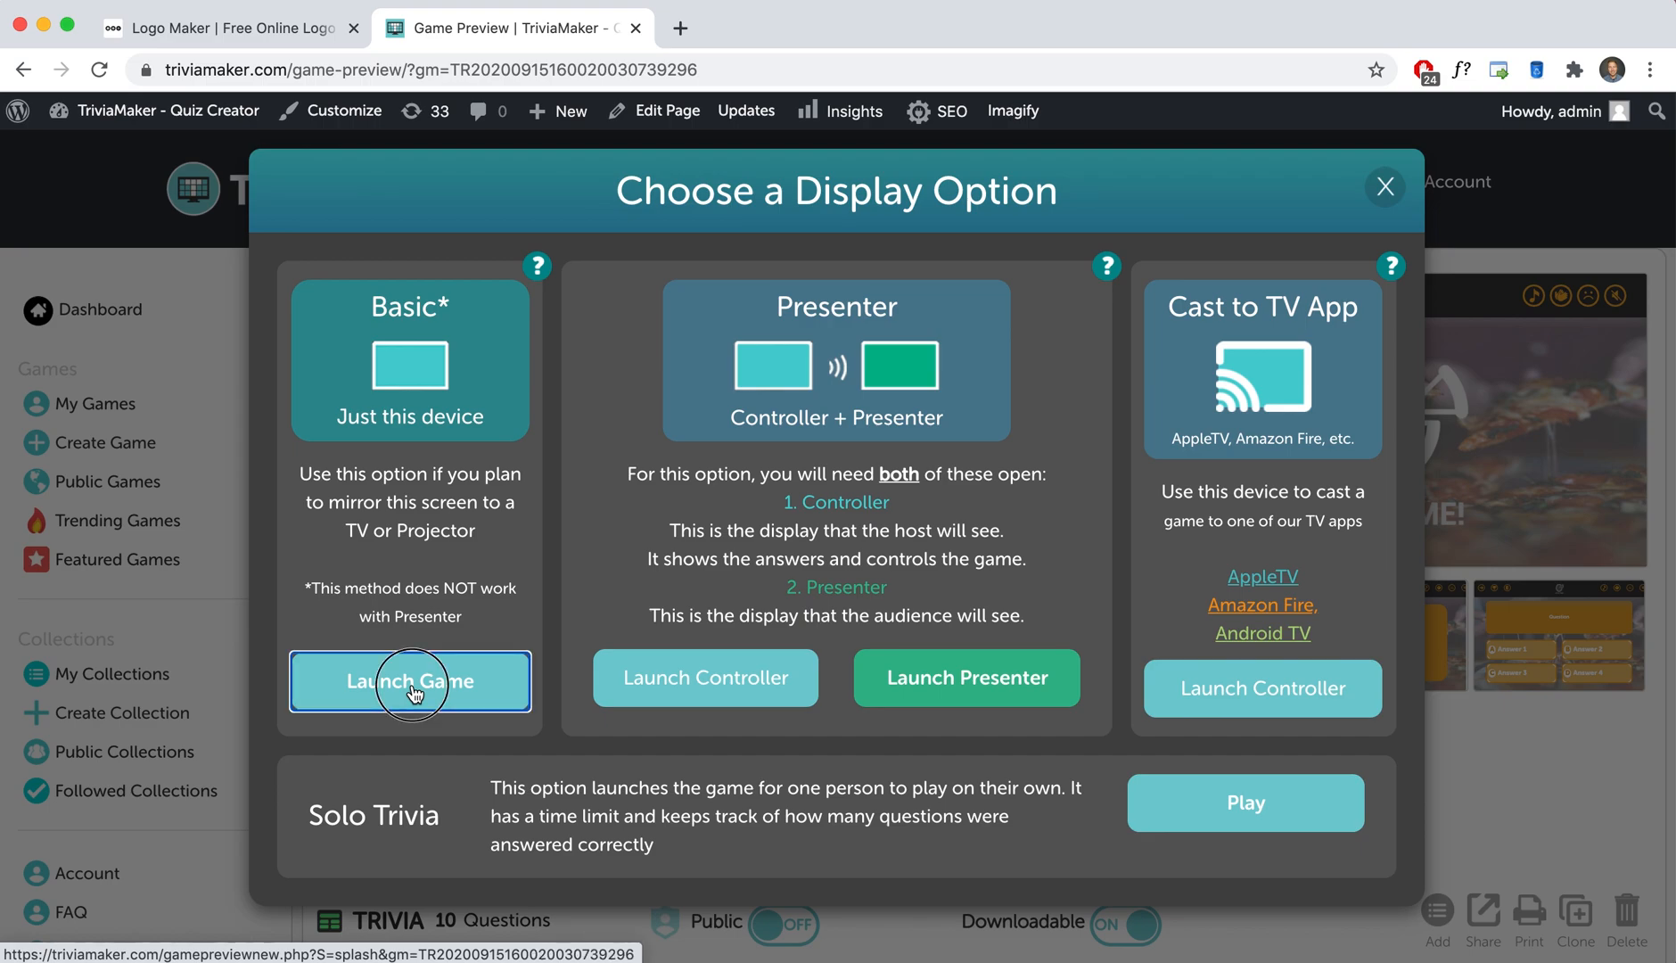
left_click(408, 681)
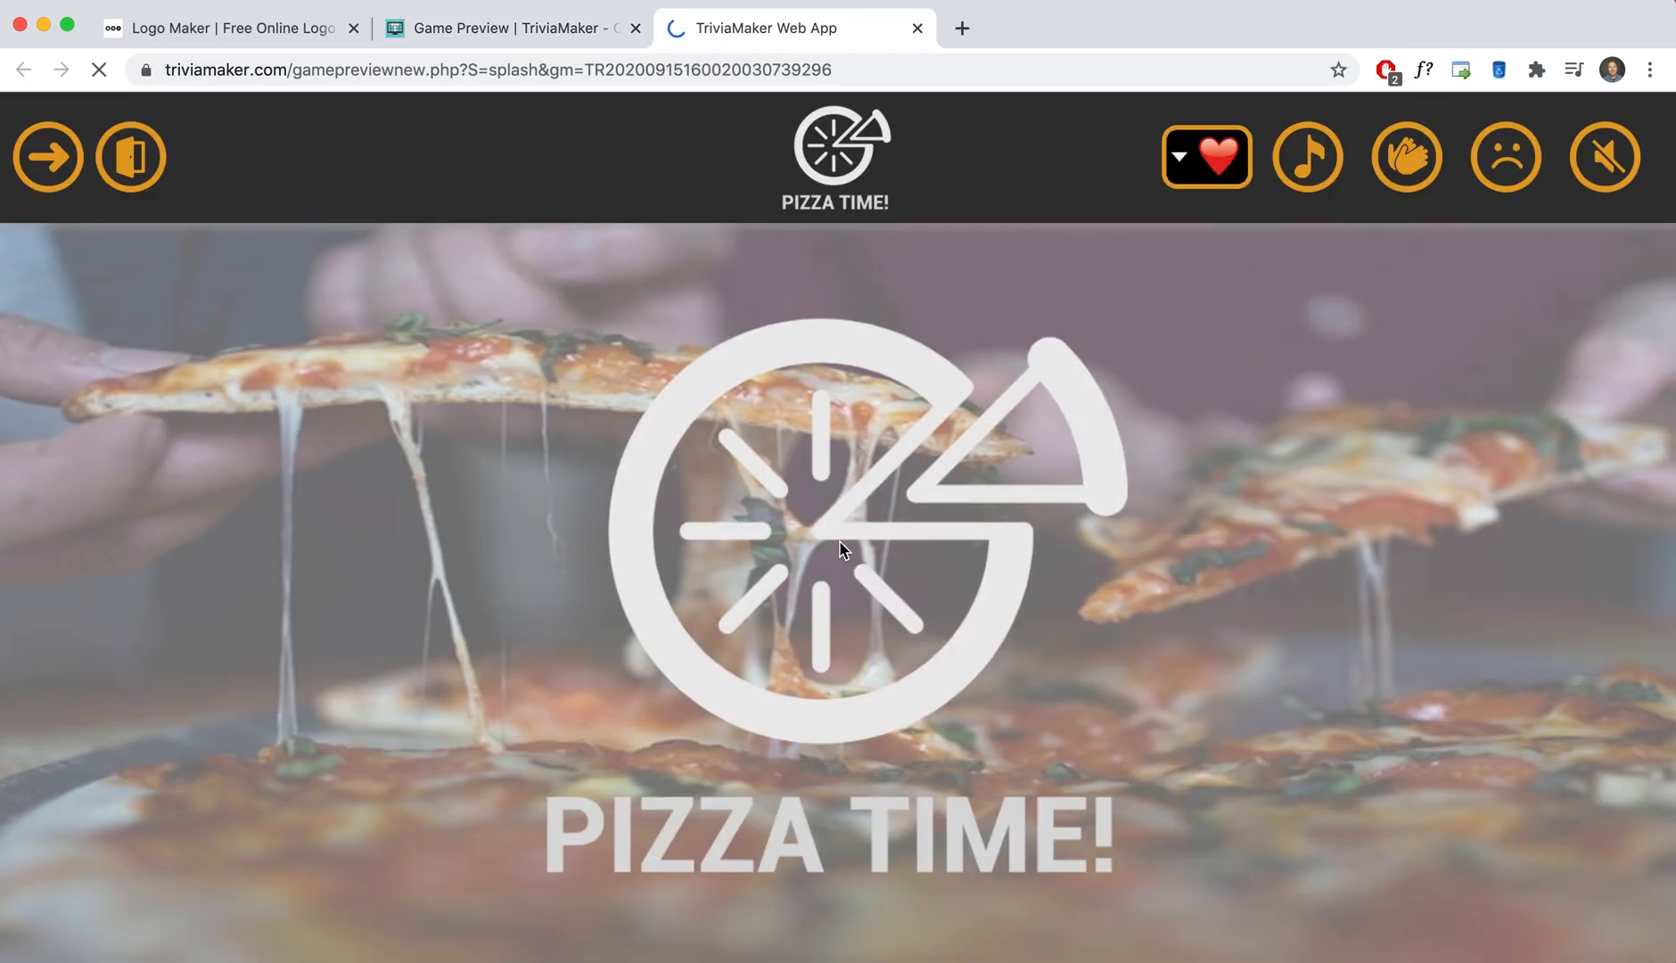